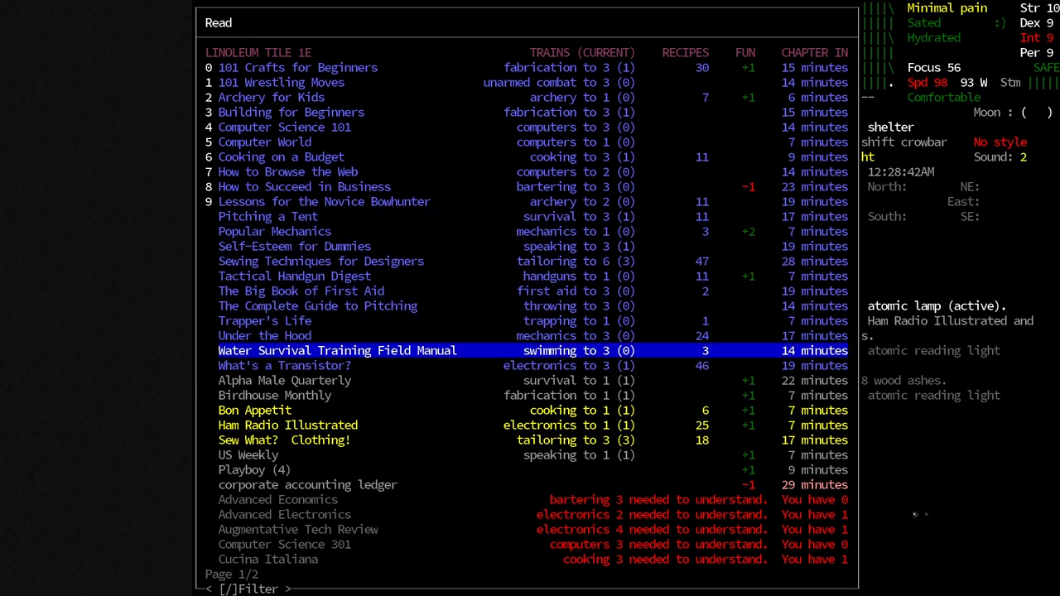
Step: Check which skills Pitching a Tent, Archery for Kids, 101 Crafts and 101 Wrestling Moves teach
{"action": "key", "text": "up"}
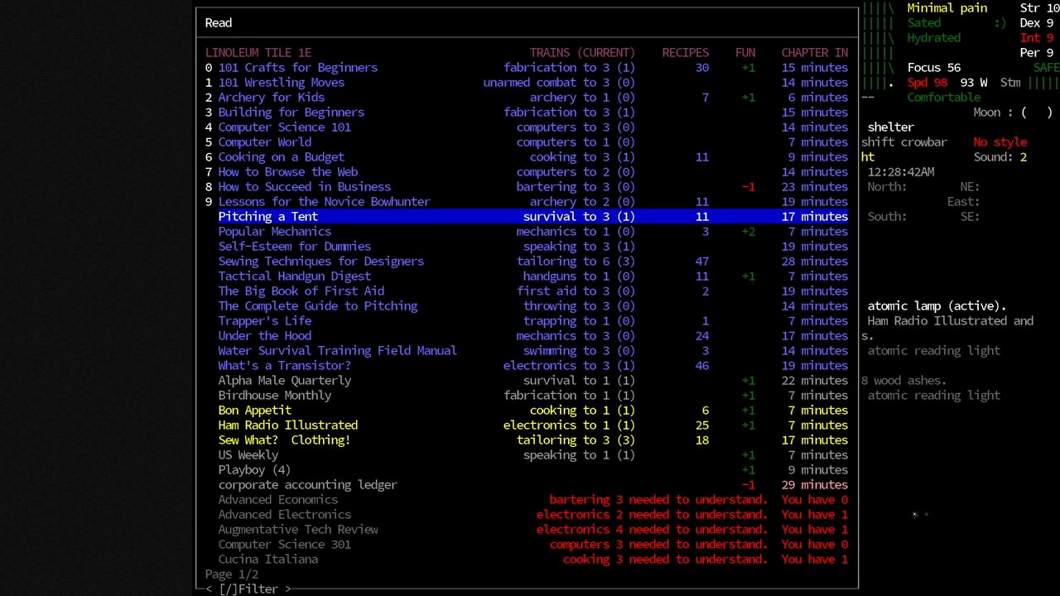
{"action": "key", "text": "up"}
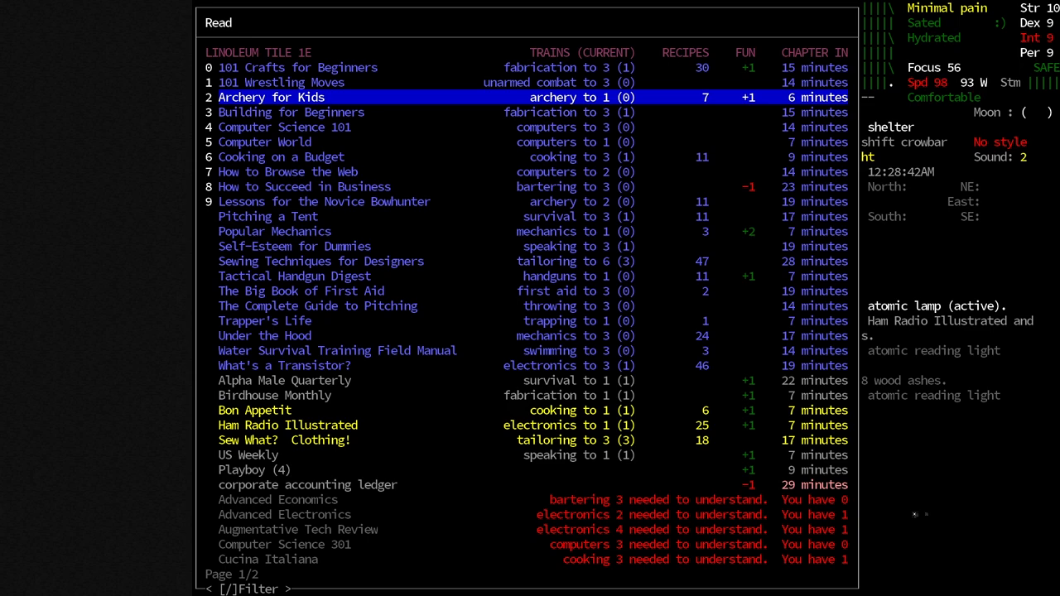
{"action": "key", "text": "up"}
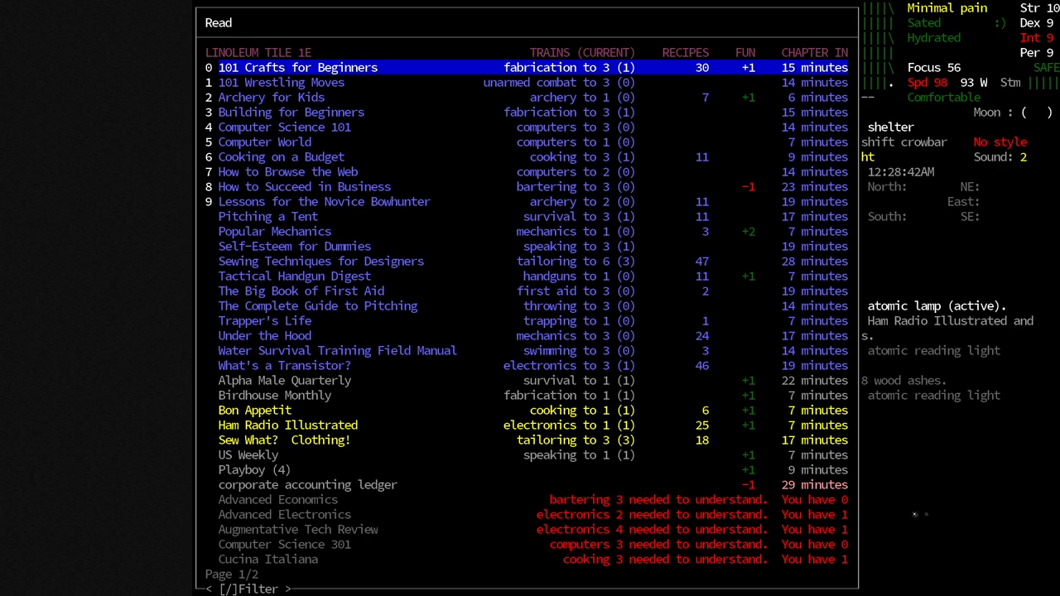
{"action": "key", "text": "down"}
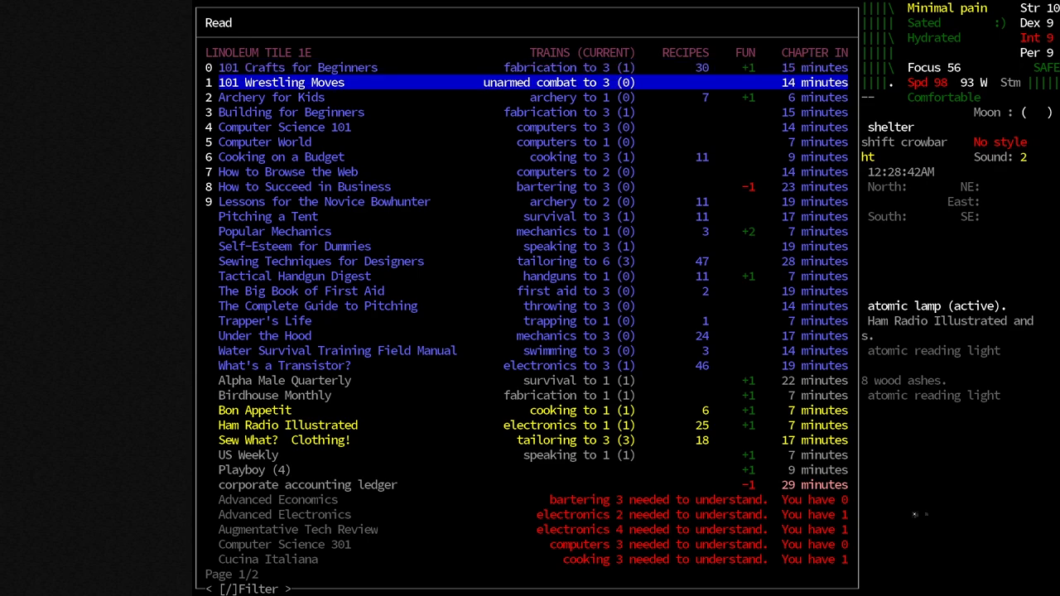
Step: Compare Ham Radio Illustrated, Bon Appetit, Sew What?, Birdhouse Monthly, Alpha Male Quarterly and the accounting ledger
{"action": "key", "text": "up"}
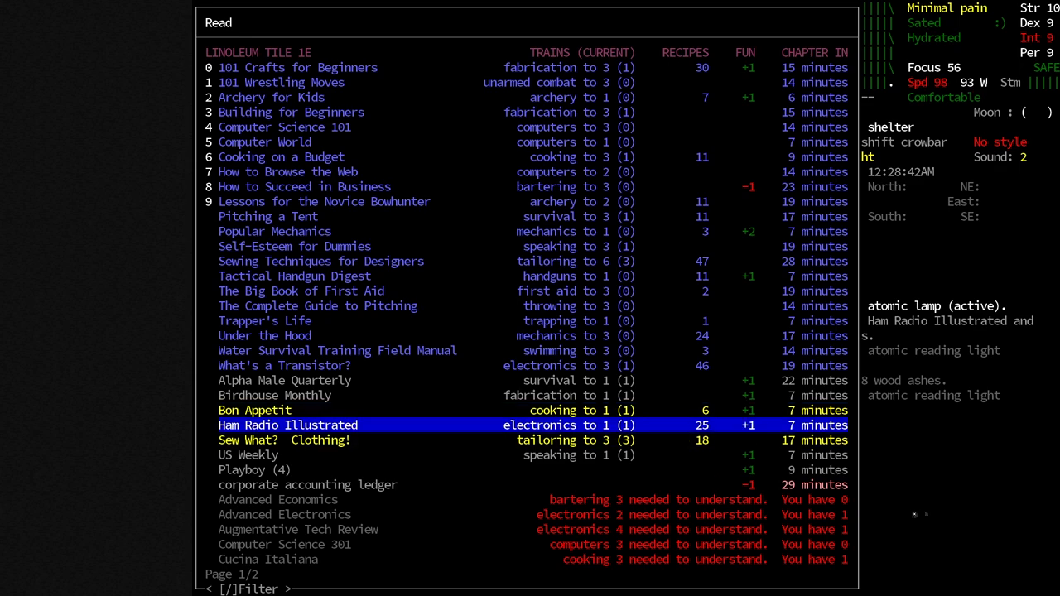
{"action": "key", "text": "up"}
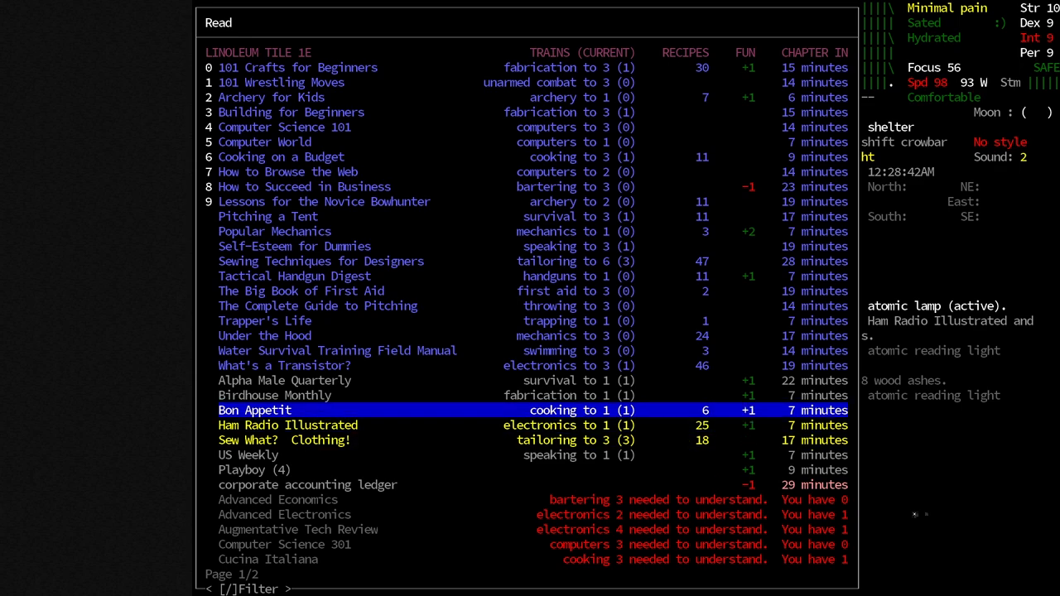
{"action": "key", "text": "down"}
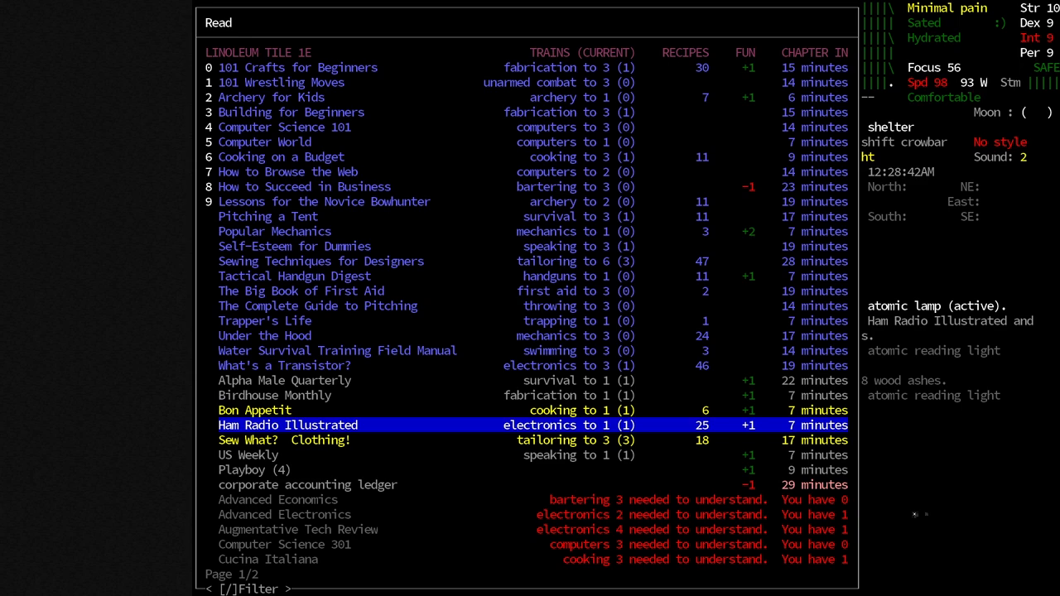
{"action": "key", "text": "down"}
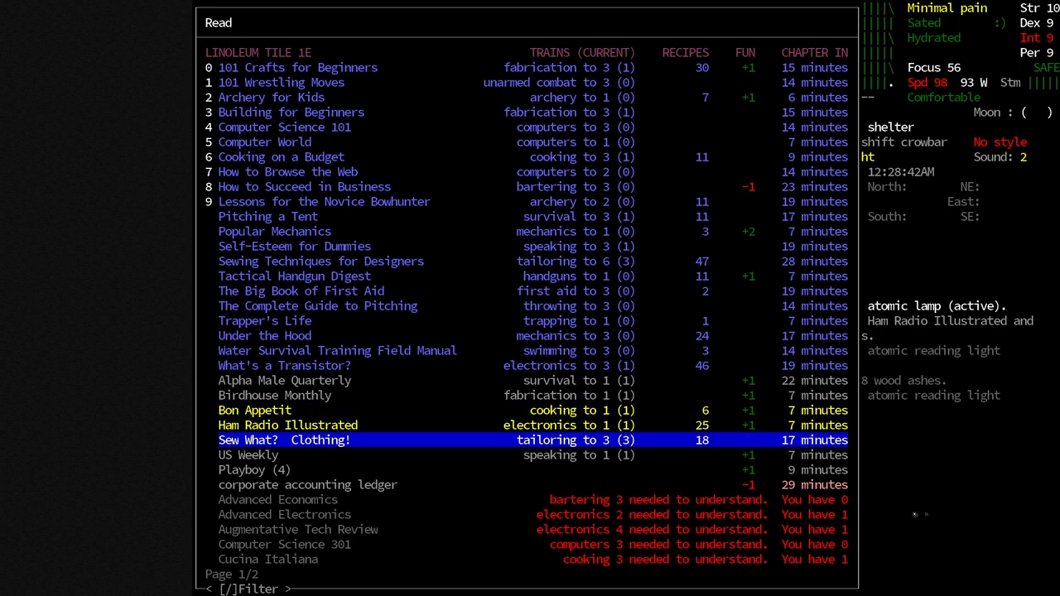
{"action": "key", "text": "up"}
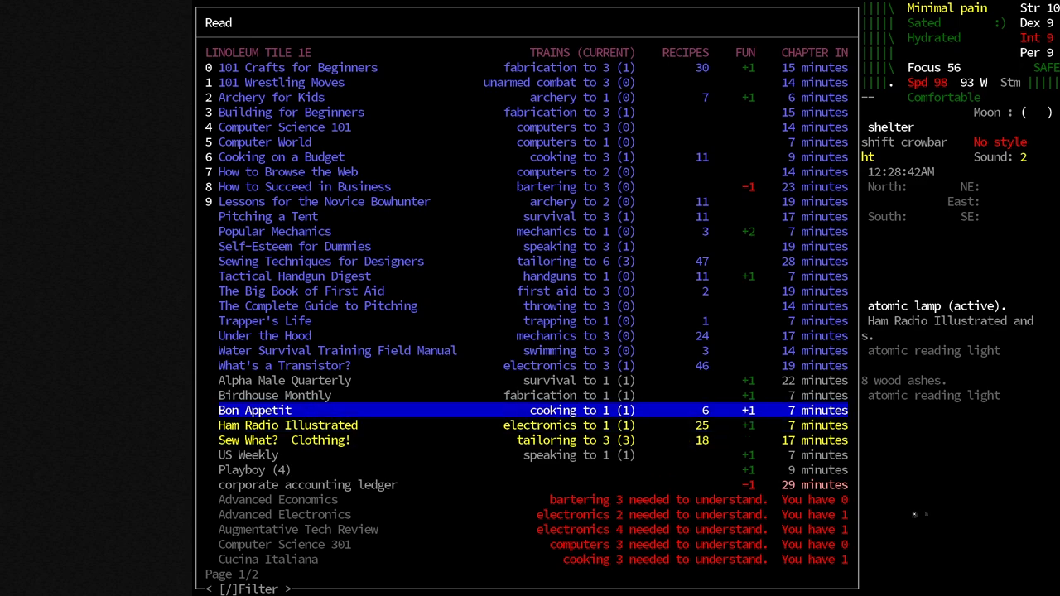
{"action": "key", "text": "up"}
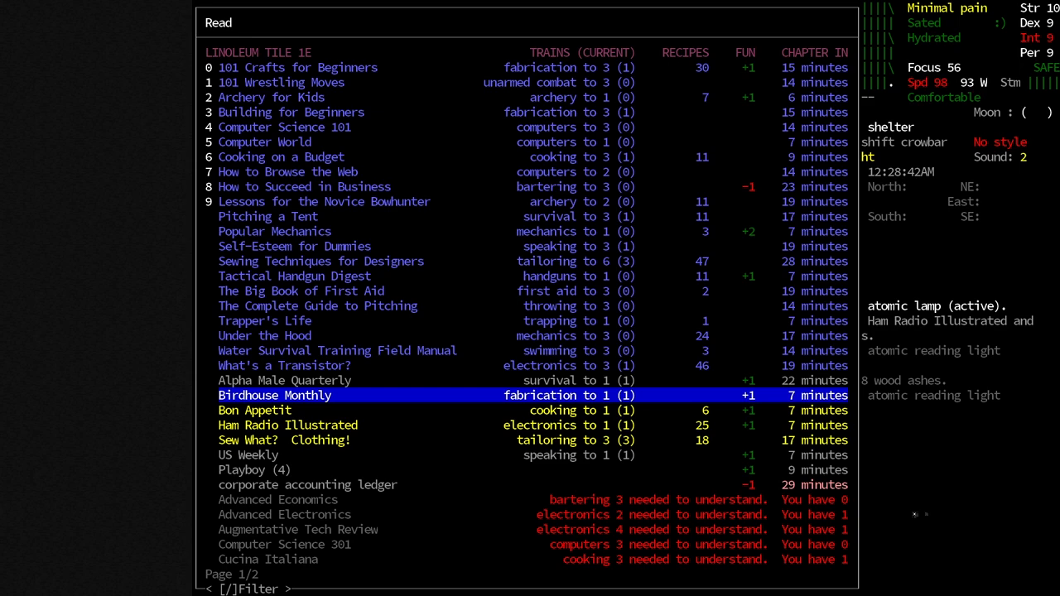
{"action": "key", "text": "up"}
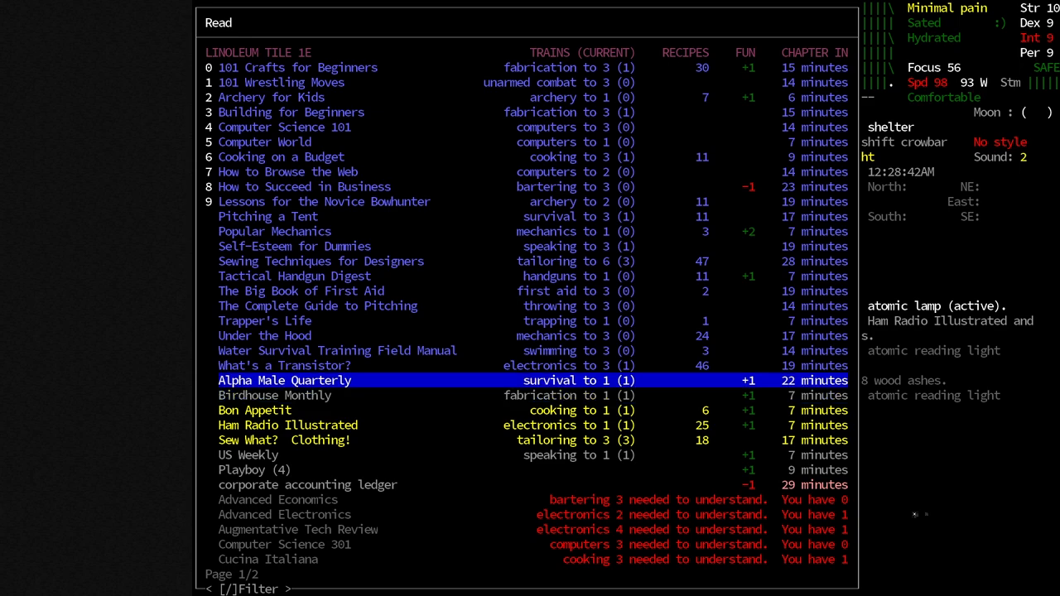
{"action": "key", "text": "down"}
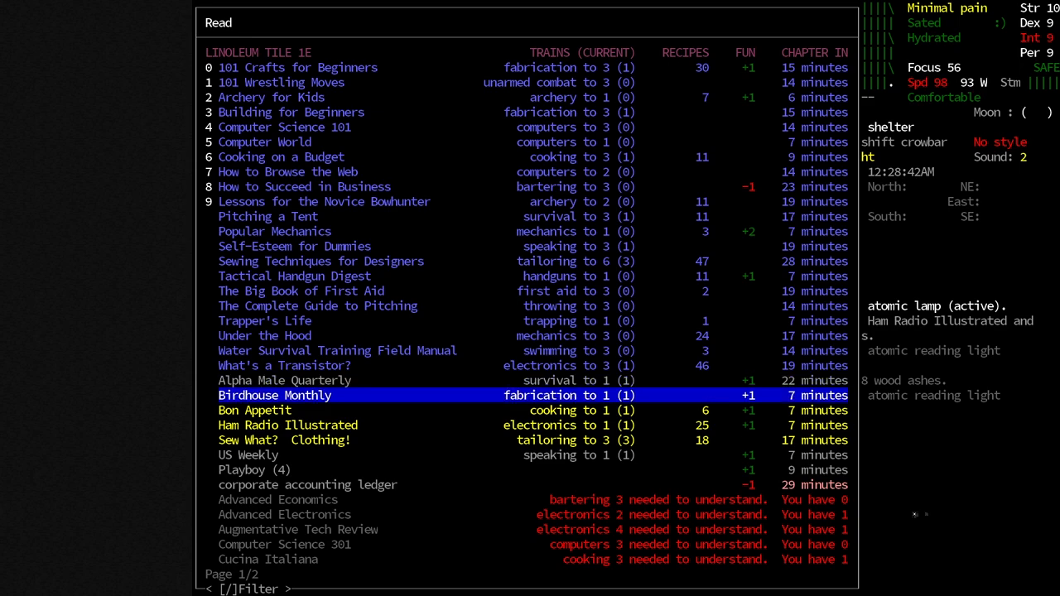
{"action": "key", "text": "up"}
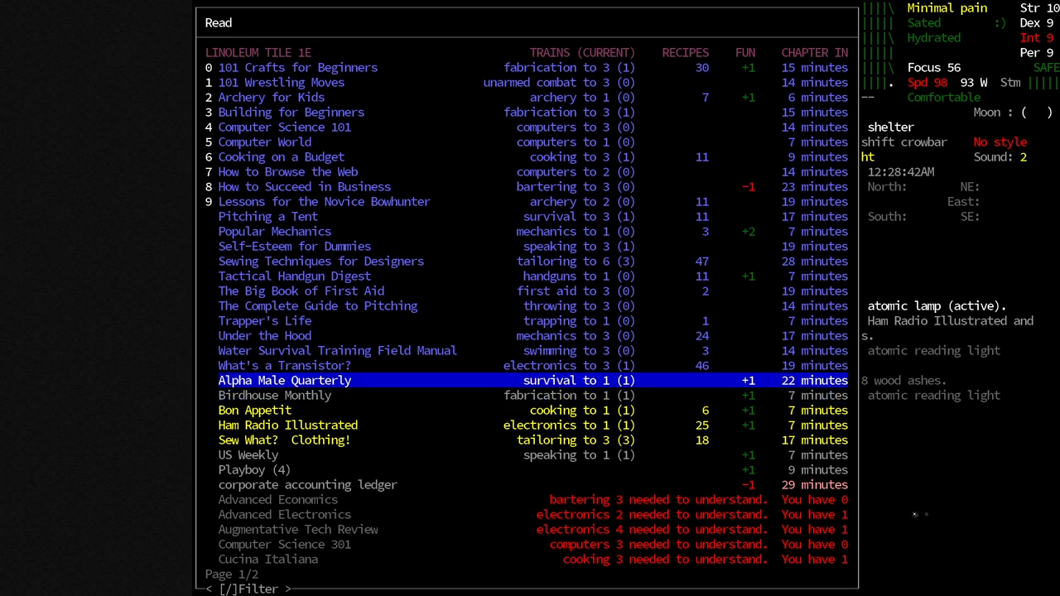
{"action": "key", "text": "down"}
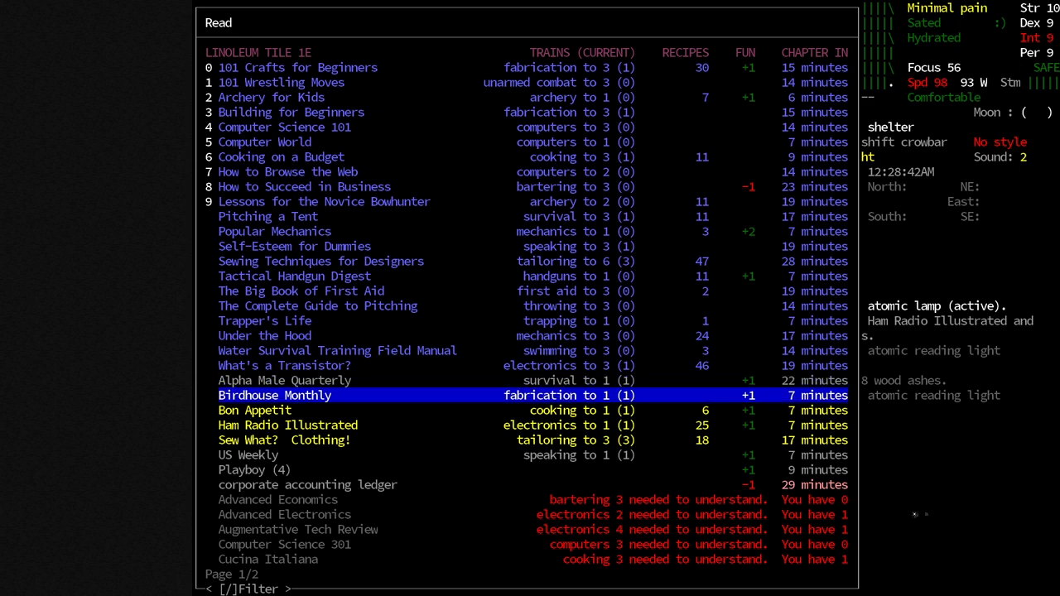
{"action": "key", "text": "down"}
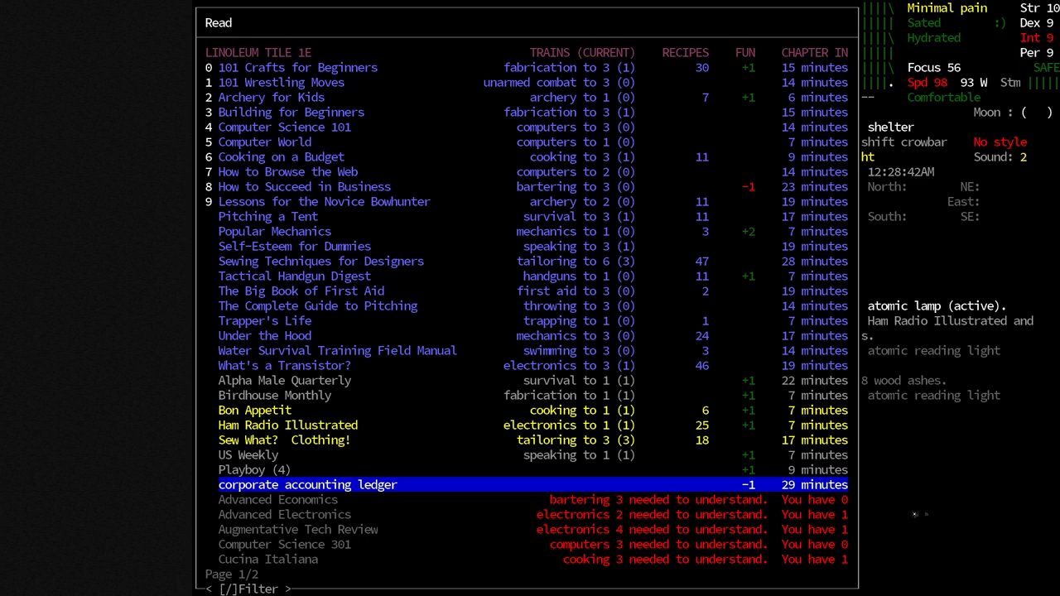
Step: Revisit 101 Crafts for Beginners and 101 Wrestling Moves, then leave the book list
{"action": "key", "text": "up"}
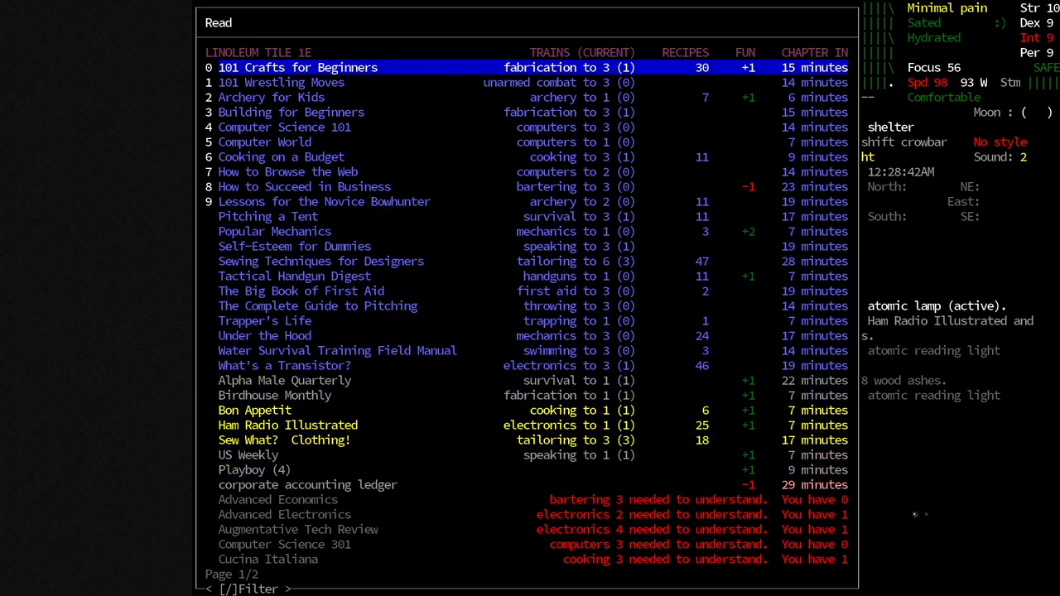
{"action": "key", "text": "down"}
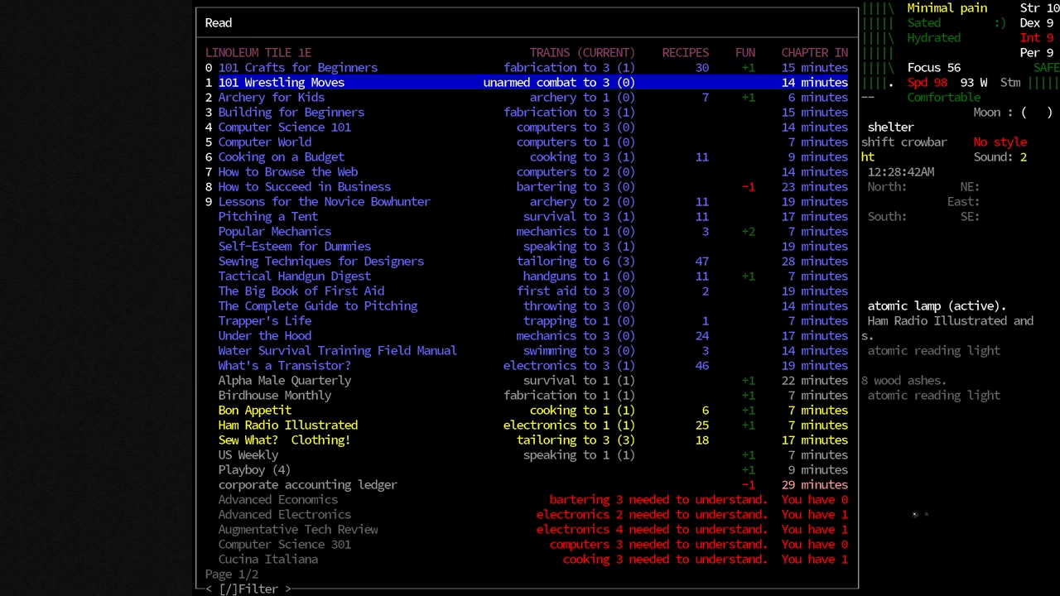
{"action": "key", "text": "Escape"}
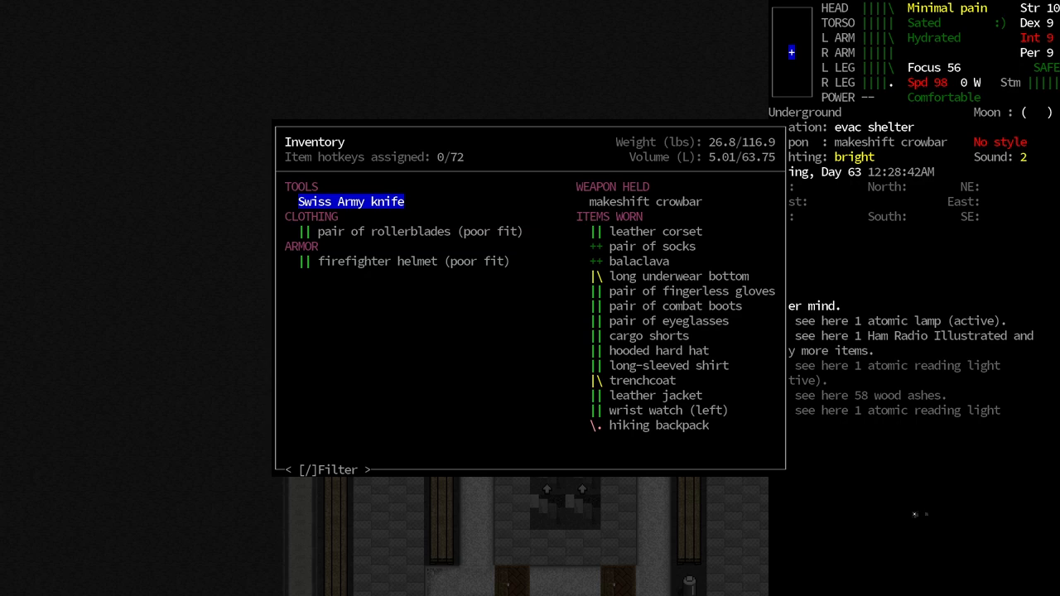
Step: Examine the Swiss Army knife, rollerblades and firefighter helmet in the inventory
{"action": "left_click", "coordinate": [350, 201]}
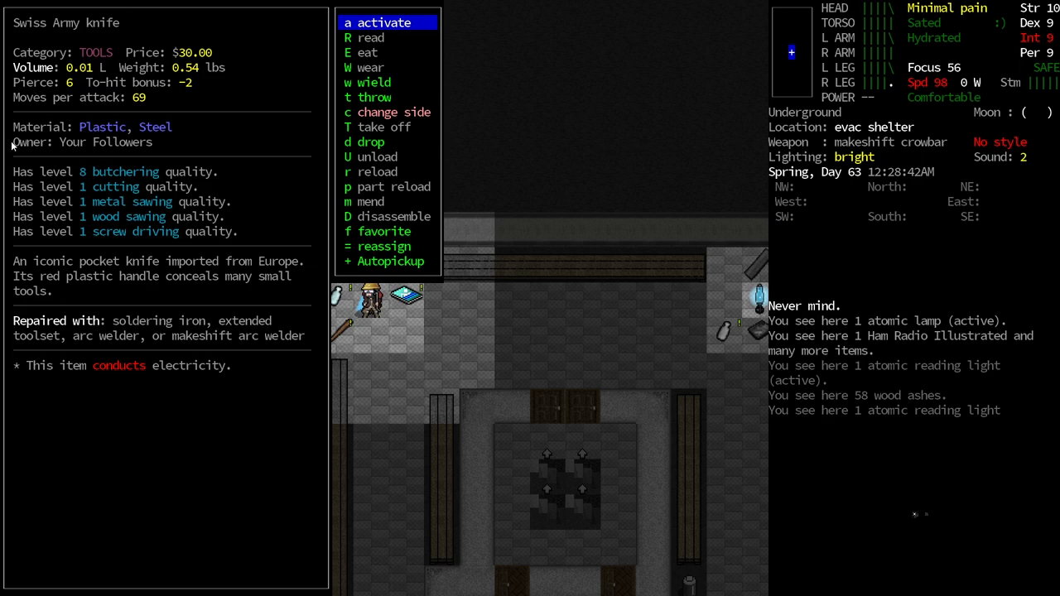
{"action": "mouse_move", "coordinate": [112, 184]}
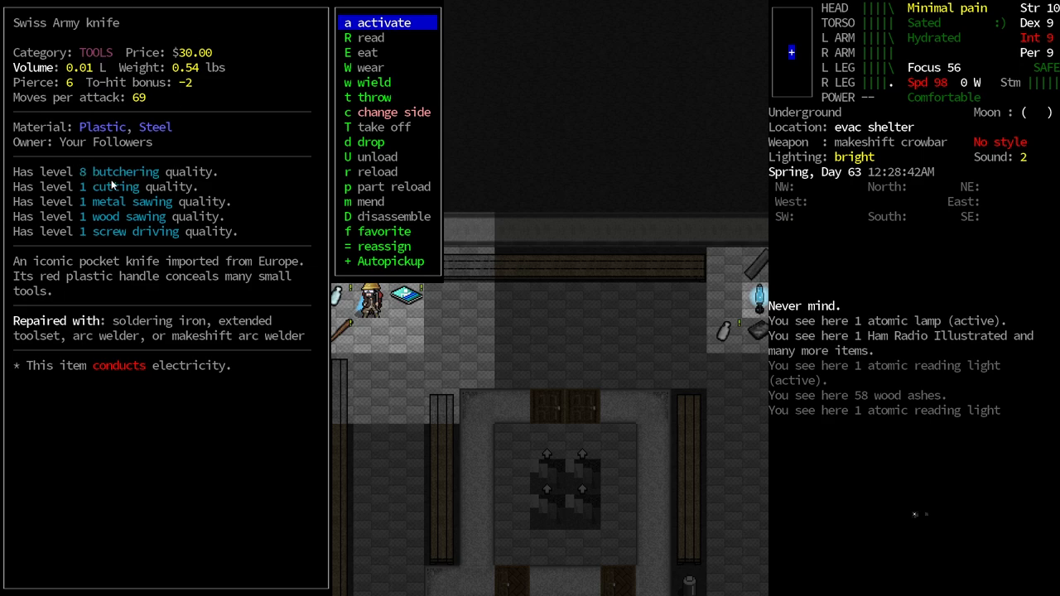
{"action": "mouse_move", "coordinate": [121, 220]}
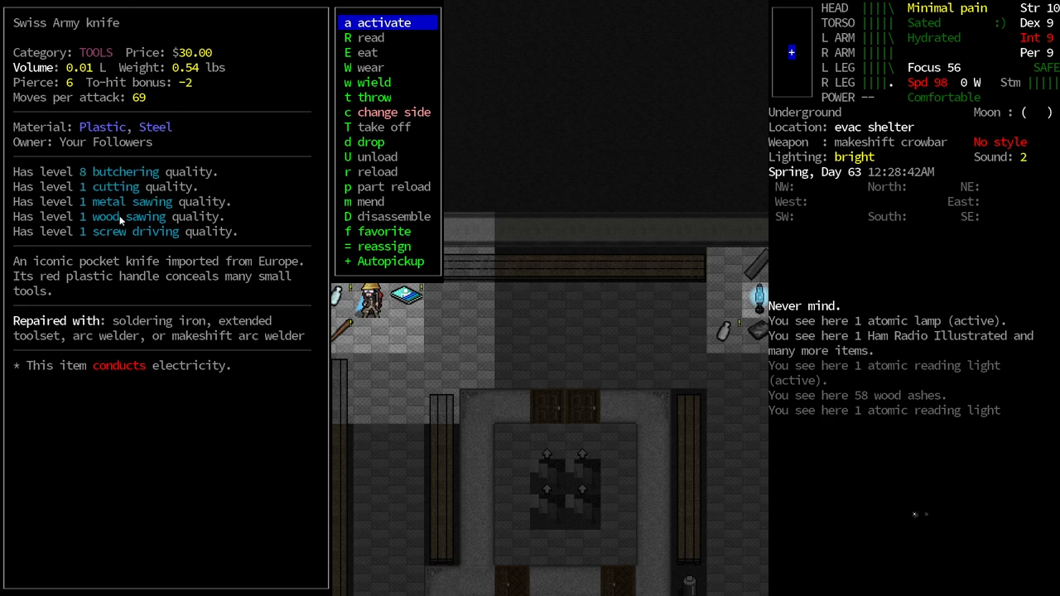
{"action": "mouse_move", "coordinate": [190, 232]}
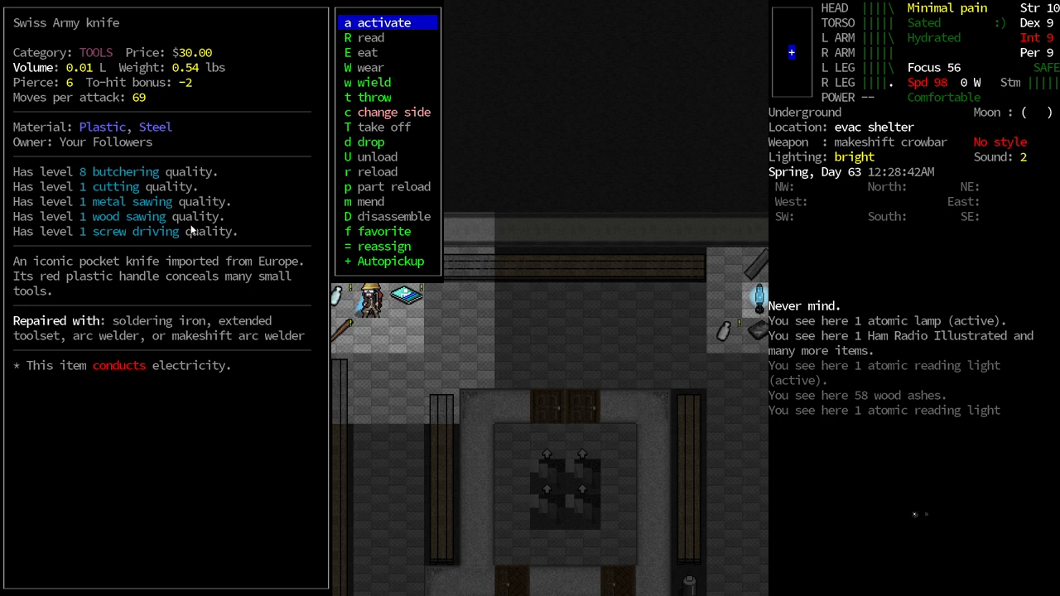
{"action": "mouse_move", "coordinate": [132, 217]}
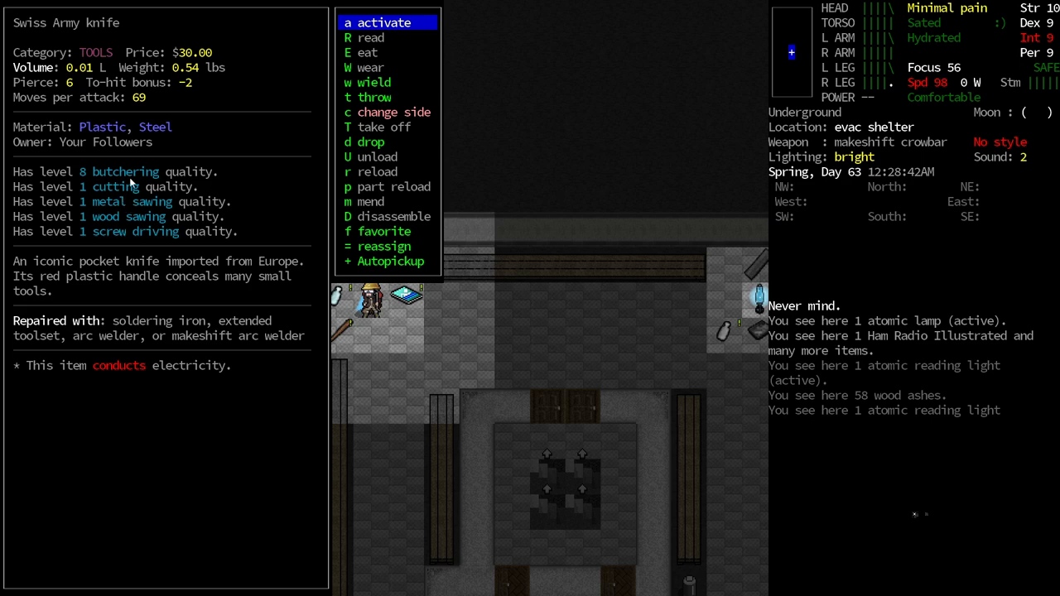
{"action": "mouse_move", "coordinate": [124, 189]}
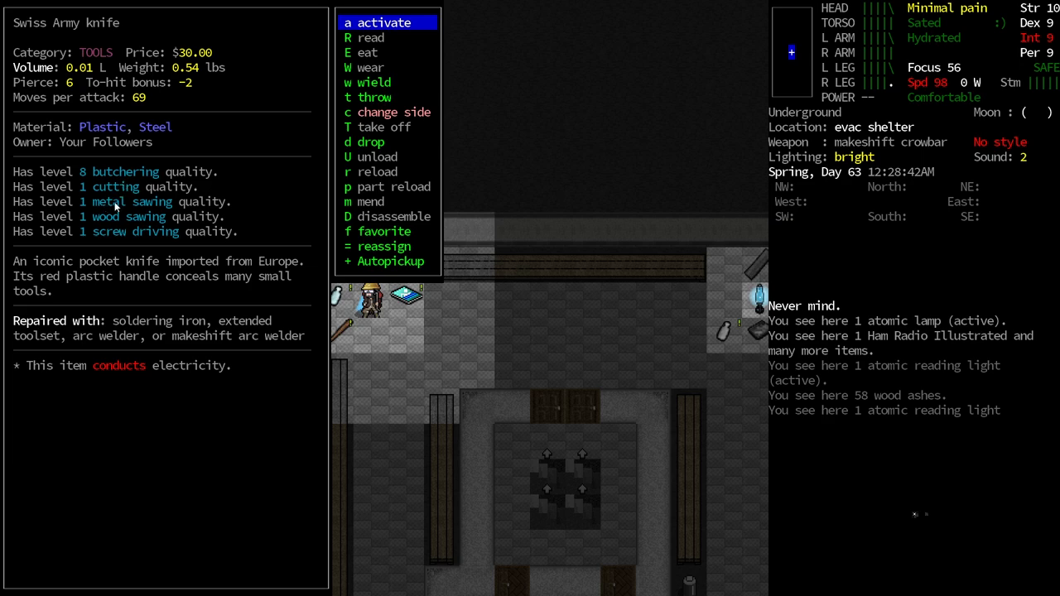
{"action": "mouse_move", "coordinate": [187, 590]}
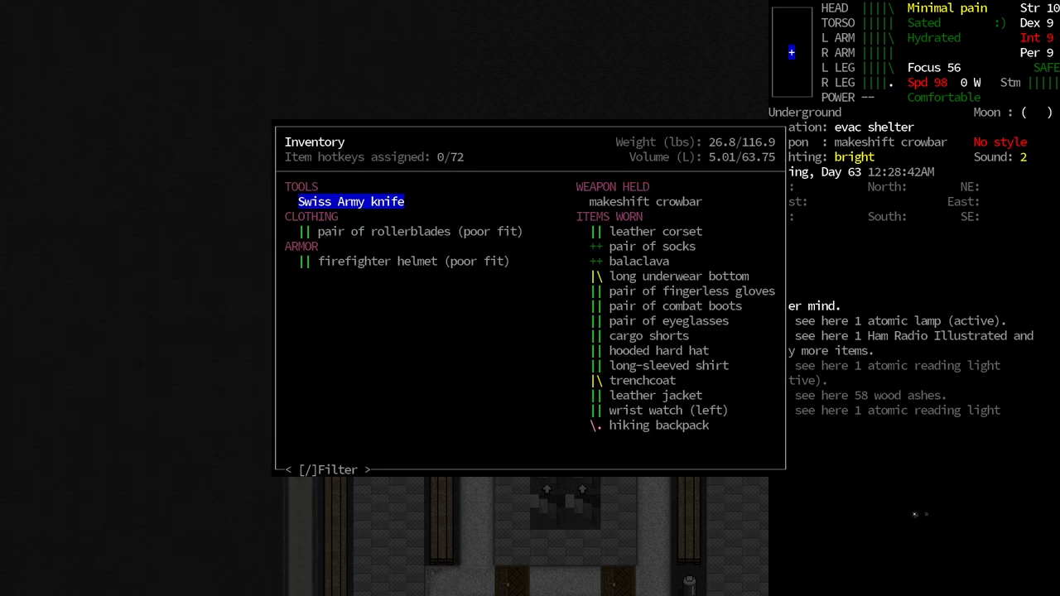
{"action": "key", "text": "down"}
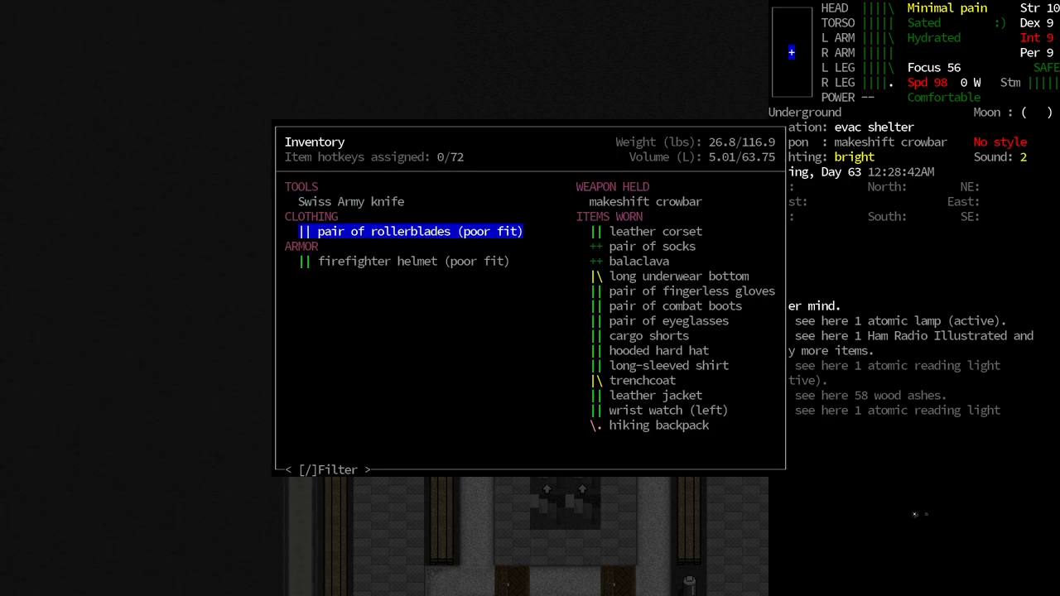
{"action": "key", "text": "down"}
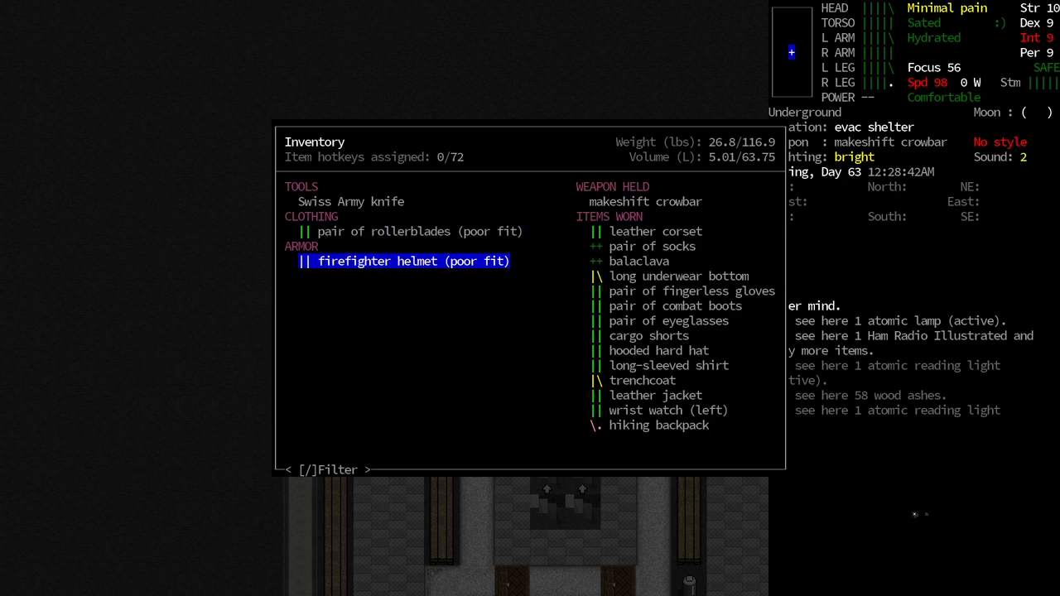
{"action": "key", "text": "Escape"}
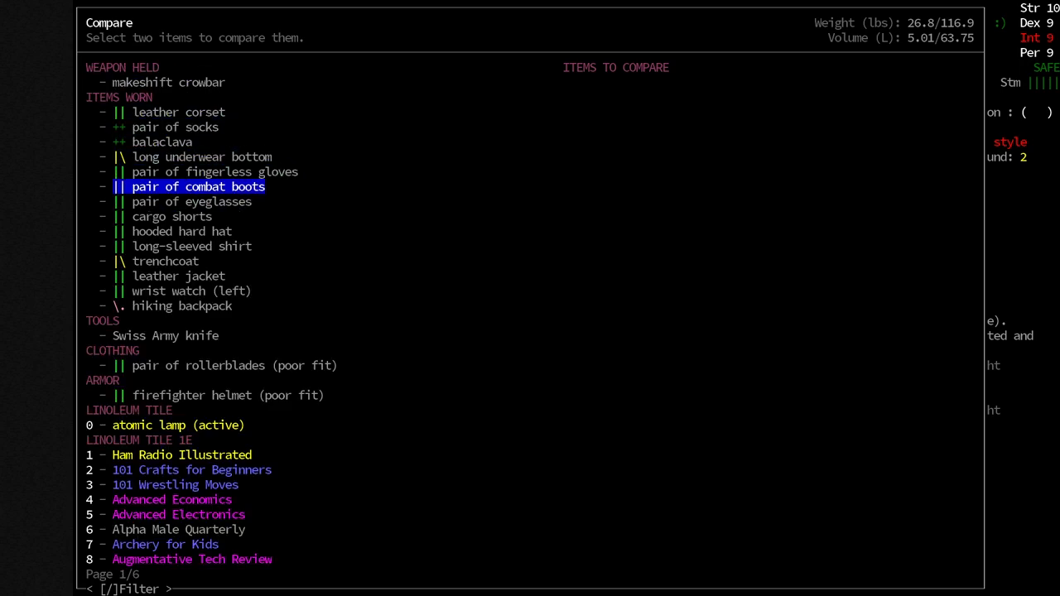
Step: Compare the hooded hard hat's stats side by side with the firefighter helmet
{"action": "key", "text": "down"}
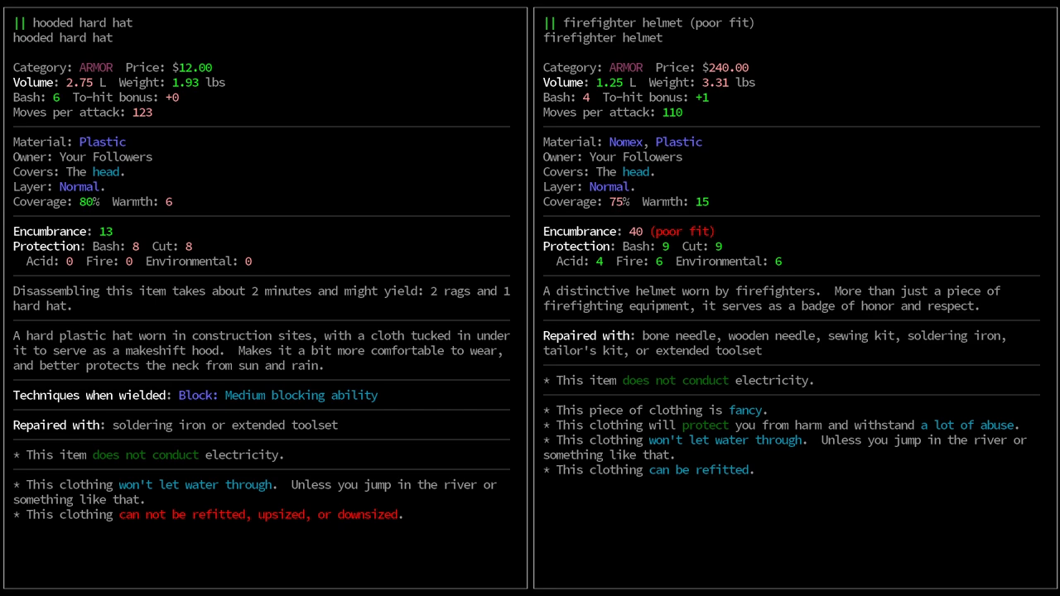
{"action": "mouse_move", "coordinate": [50, 107]}
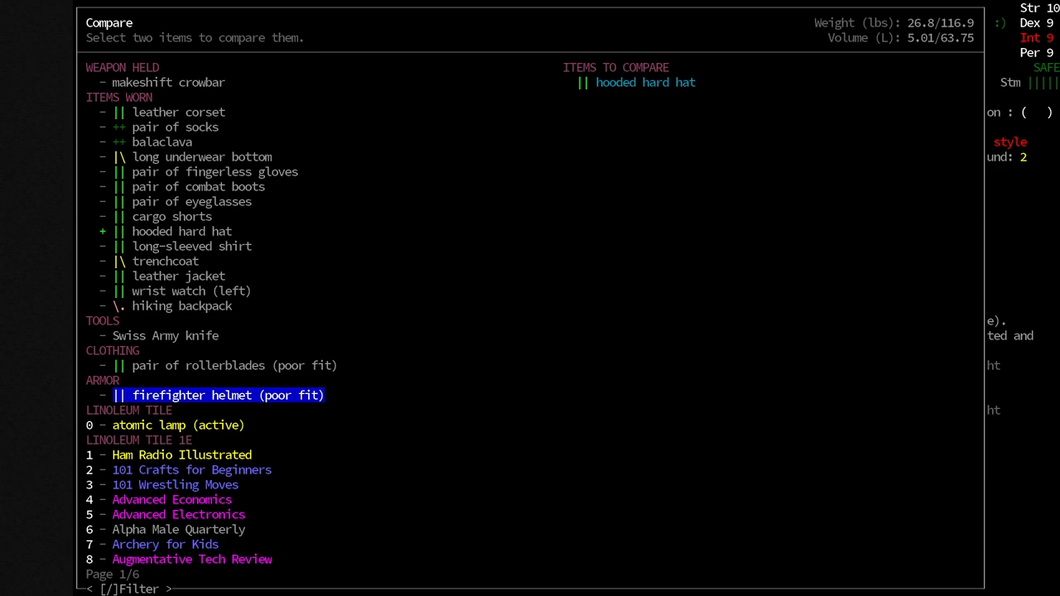
{"action": "key", "text": "Escape"}
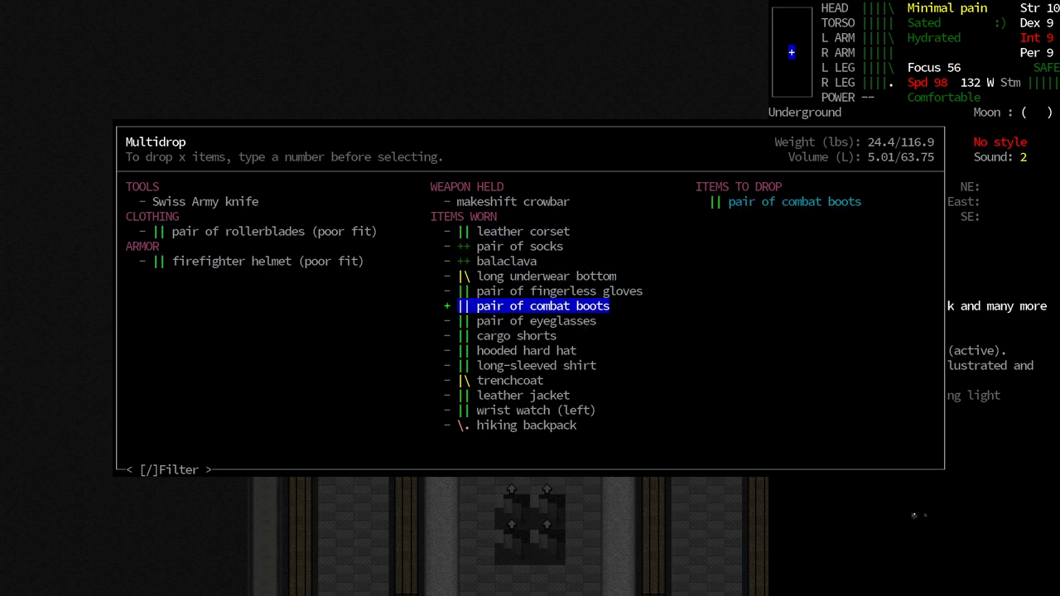
Step: Drop the combat boots and hooded hard hat, and wear the firefighter helmet
{"action": "key", "text": "down"}
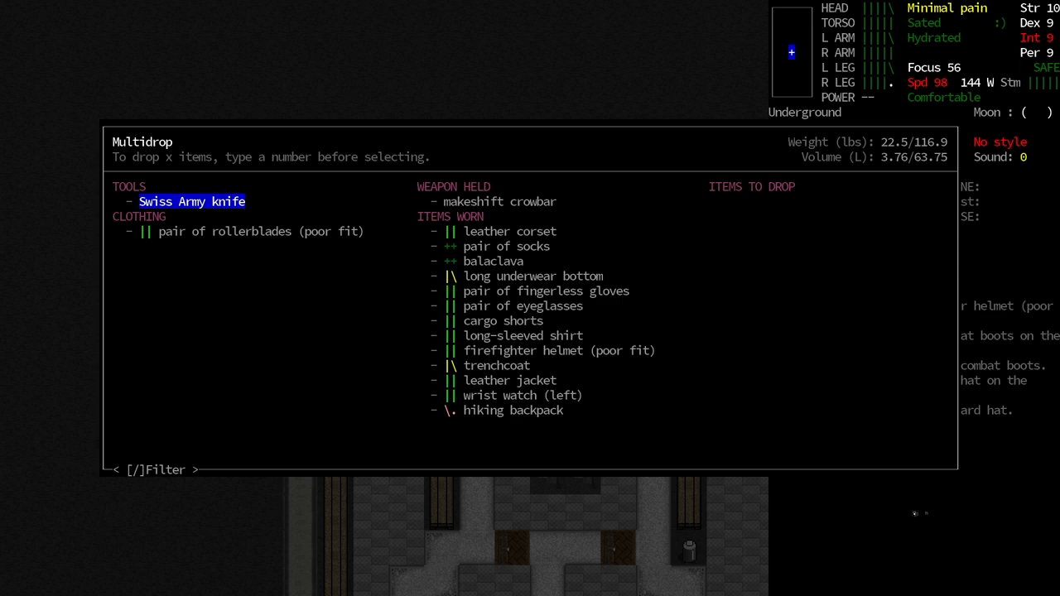
{"action": "key", "text": "Escape"}
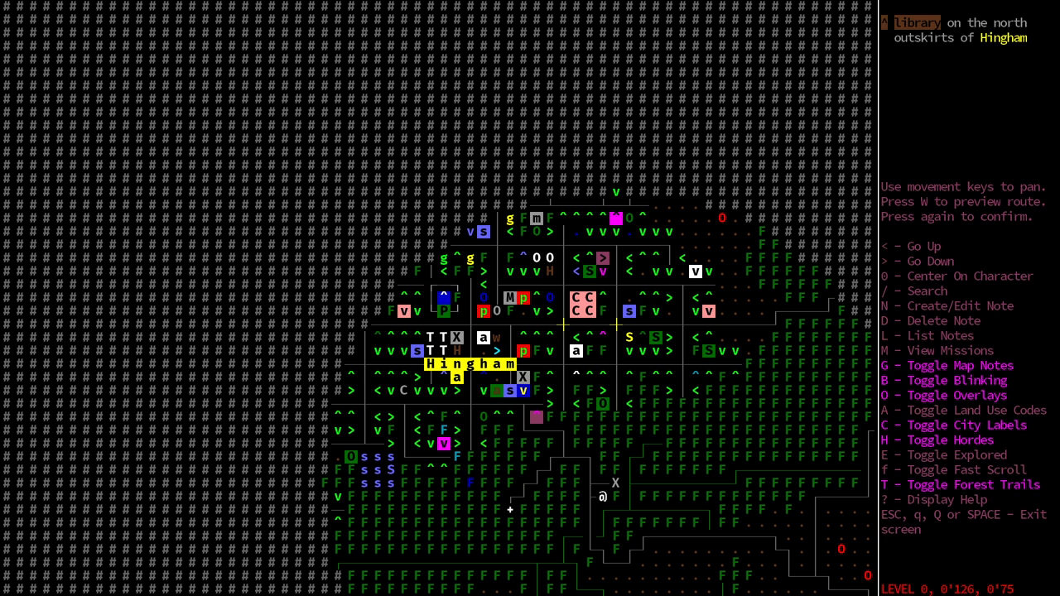
Step: Close the Hingham world map and walk out onto the road beside the shelter
{"action": "key", "text": "right"}
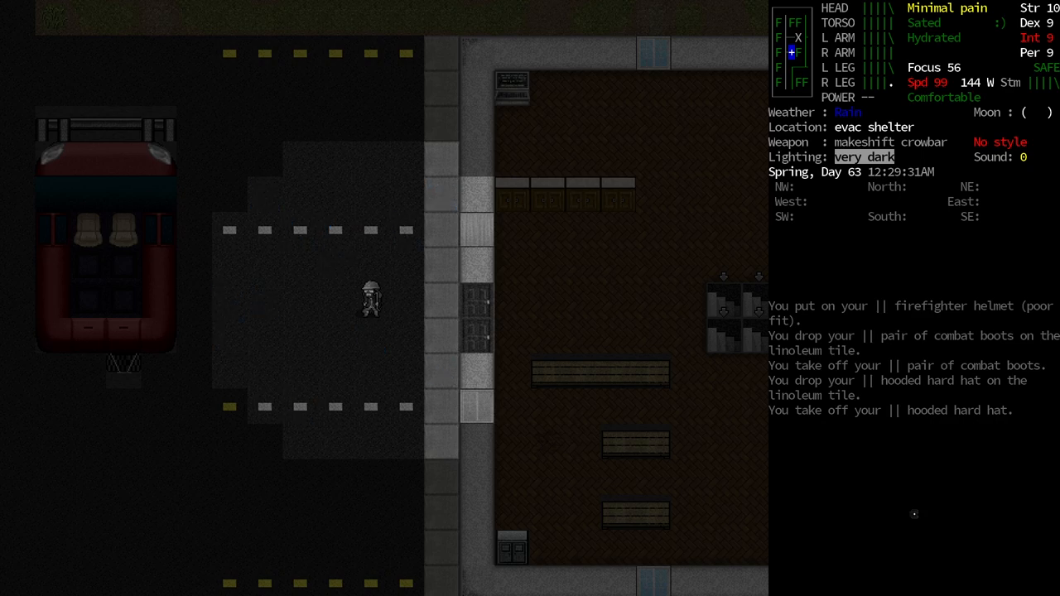
{"action": "key", "text": "i"}
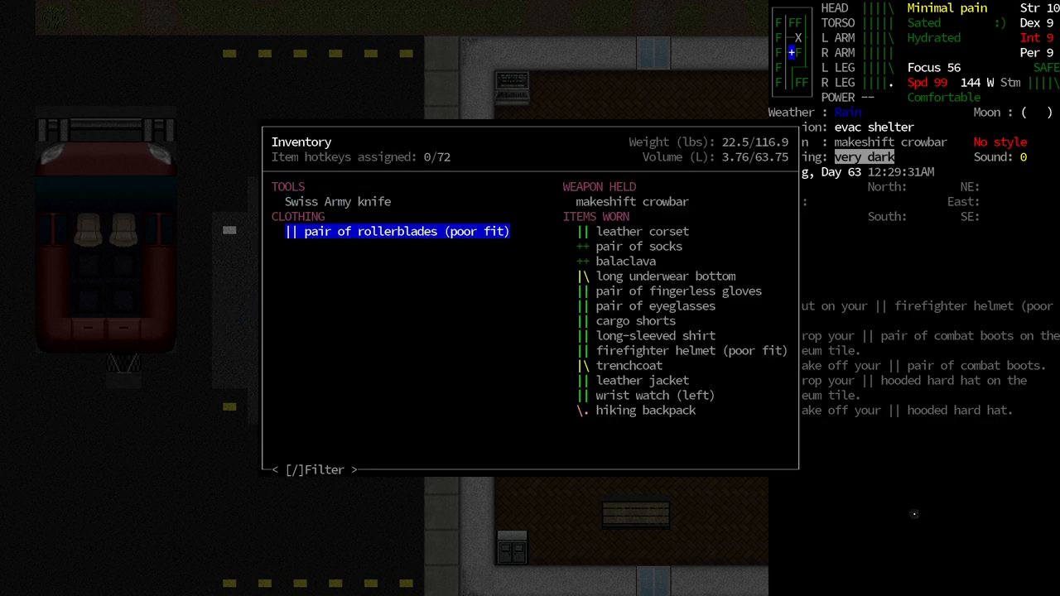
{"action": "key", "text": "Escape"}
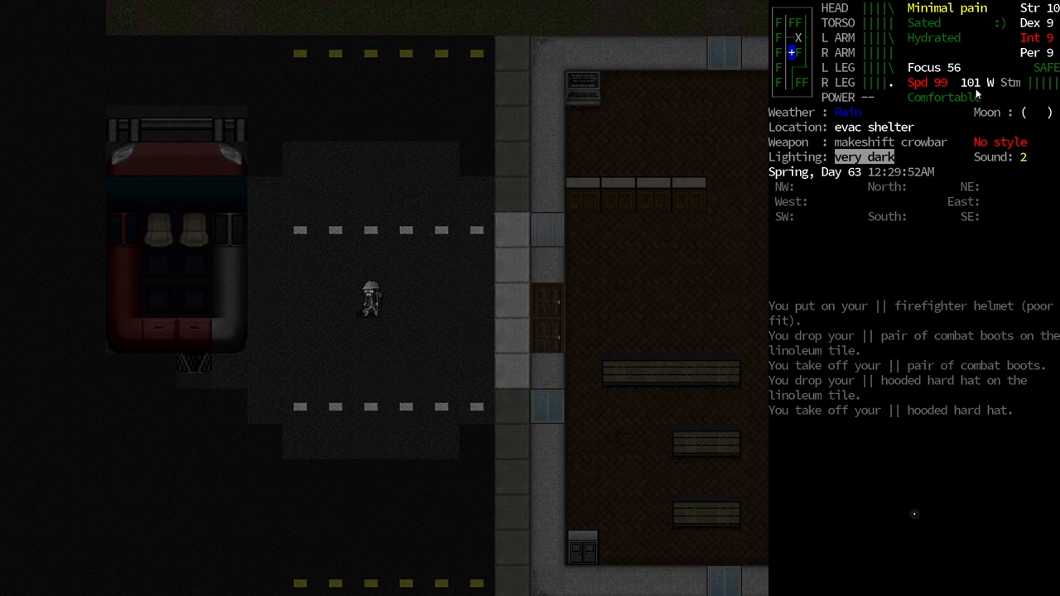
{"action": "mouse_move", "coordinate": [975, 91]}
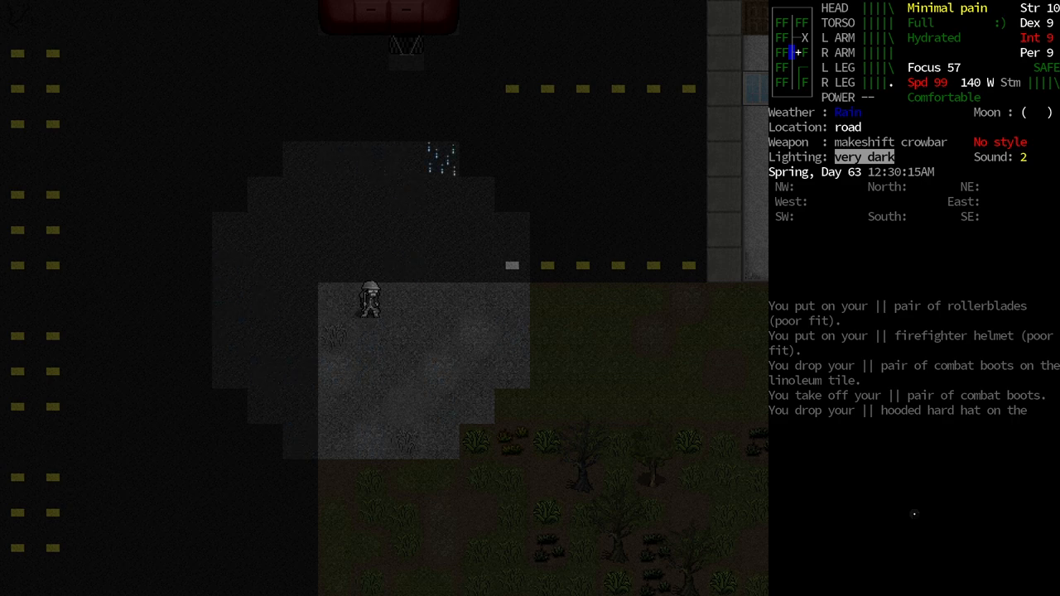
Step: Wear the pair of rollerblades and walk south along the road
{"action": "key", "text": "up"}
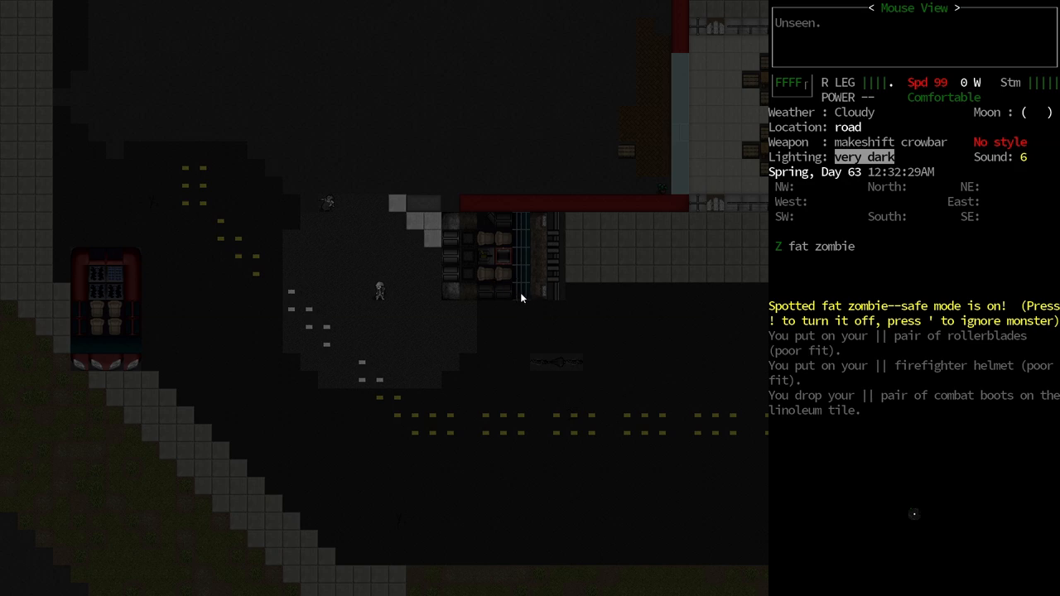
{"action": "mouse_move", "coordinate": [101, 328]}
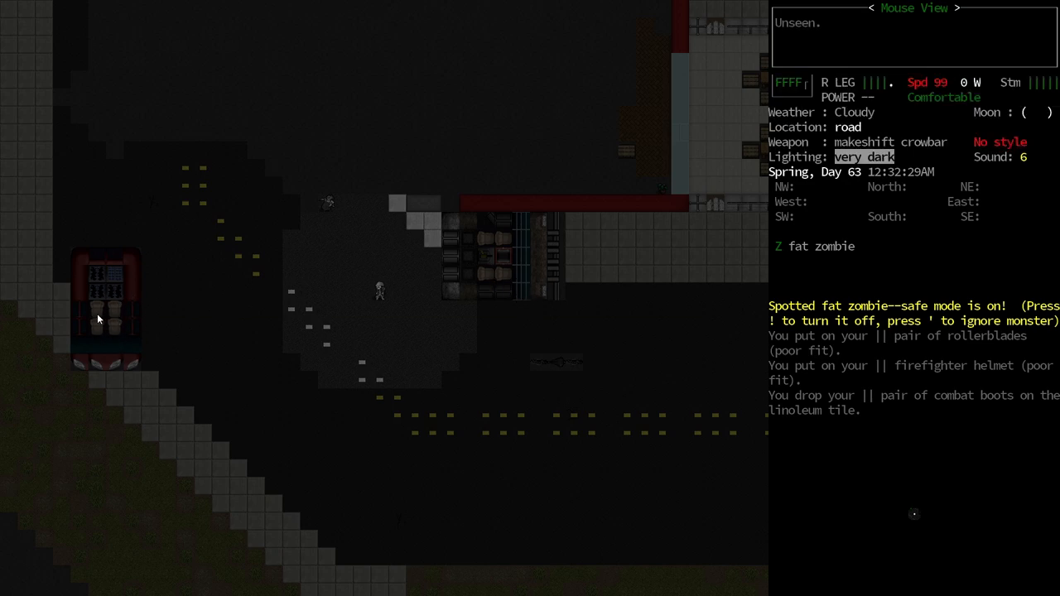
{"action": "mouse_move", "coordinate": [231, 336]}
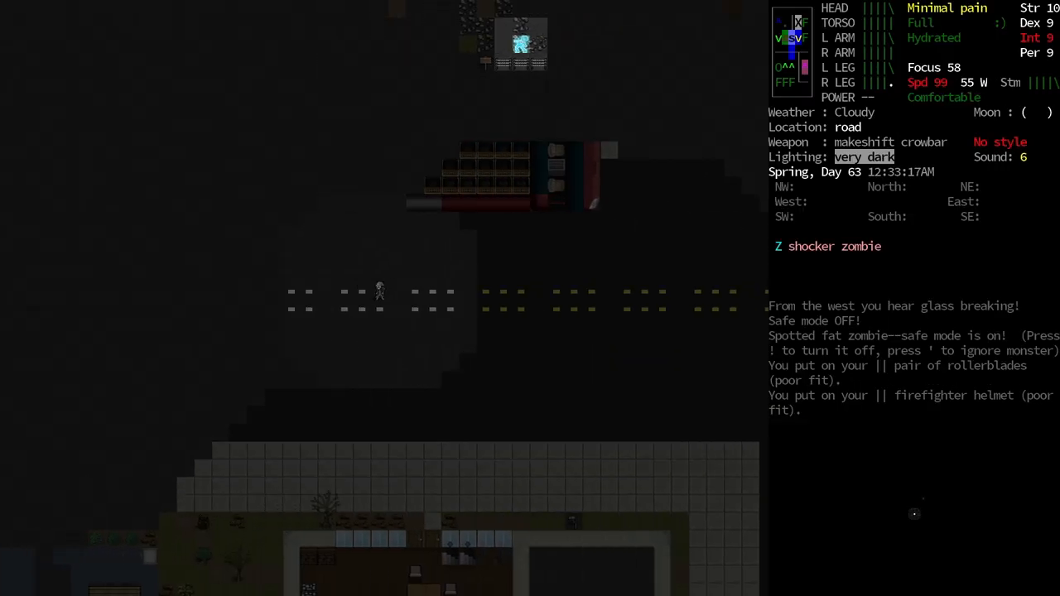
Step: Disable safe mode and skate south along the road away from the store
{"action": "key", "text": "s"}
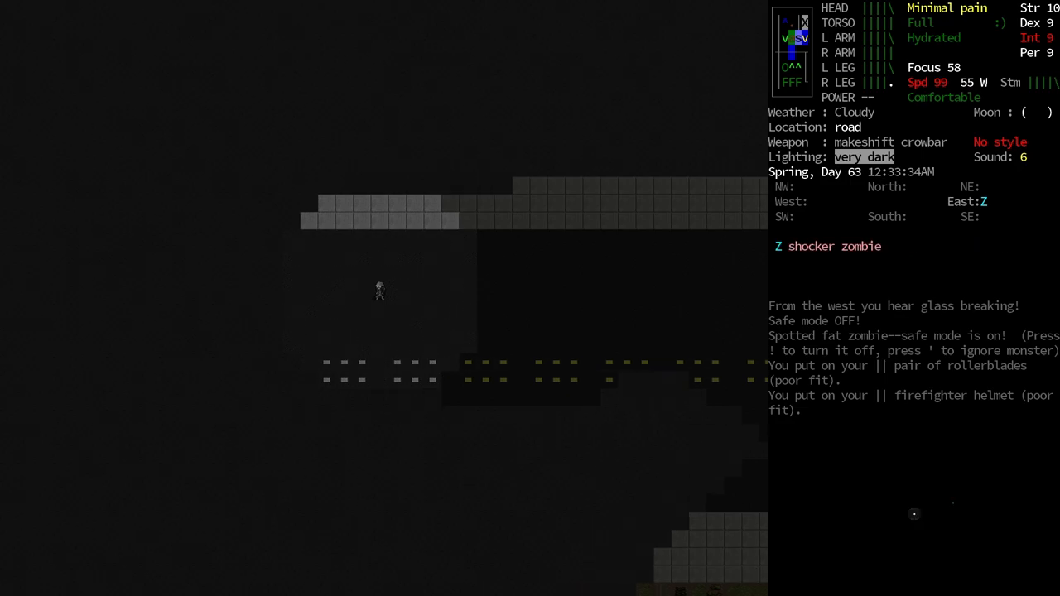
Step: Keep skating down the dark road until reaching its north–south stretch
{"action": "key", "text": "m"}
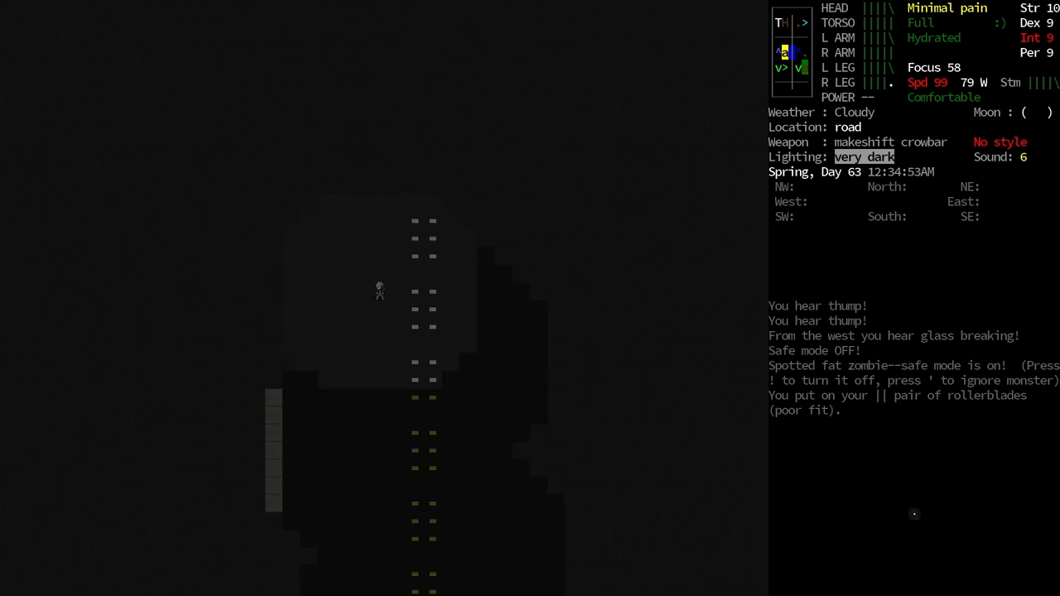
Step: Open and close the world map twice to survey the area around the survivor
{"action": "key", "text": "m"}
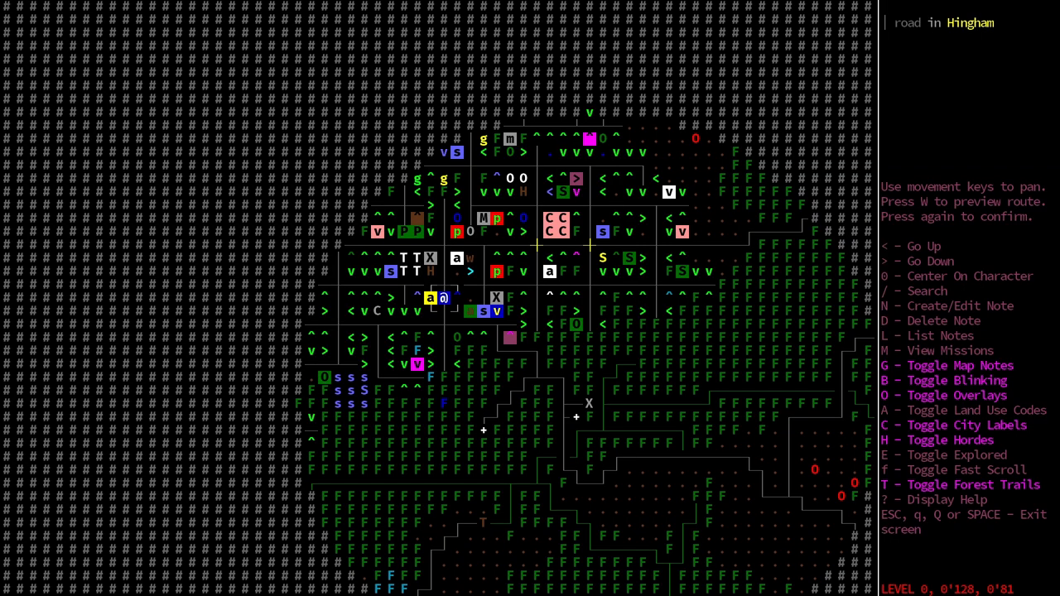
{"action": "key", "text": "Escape"}
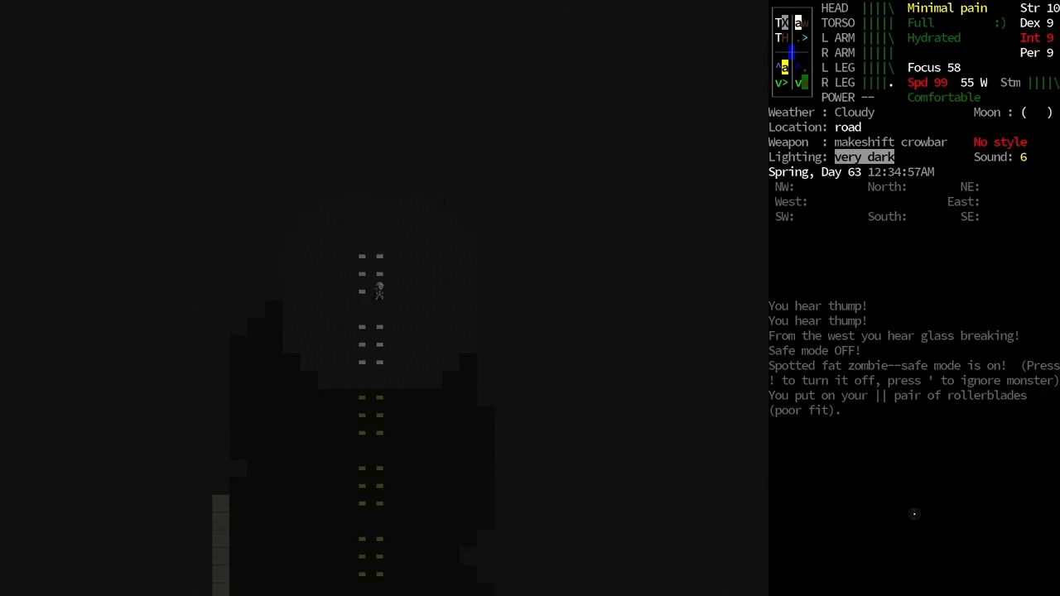
{"action": "key", "text": "m"}
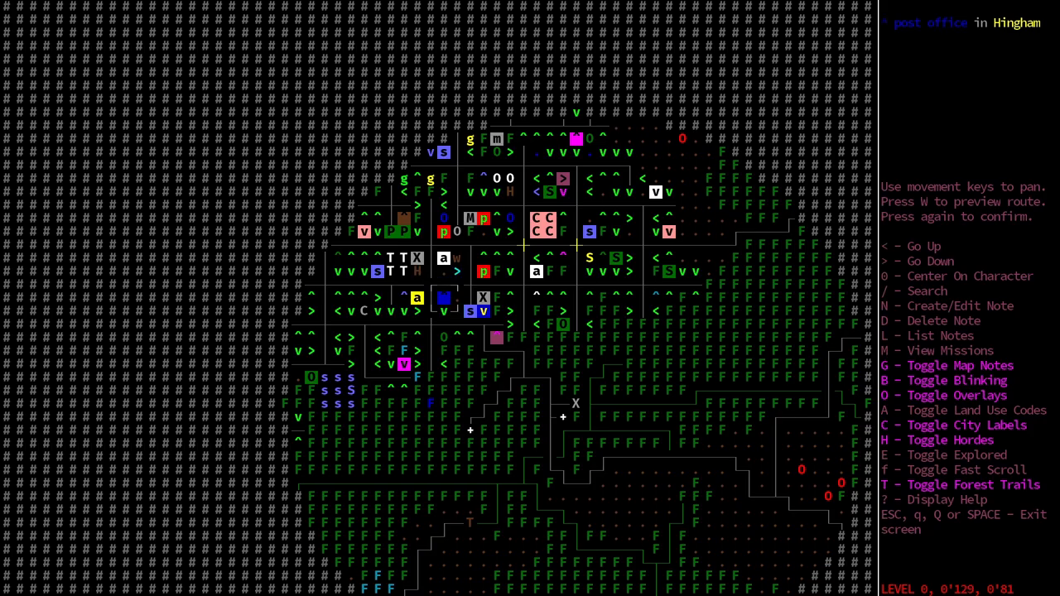
{"action": "key", "text": "Escape"}
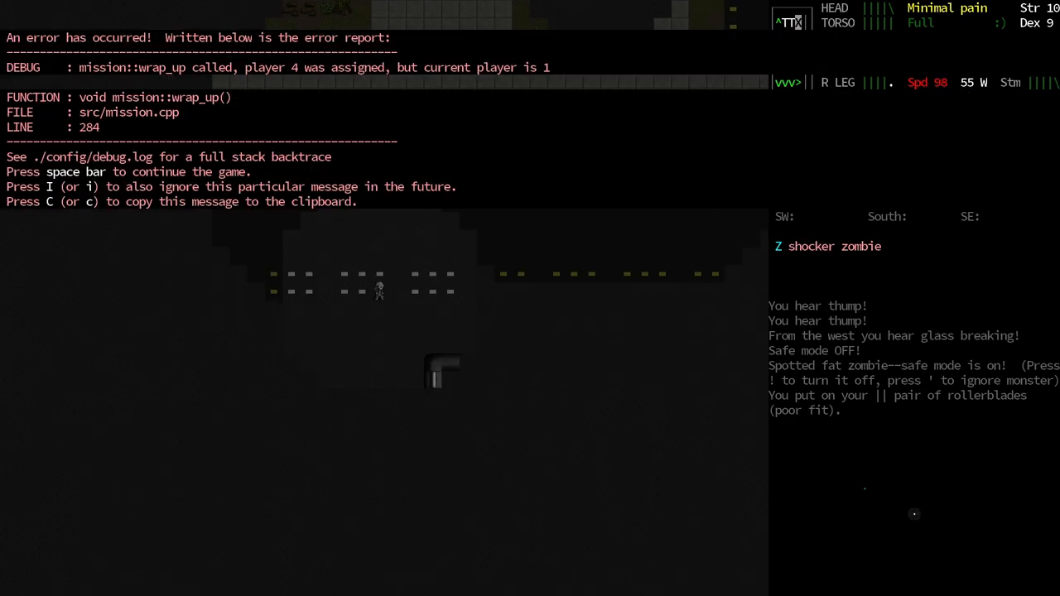
Step: Dismiss the error report, completing the antibiotics mission, and move the survivor onward
{"action": "key", "text": "space"}
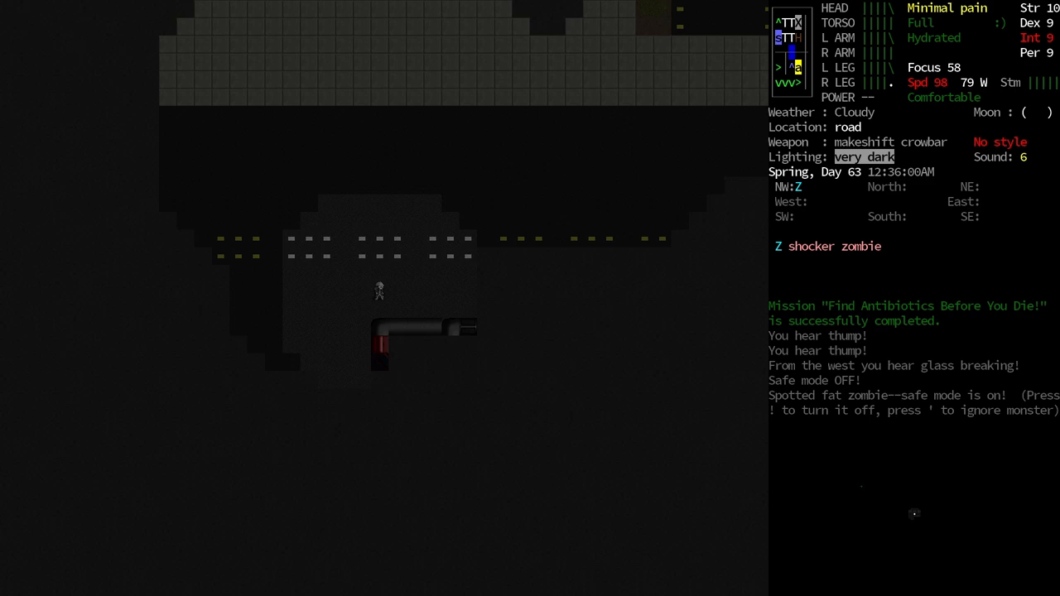
{"action": "key", "text": "up"}
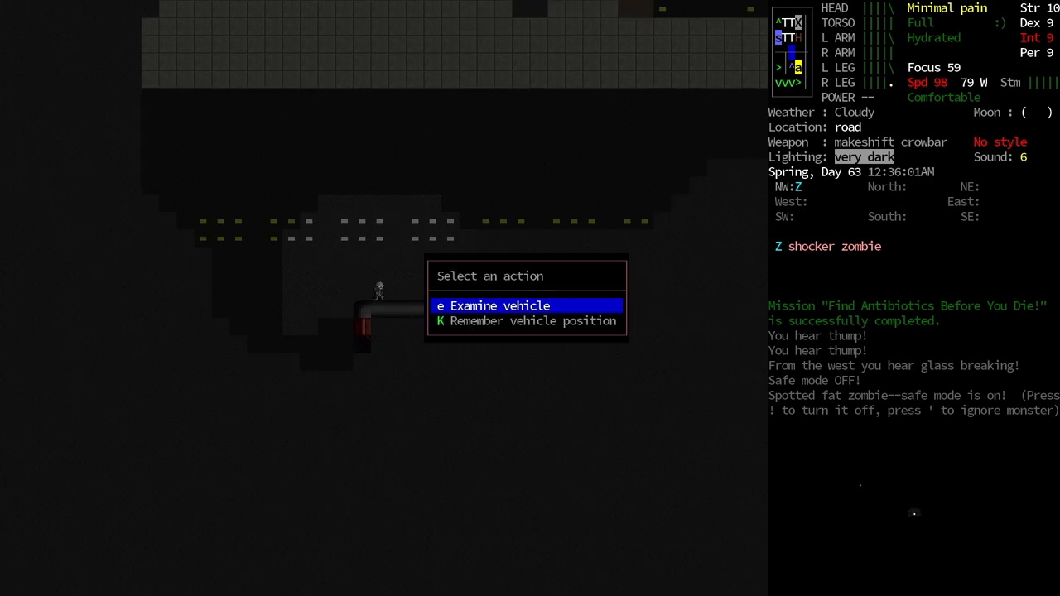
Step: Examine the ambulance and loot its morphine, bandages and 14 antibiotics
{"action": "left_click", "coordinate": [497, 305]}
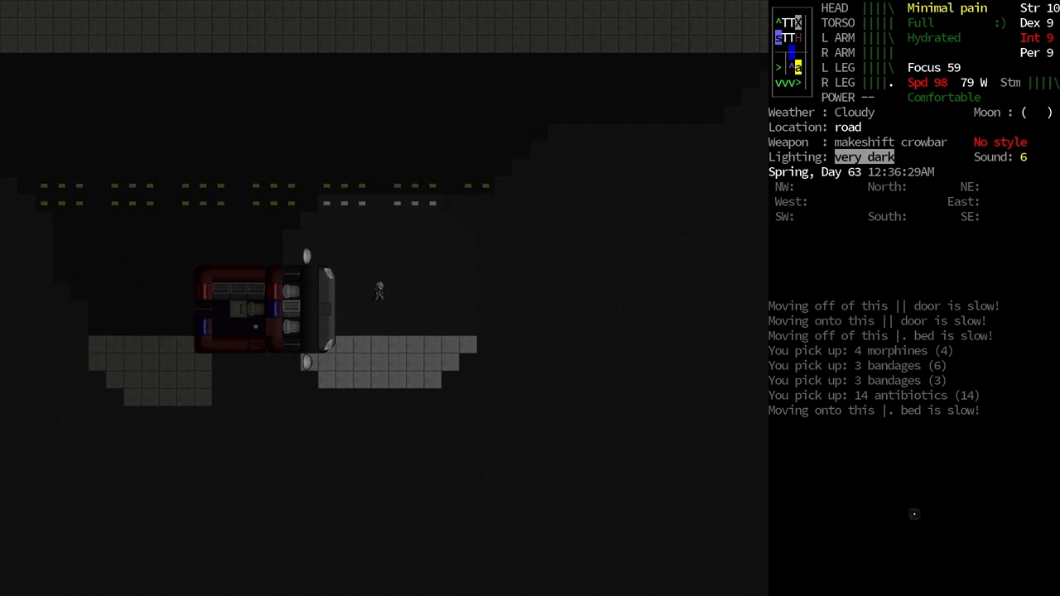
Step: Inspect both roadside ambulances' parts, fuel and battery on the vehicle screen
{"action": "key", "text": "e"}
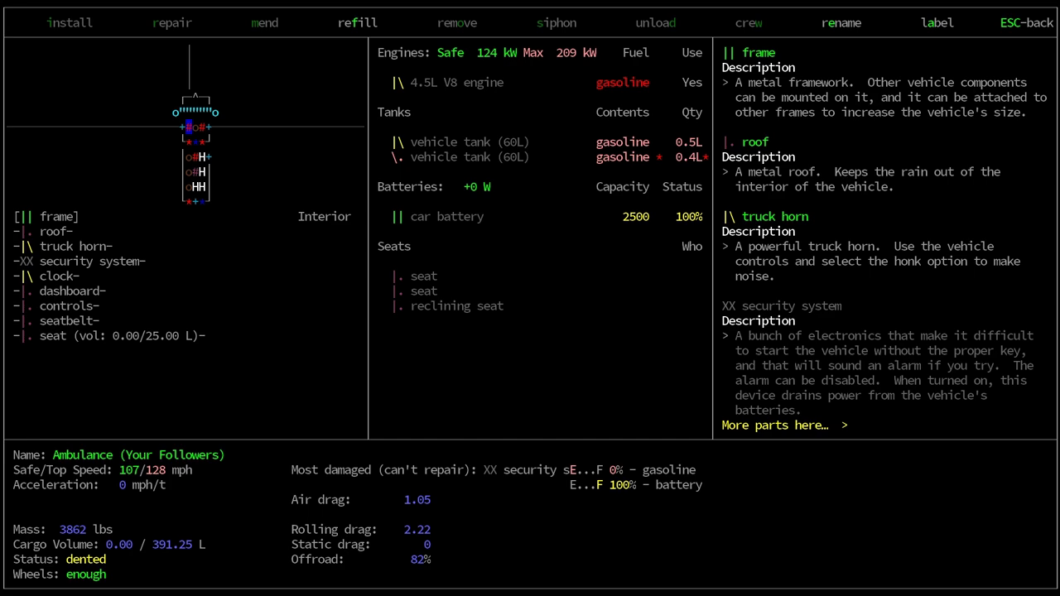
{"action": "key", "text": "Escape"}
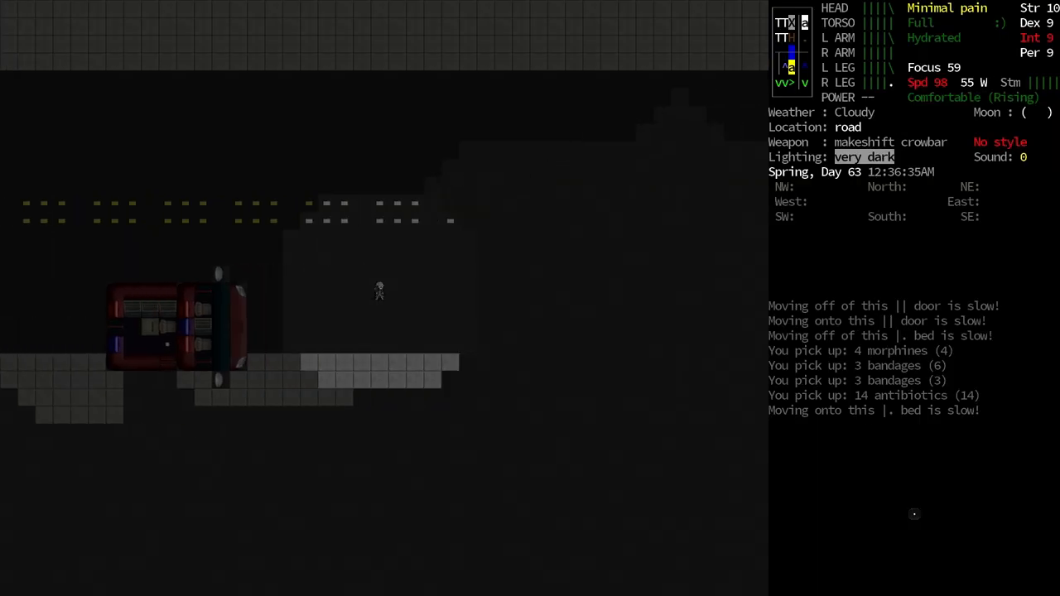
{"action": "key", "text": "right"}
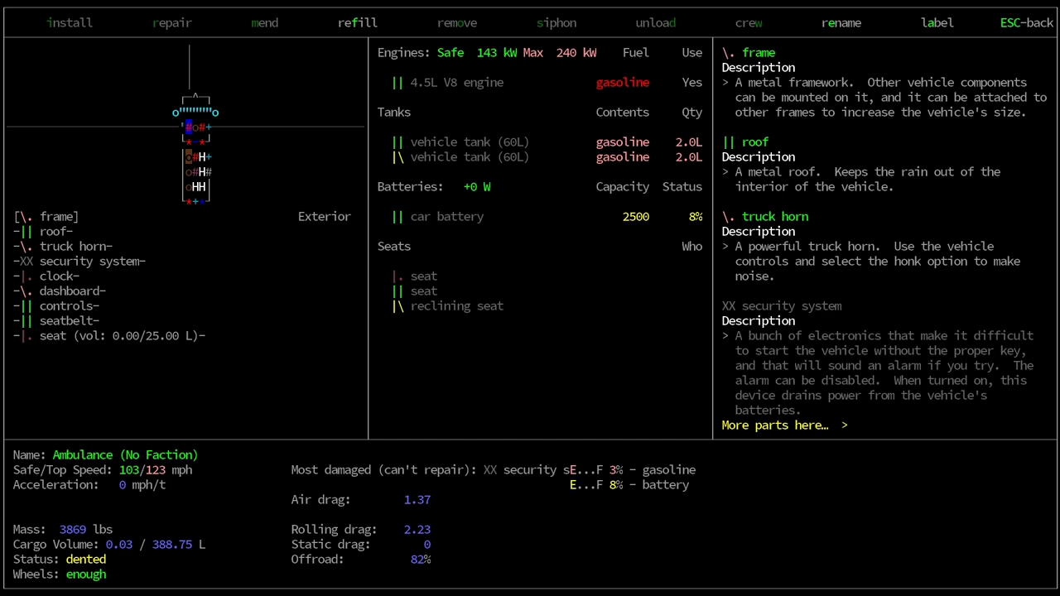
{"action": "key", "text": "Escape"}
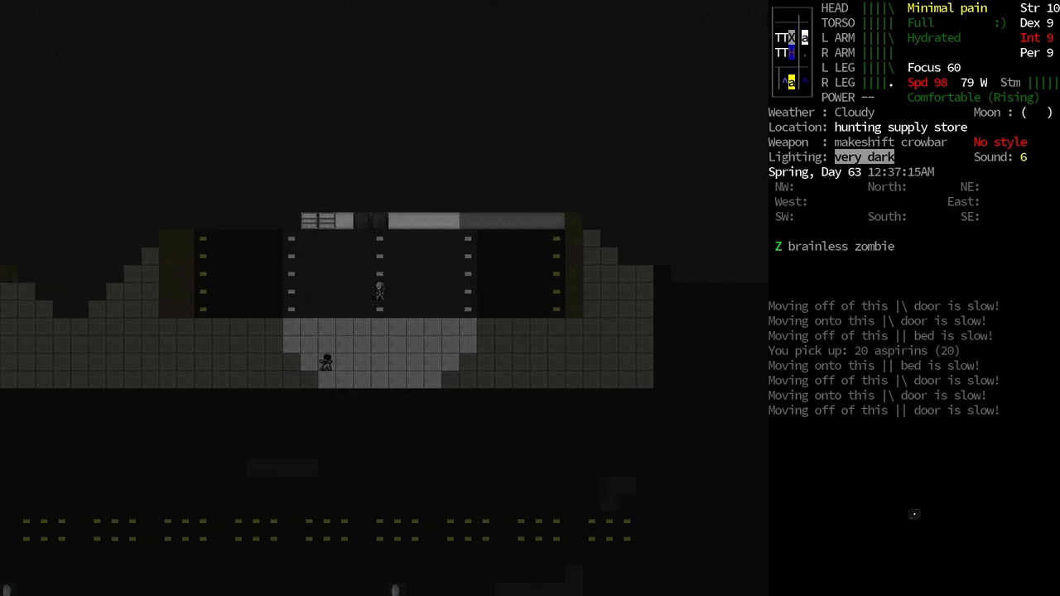
{"action": "mouse_move", "coordinate": [330, 220]}
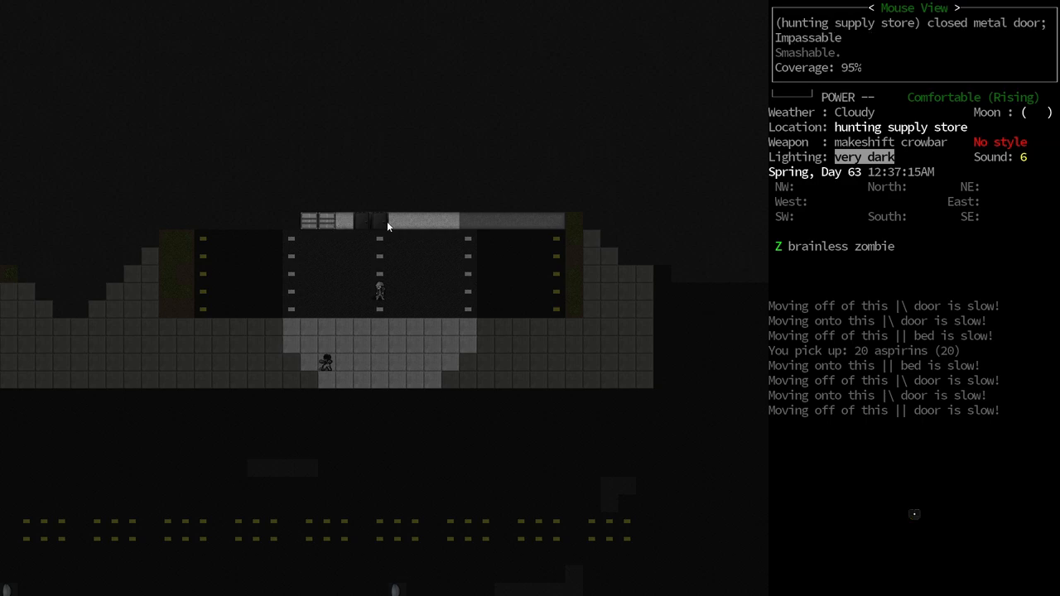
{"action": "mouse_move", "coordinate": [359, 223]}
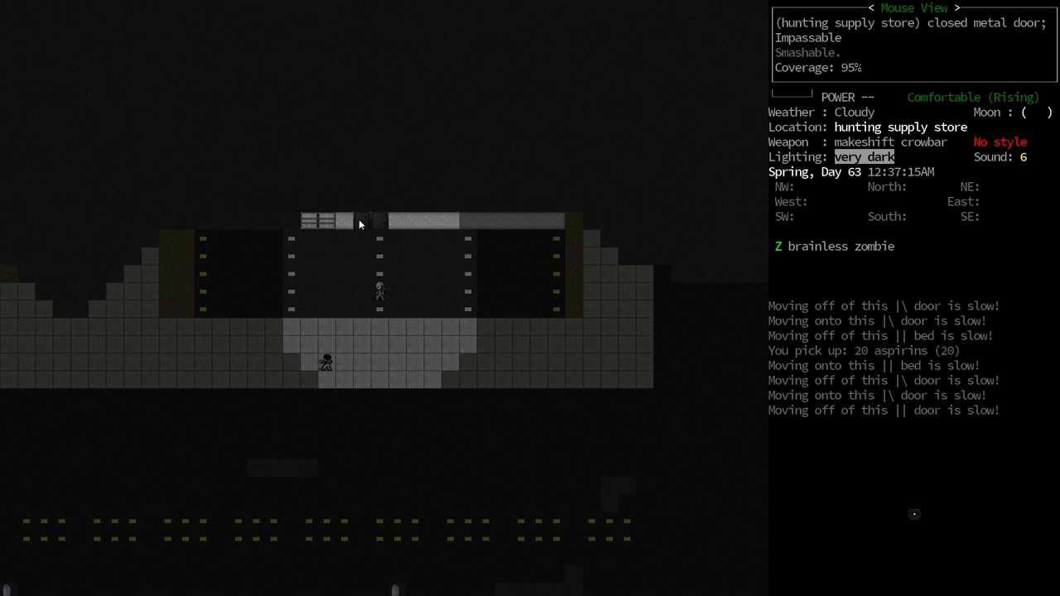
{"action": "mouse_move", "coordinate": [331, 230]}
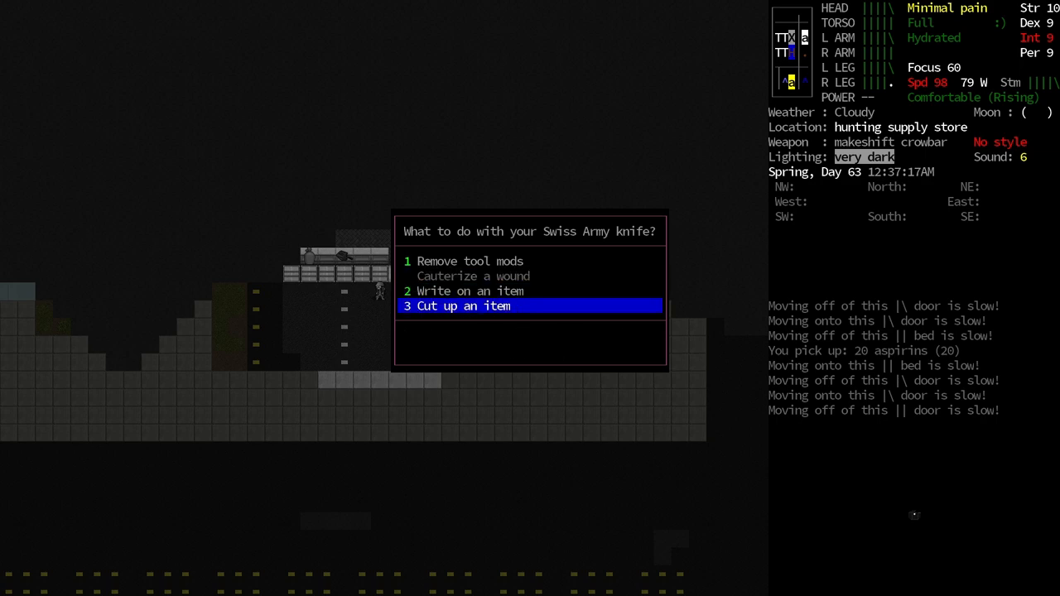
Step: Browse the Swiss Army knife's uses up to Cauterize a wound, then back out
{"action": "key", "text": "up"}
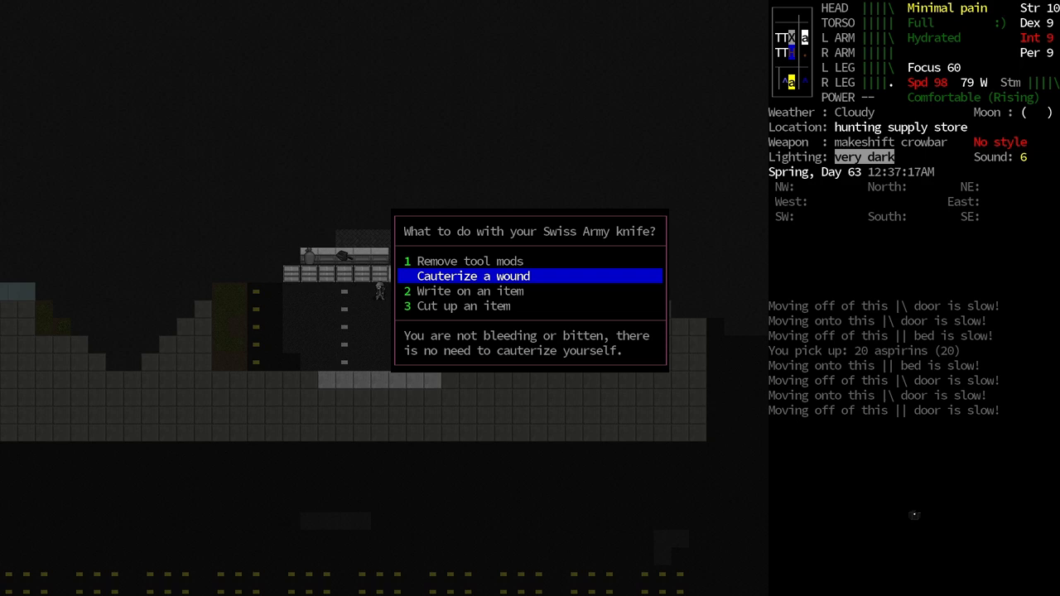
{"action": "key", "text": "Escape"}
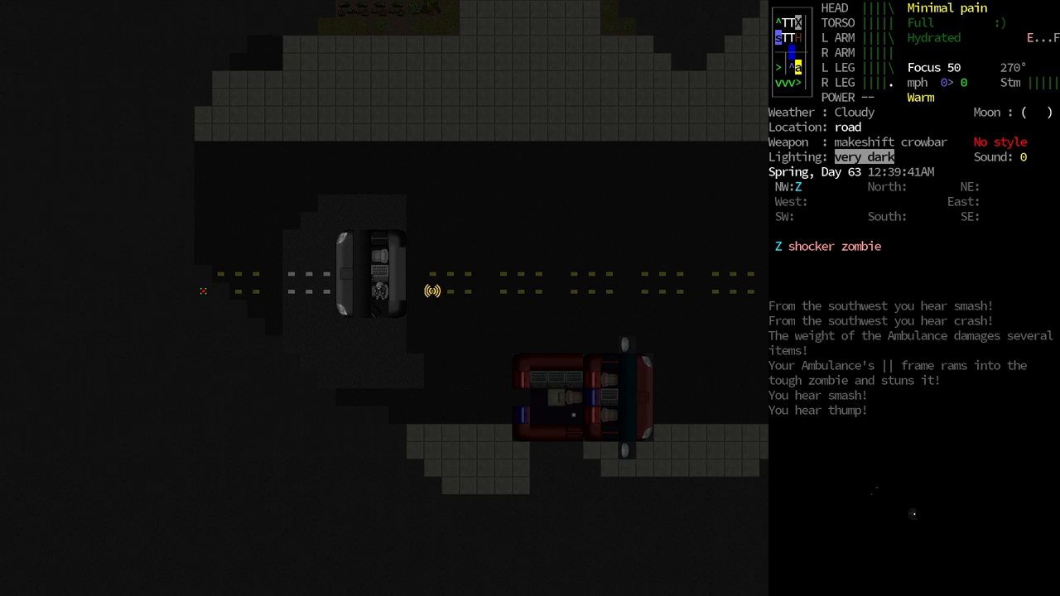
Step: Turn on the dome lights from the Vehicle controls menu
{"action": "key", "text": "^"}
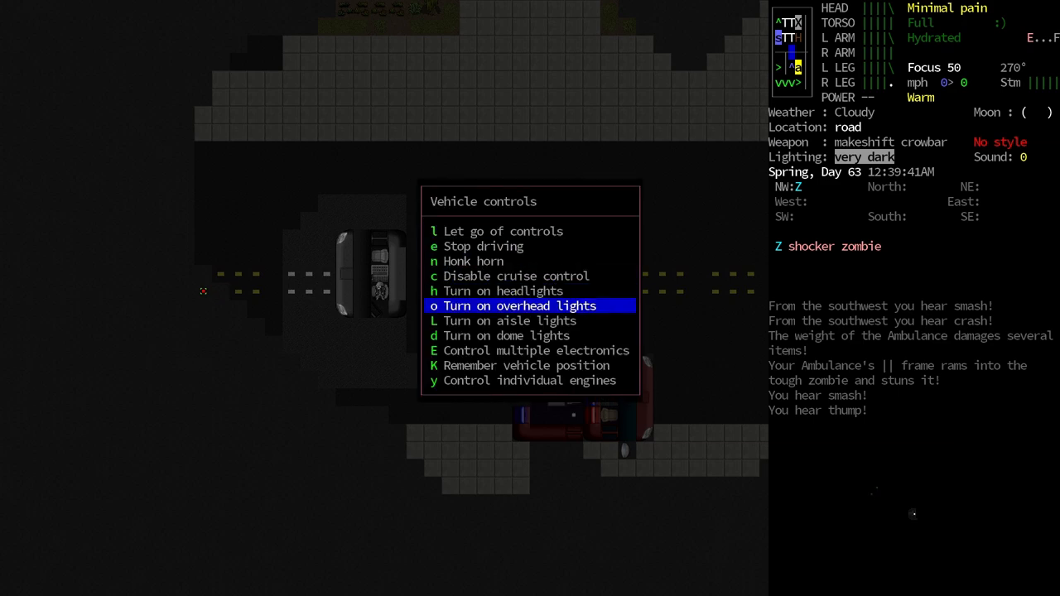
{"action": "key", "text": "down"}
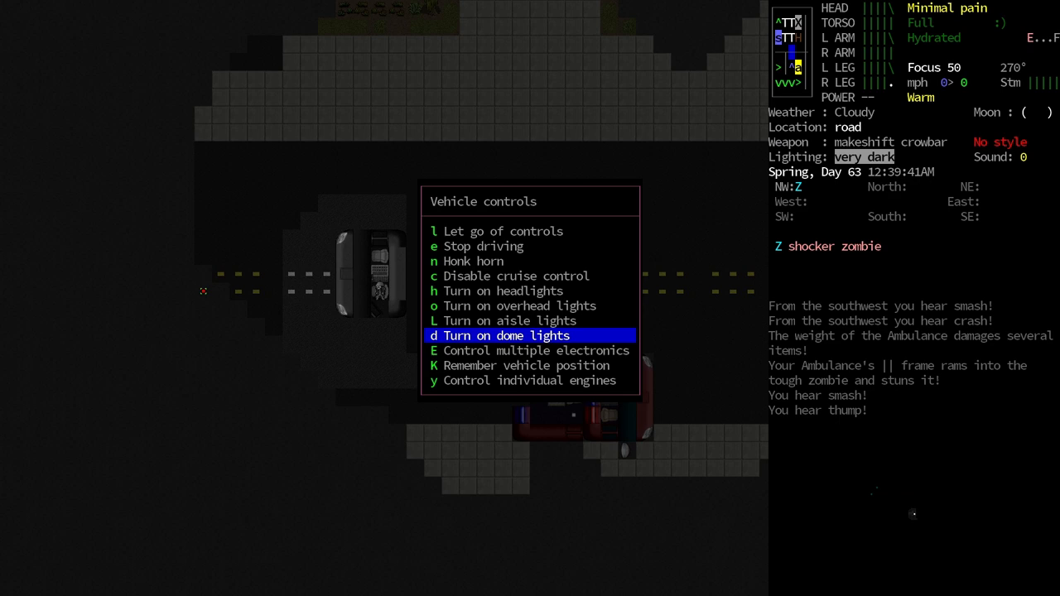
{"action": "key", "text": "up"}
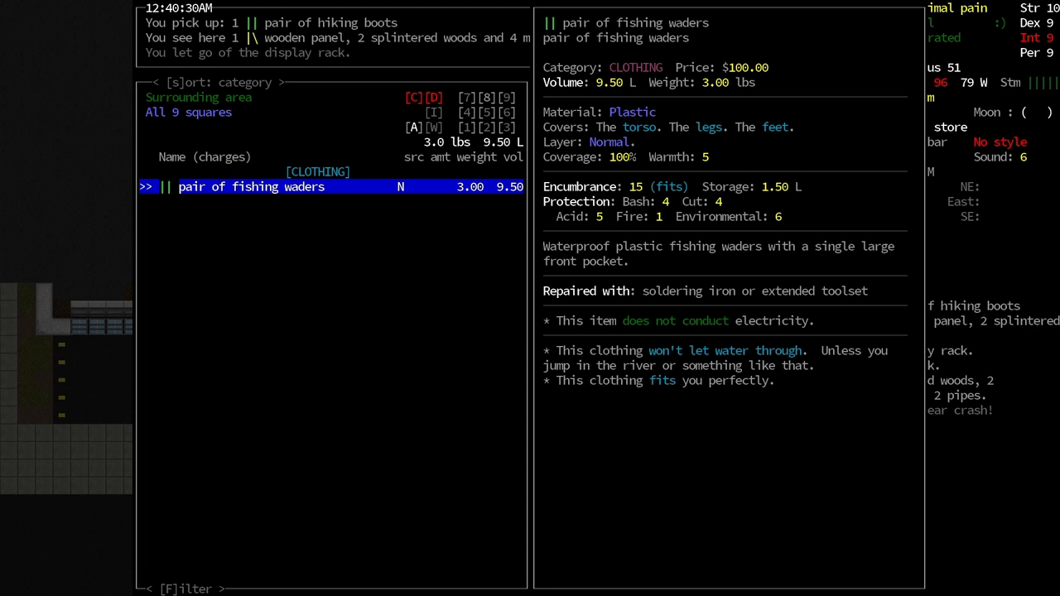
Step: Close the surrounding items list and take the steeltoed boots and another pair of boots
{"action": "key", "text": "Escape"}
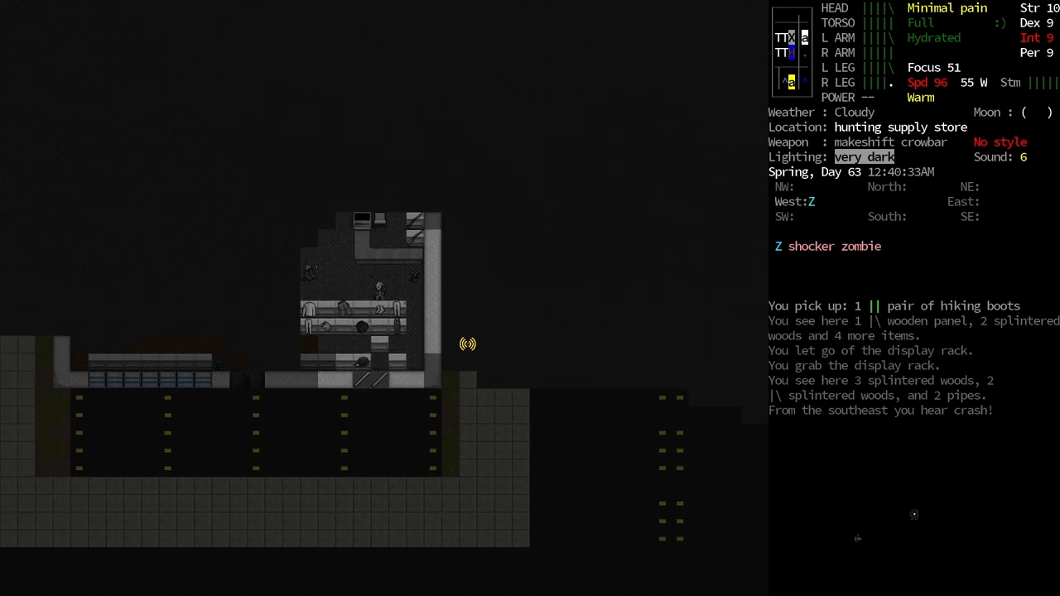
{"action": "key", "text": "i"}
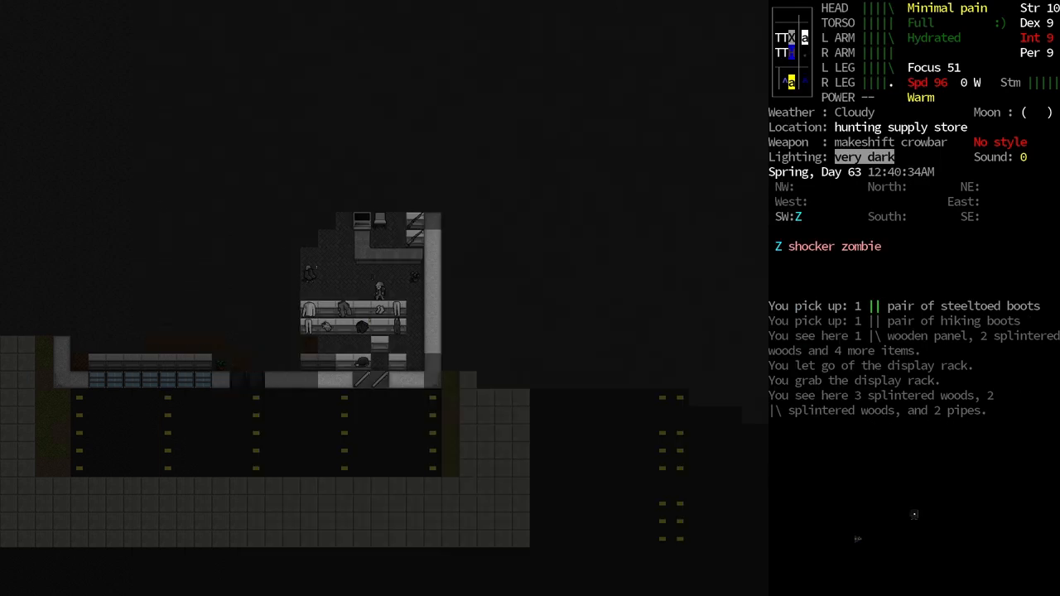
{"action": "key", "text": "i"}
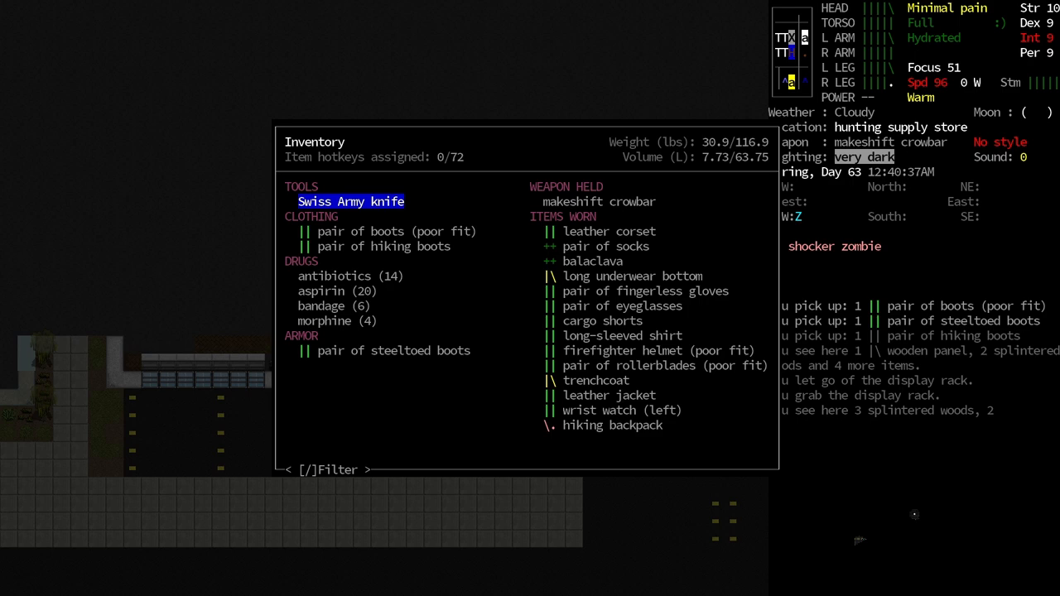
Step: Move the store's flashlight from the nearby items into inventory and exit to the map
{"action": "key", "text": "escape"}
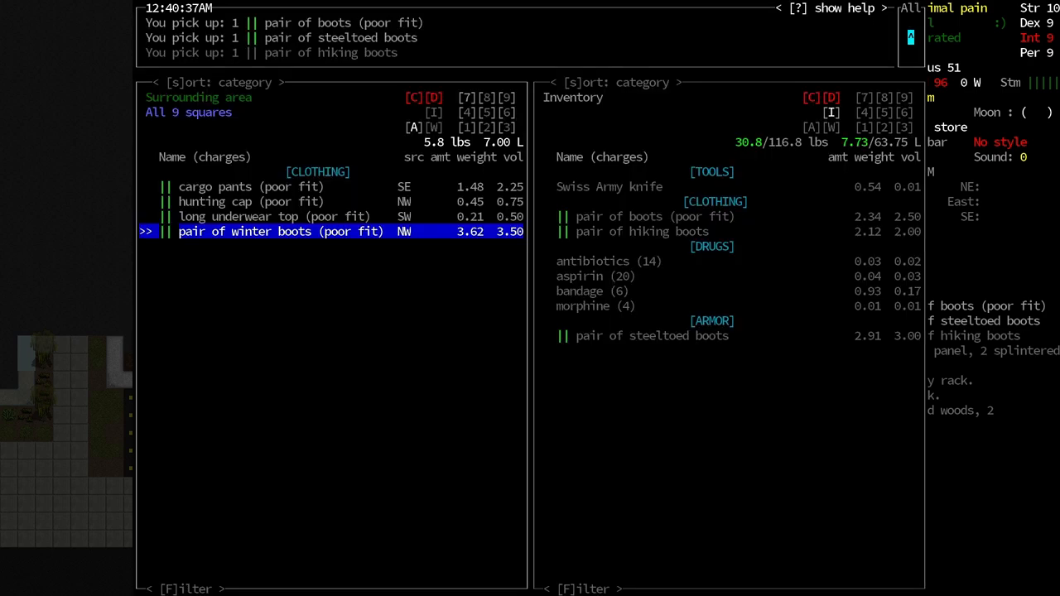
{"action": "key", "text": "up"}
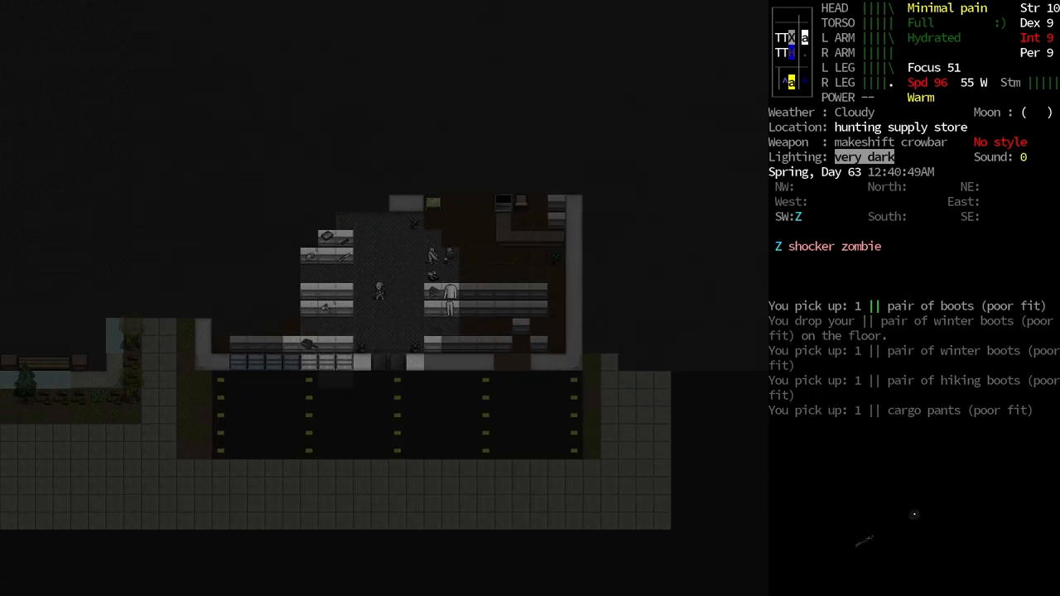
{"action": "key", "text": "i"}
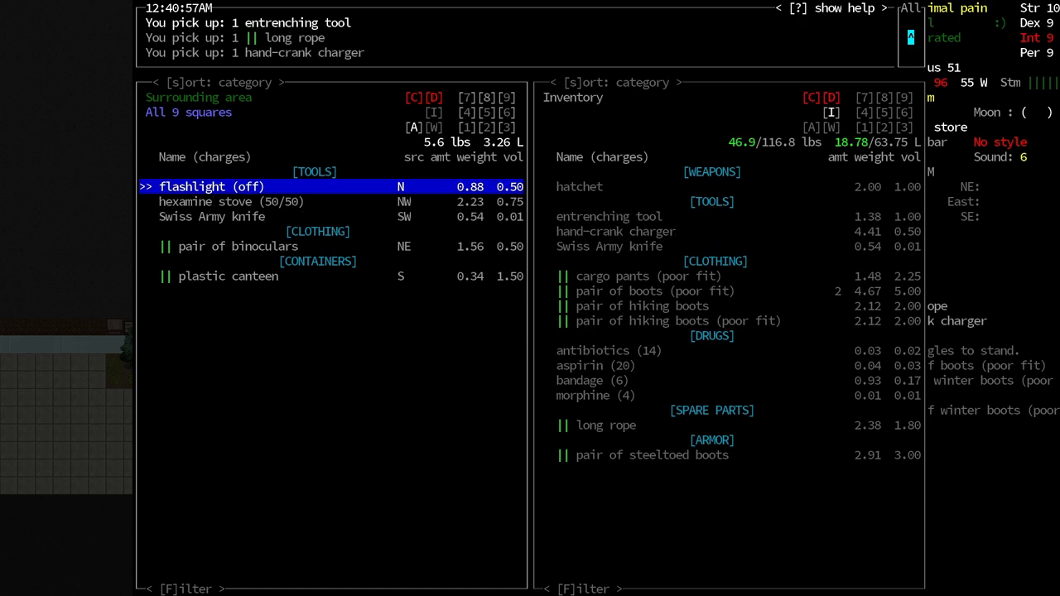
{"action": "key", "text": "Down"}
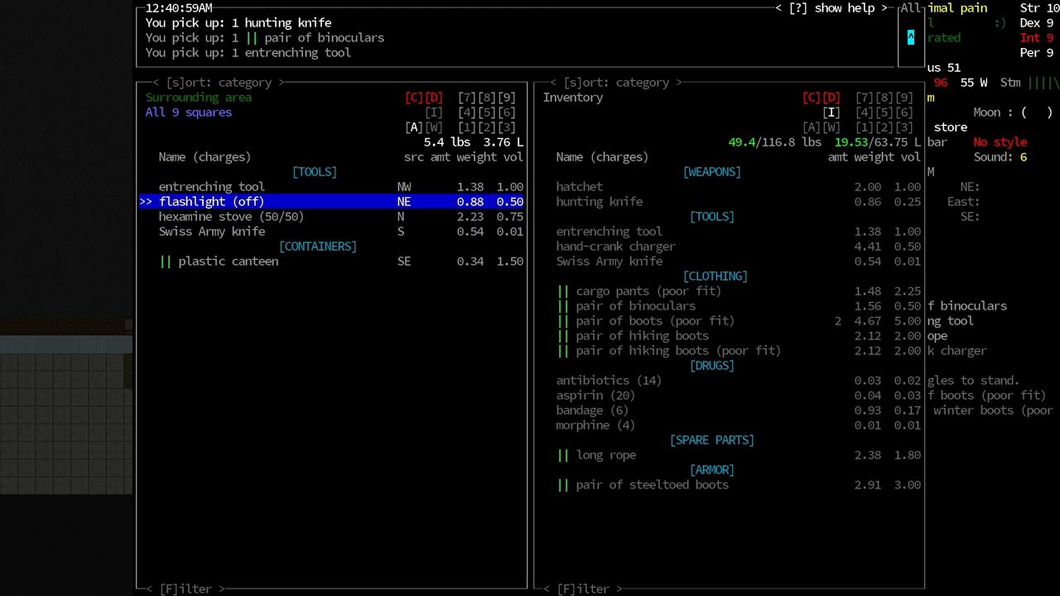
{"action": "key", "text": "up"}
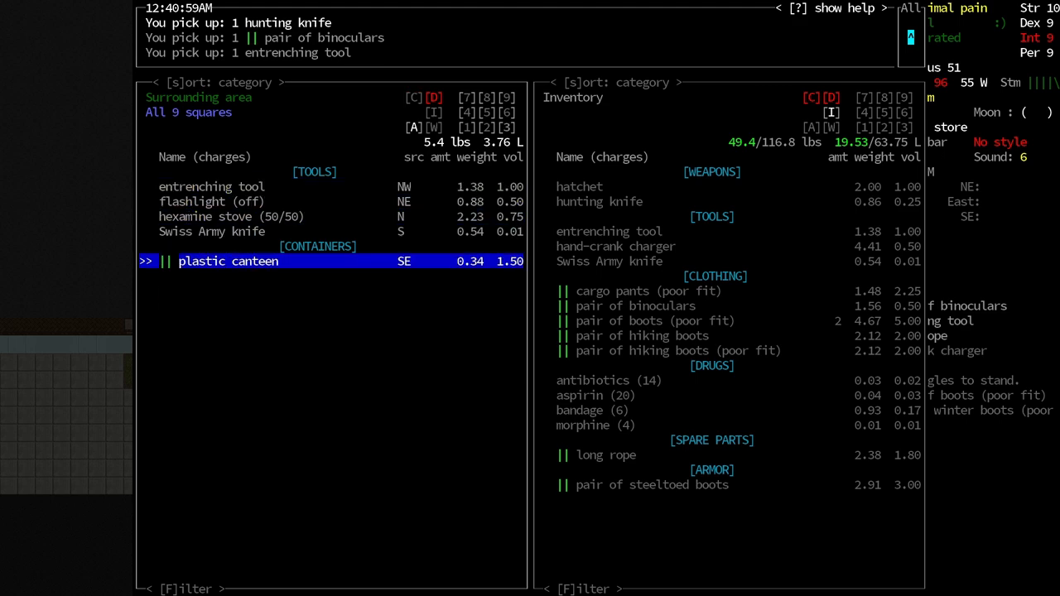
{"action": "key", "text": "Escape"}
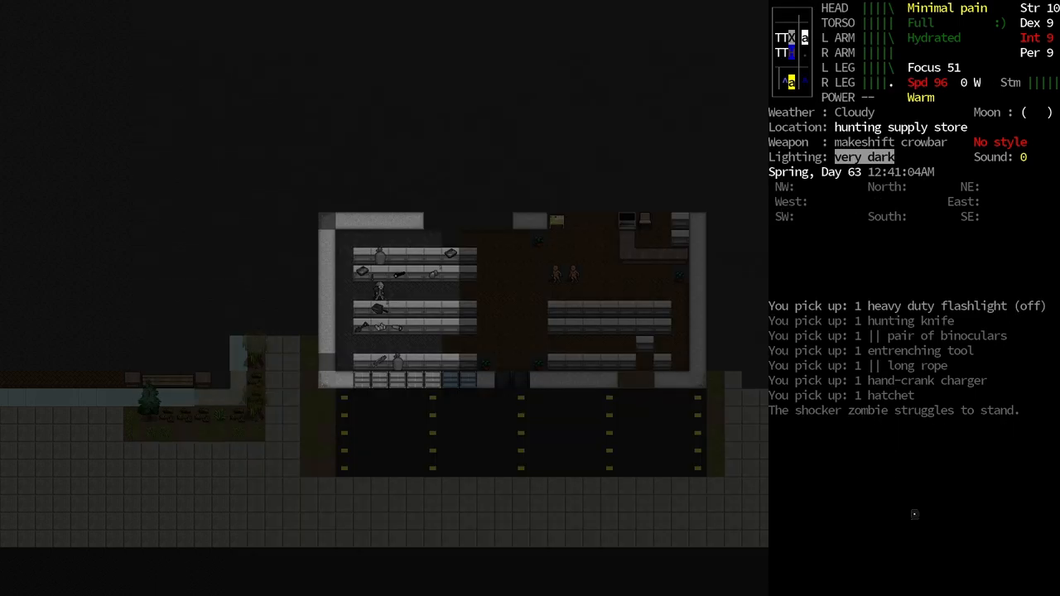
Step: List the nearby pocket knives and refillable lighter, then close the loot screen
{"action": "key", "text": "i"}
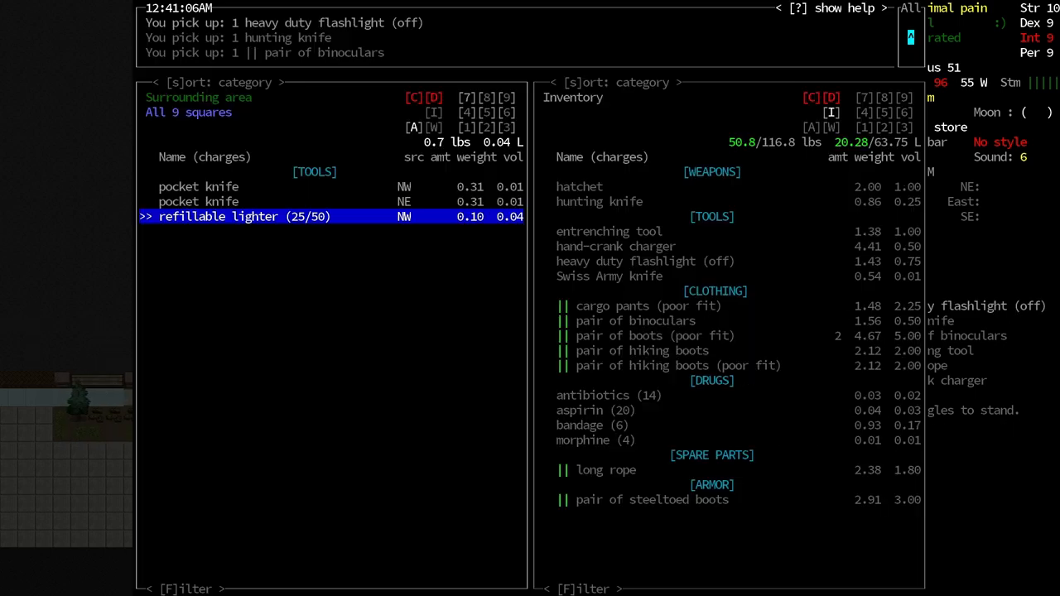
{"action": "key", "text": "Escape"}
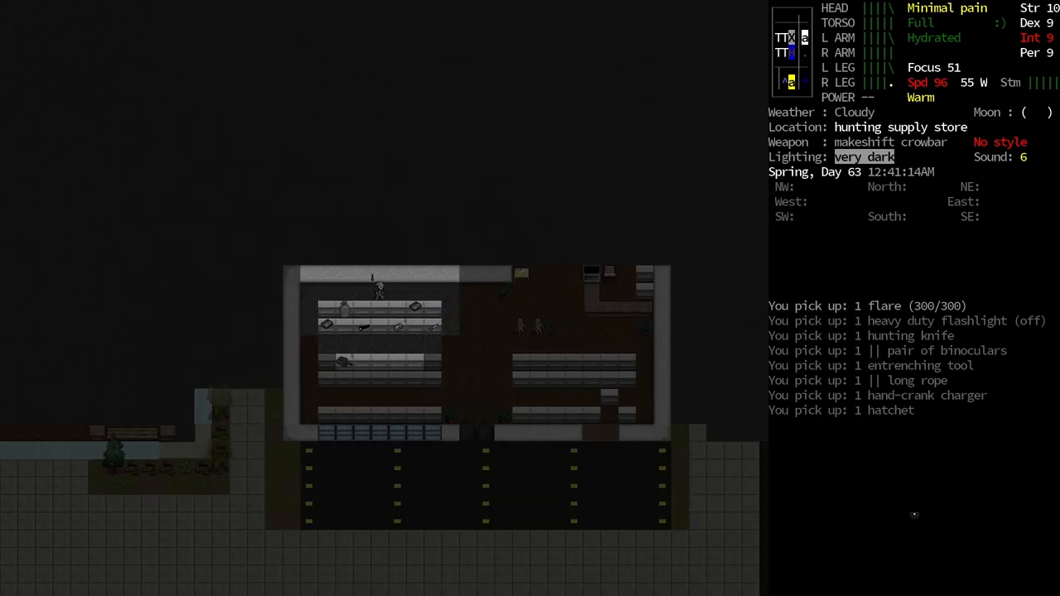
Step: Move the longbow and crossbow from the shelves into inventory
{"action": "key", "text": "i"}
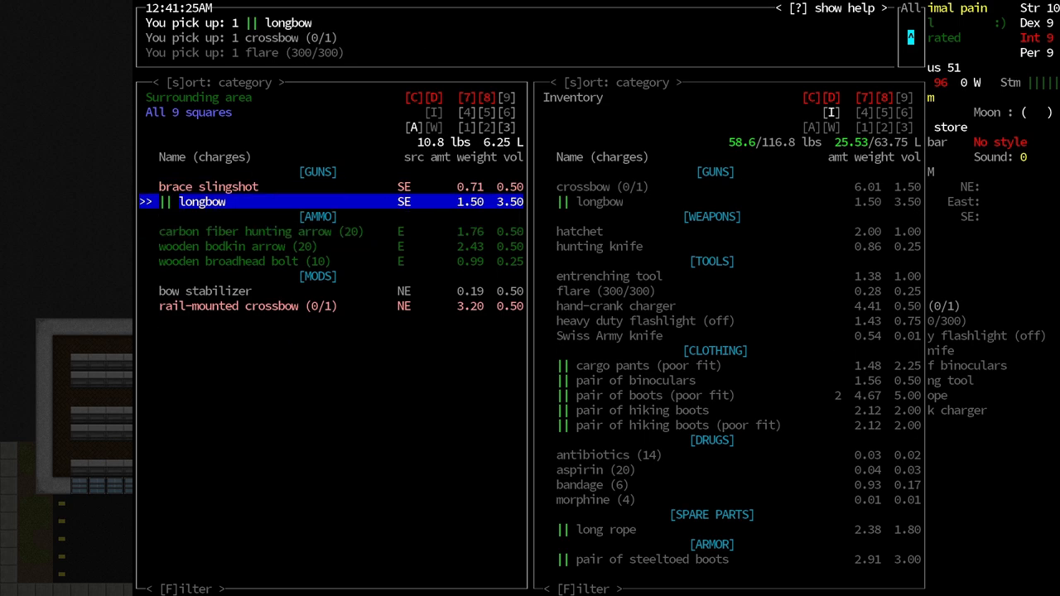
{"action": "key", "text": "down"}
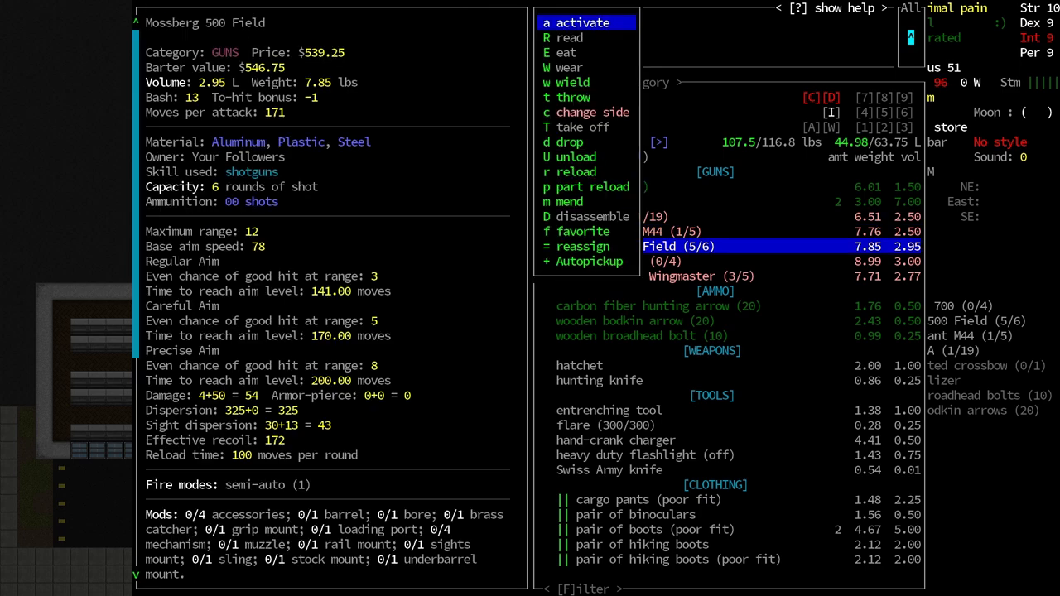
Step: Close the Mossberg 500 Field details and finish taking the guns and mods
{"action": "key", "text": "up"}
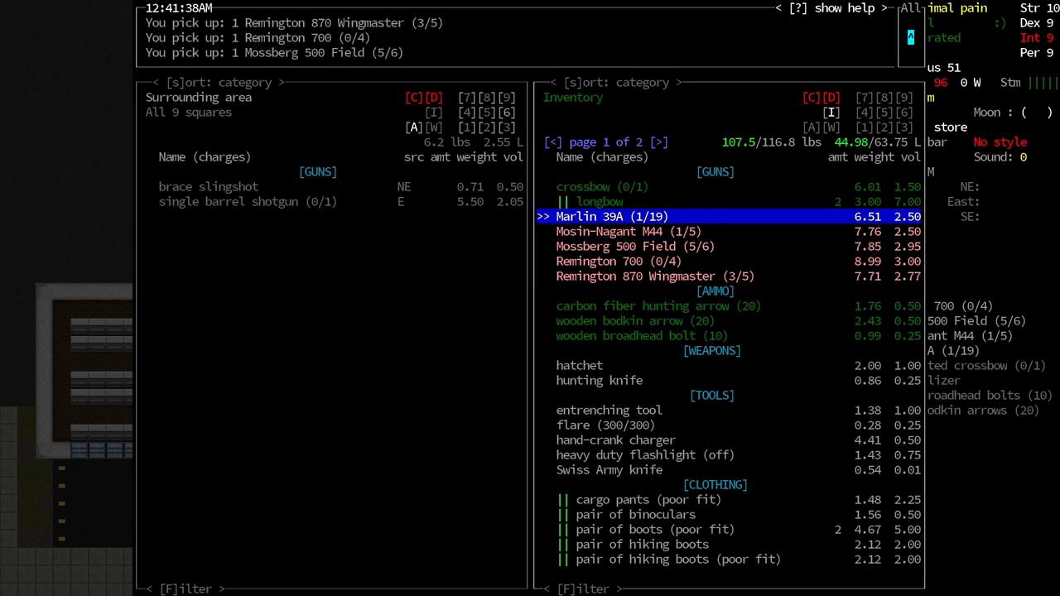
{"action": "key", "text": "escape"}
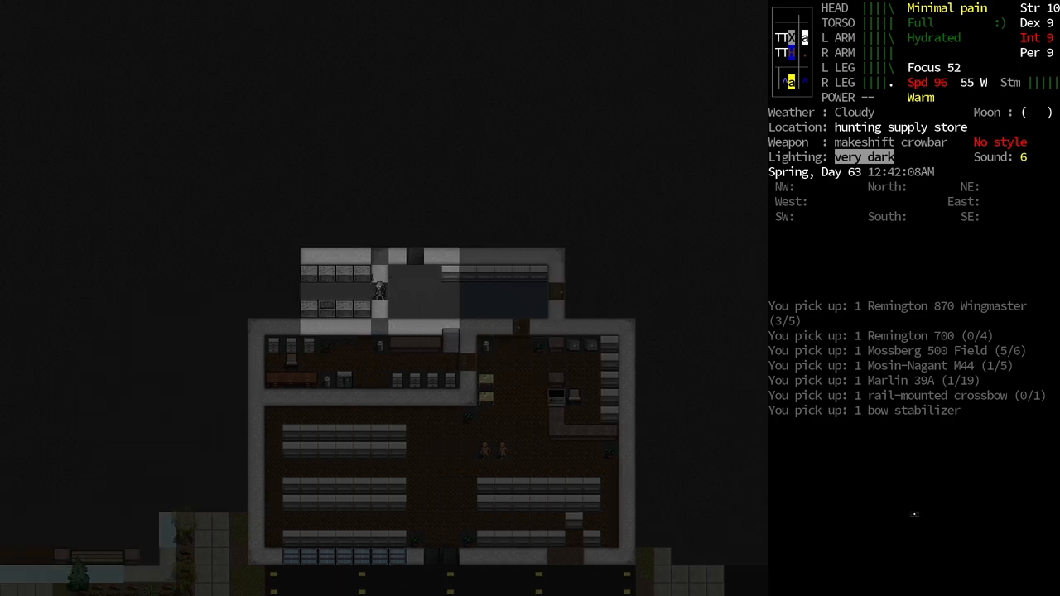
Step: Check the pried-open crates' contents and take the second hunting knife
{"action": "key", "text": "p"}
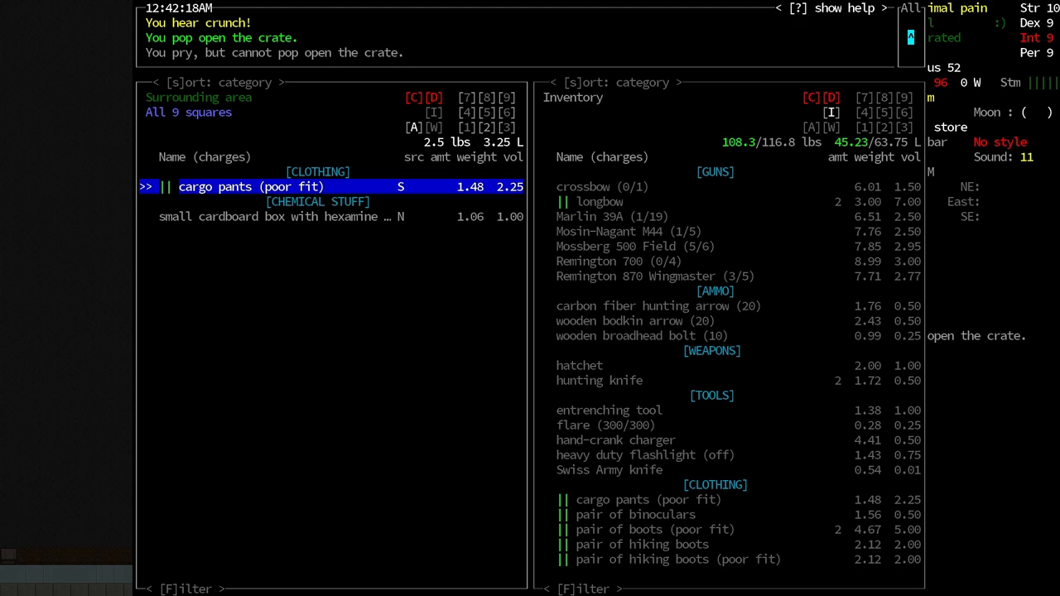
{"action": "key", "text": "Escape"}
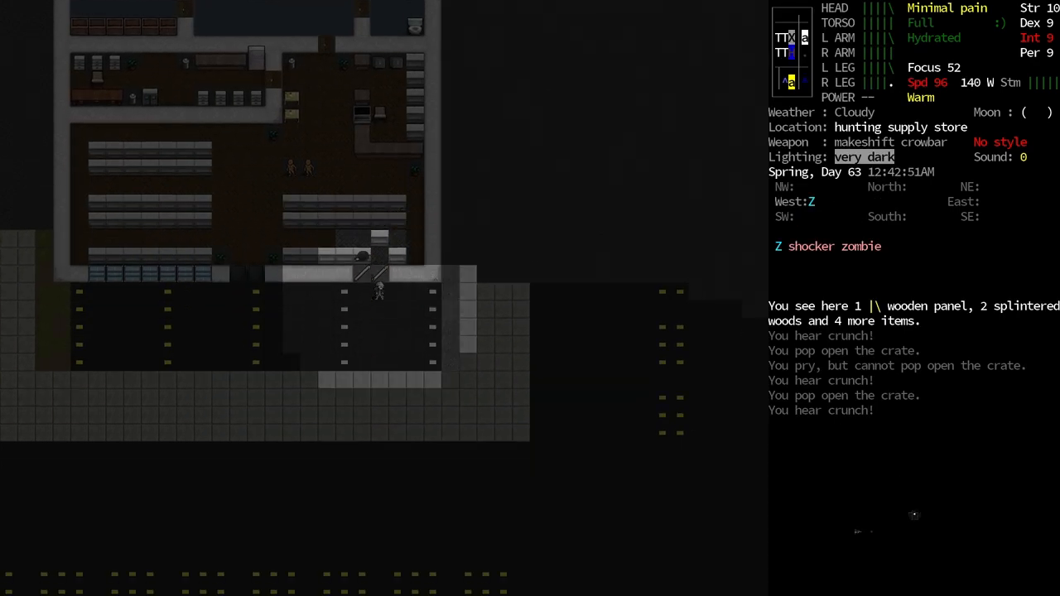
Step: Check the world map for the nearby Hingham sporting goods store
{"action": "key", "text": "m"}
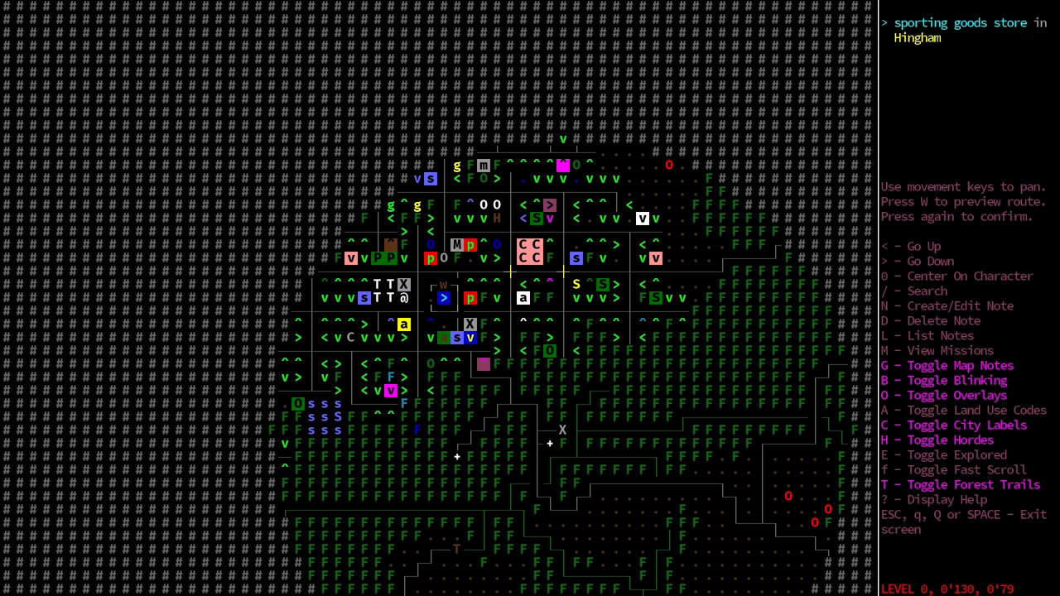
{"action": "key", "text": "Escape"}
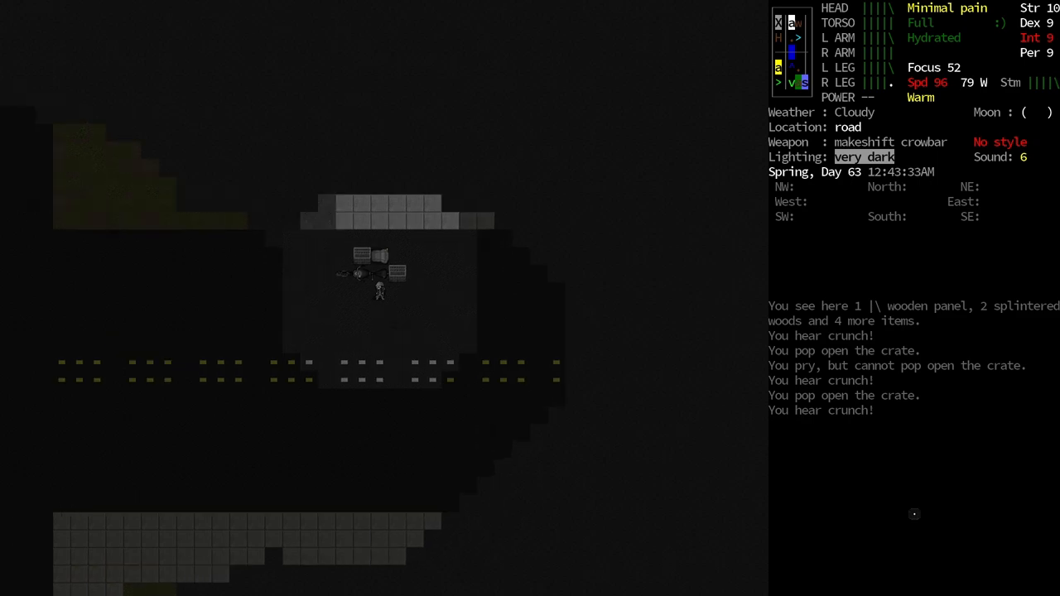
Step: Pick up the carbon fiber arrows, heat pack and wrist bandolier, then enter the sporting goods store
{"action": "key", "text": "e"}
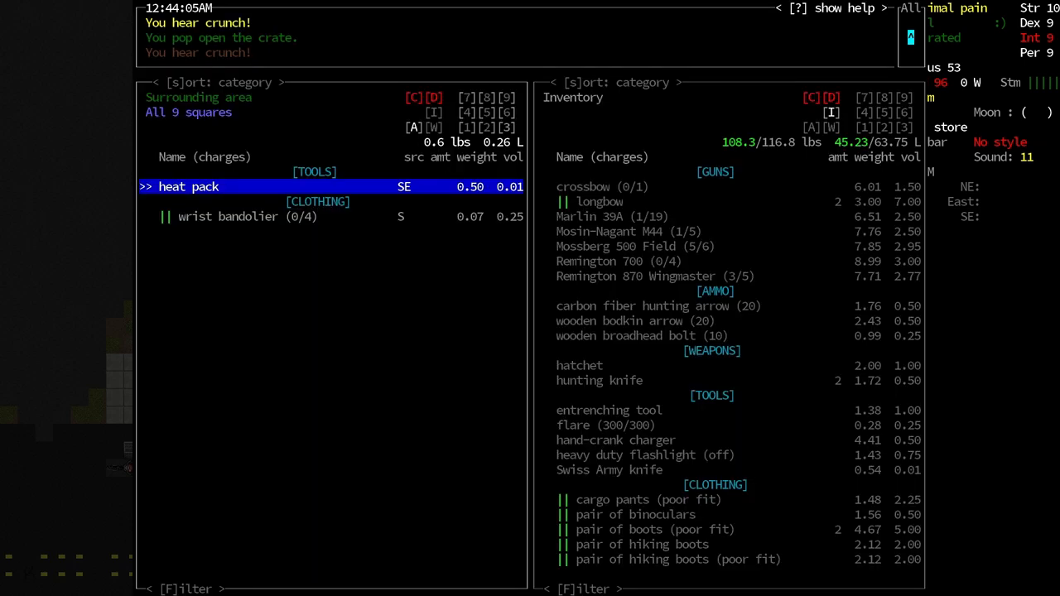
{"action": "key", "text": "Down"}
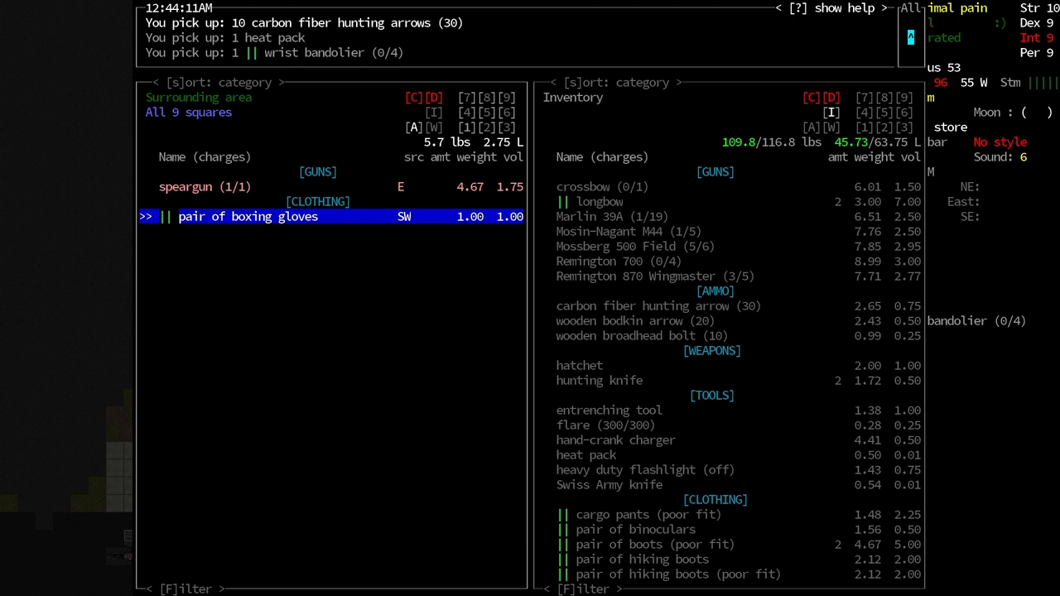
{"action": "left_click", "coordinate": [246, 216]}
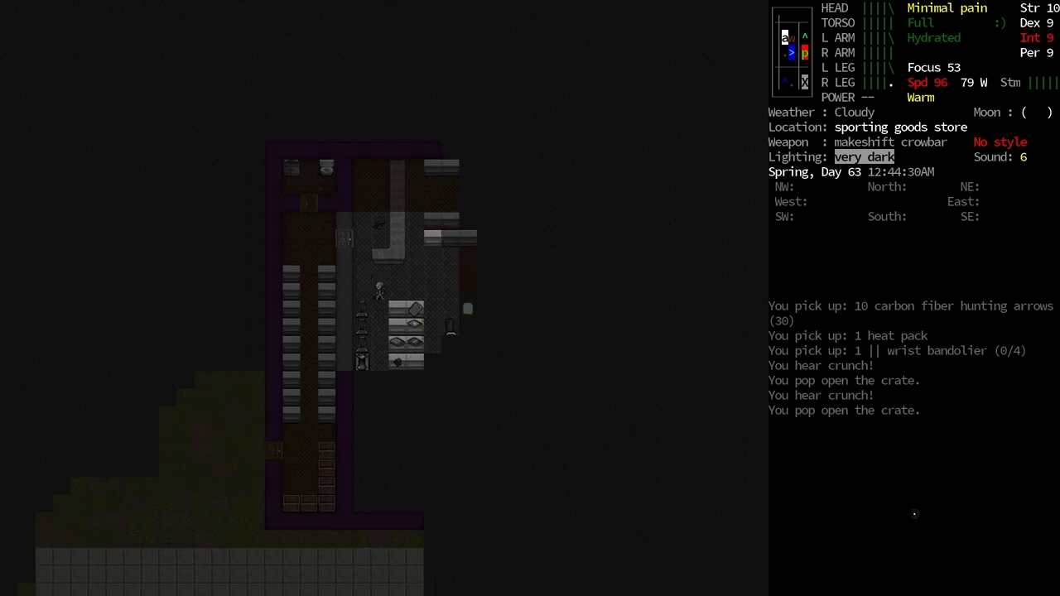
Step: Take two books, a matchbook, fishing rod, fencing jacket, elbow pads and hiking boots from the shelves
{"action": "key", "text": "i"}
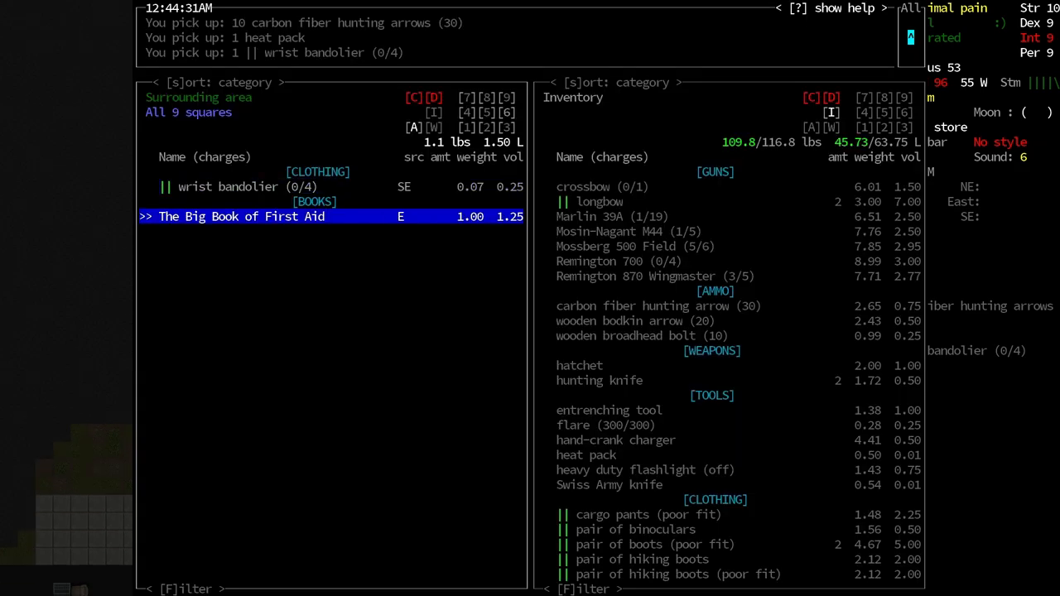
{"action": "key", "text": "Escape"}
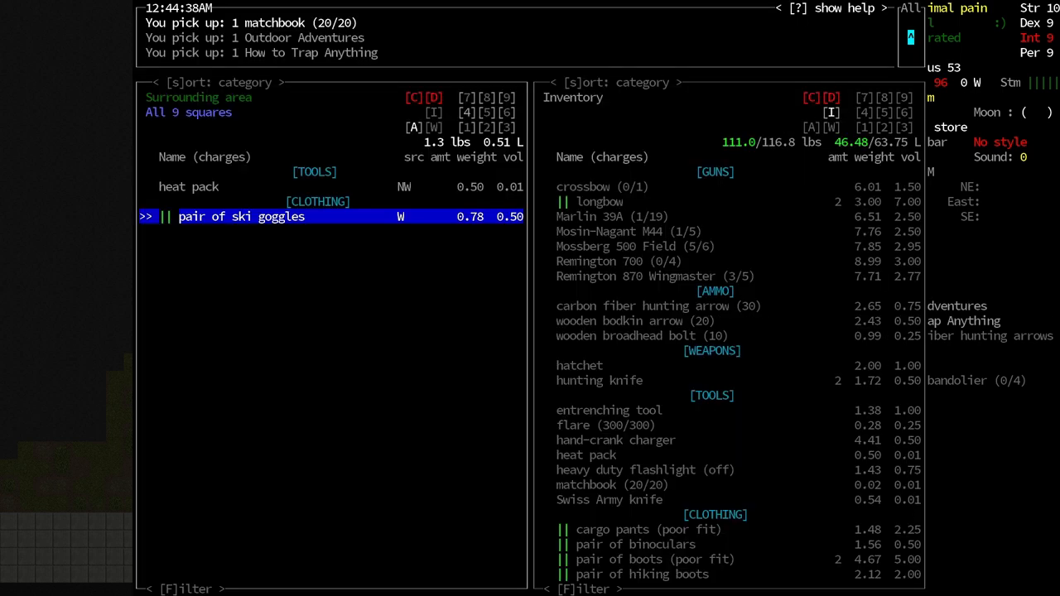
{"action": "key", "text": "Escape"}
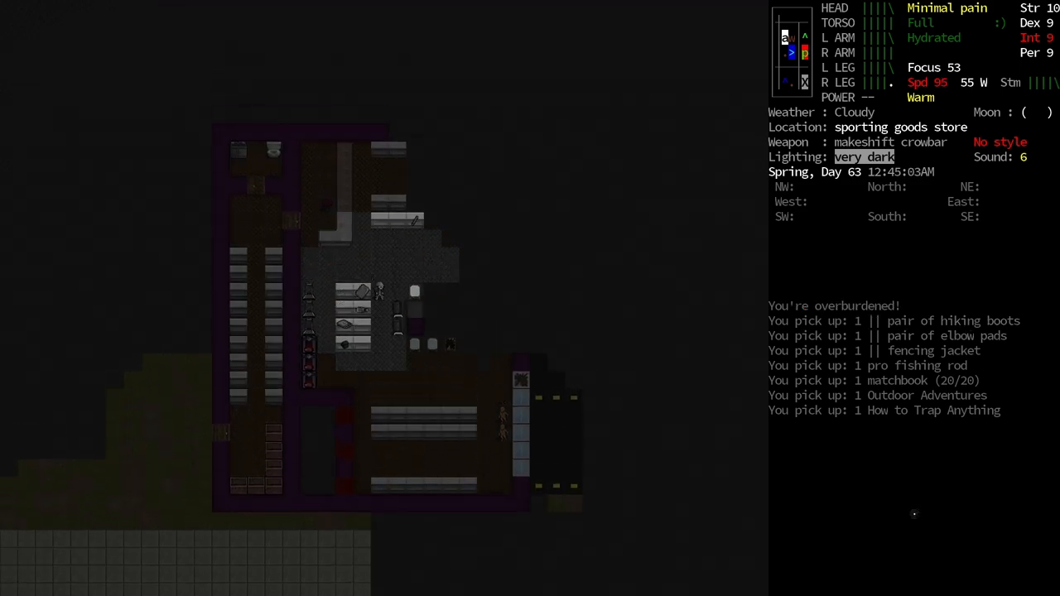
Step: Browse inventory page 2 past the wrist bandolier and hiking boots to the rail-mounted crossbow
{"action": "key", "text": "g"}
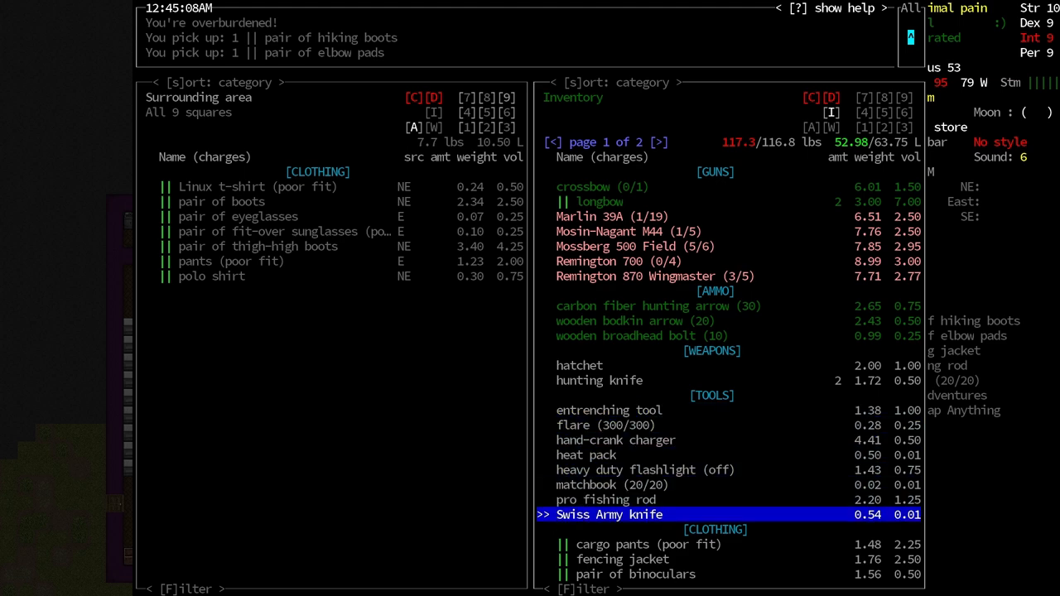
{"action": "key", "text": "down"}
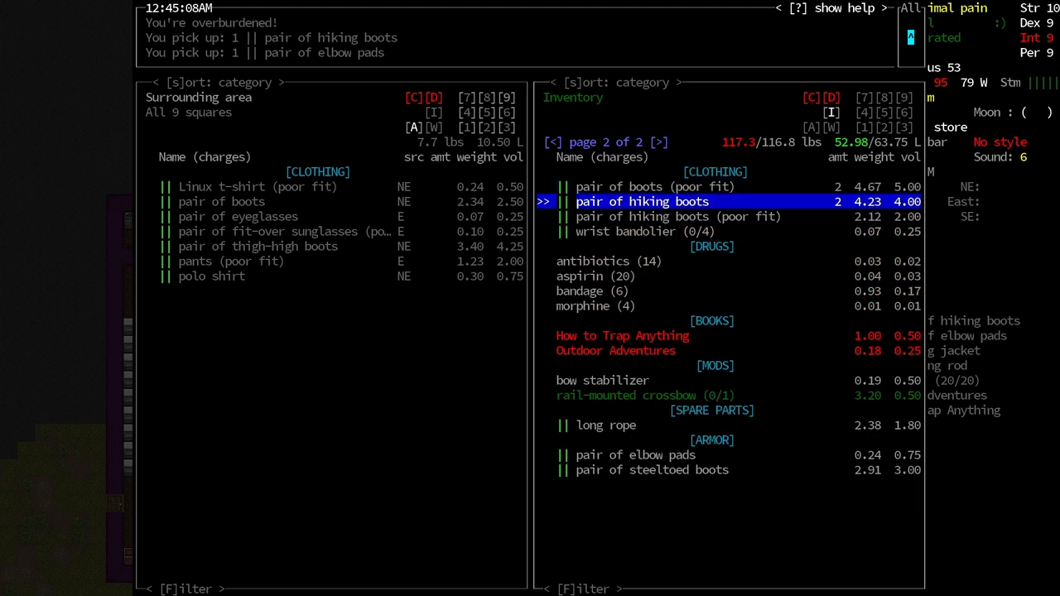
{"action": "key", "text": "down"}
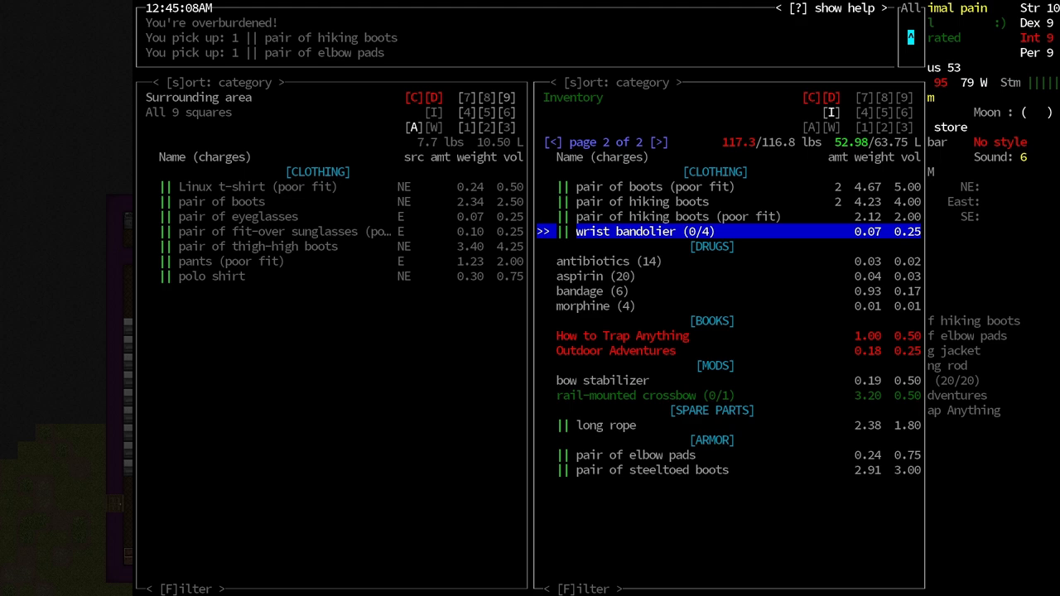
{"action": "key", "text": "up"}
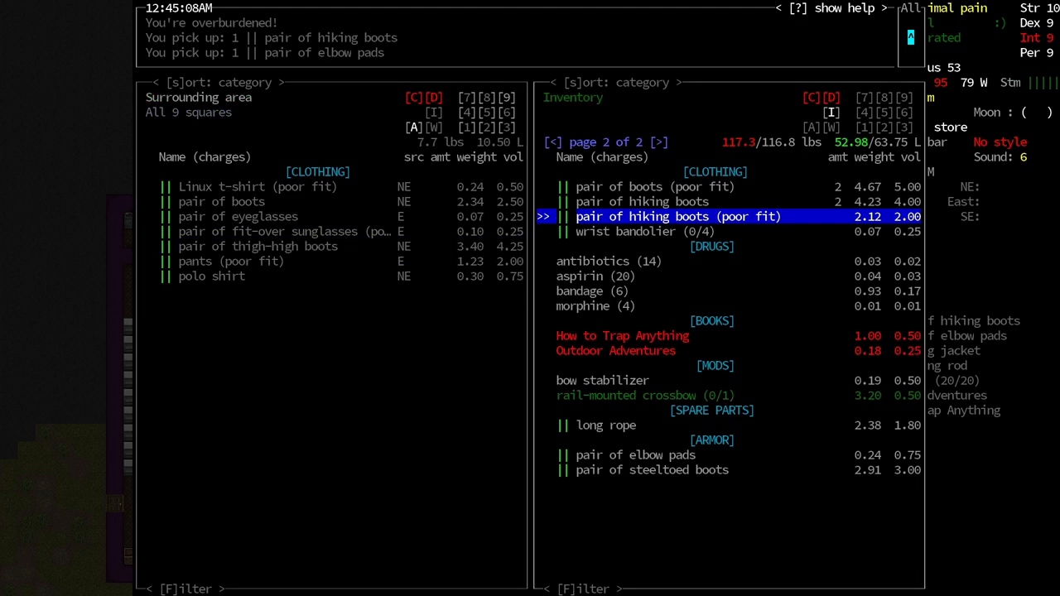
{"action": "key", "text": "down"}
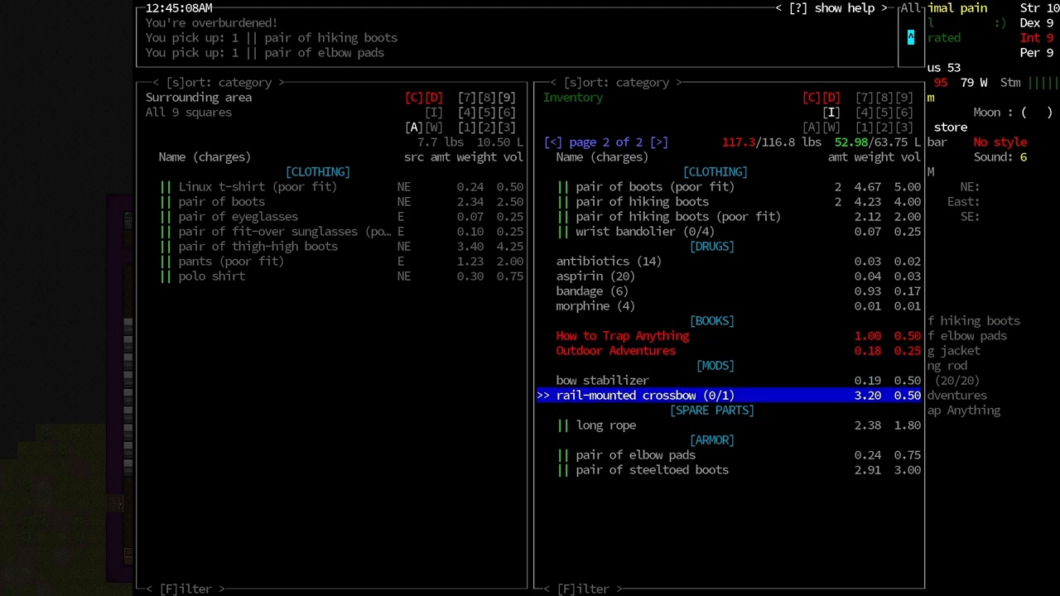
Step: View the rail-mounted crossbow's details, then browse the Outdoor Adventures book and long rope
{"action": "left_click", "coordinate": [646, 395]}
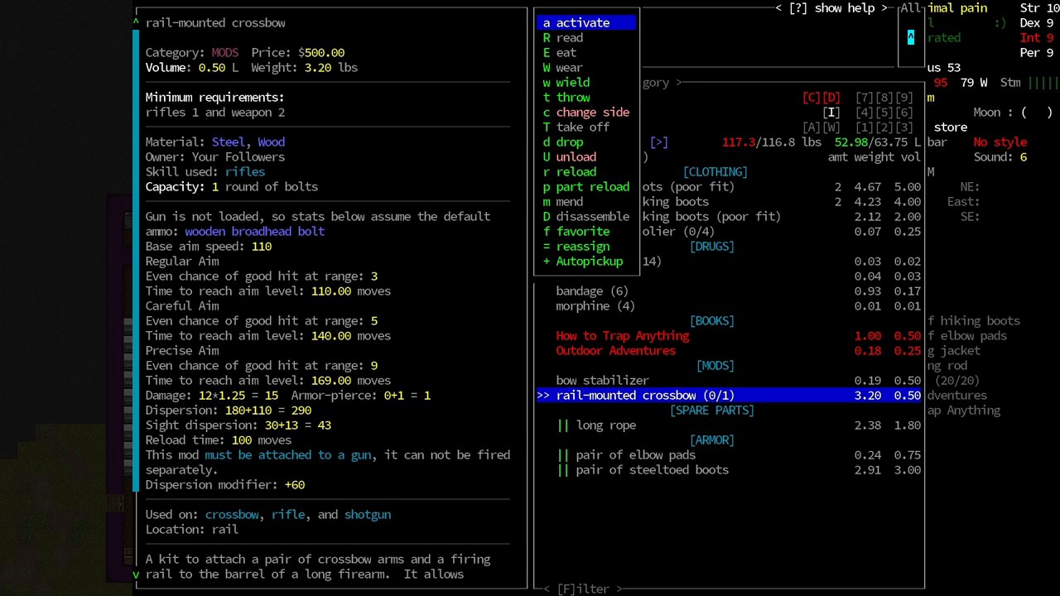
{"action": "key", "text": "Down"}
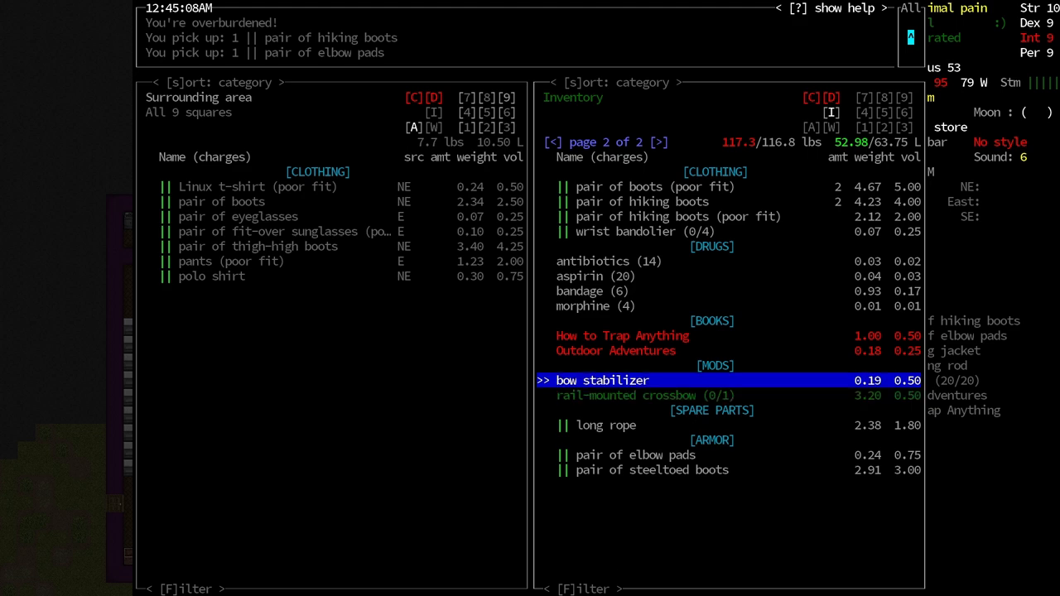
{"action": "key", "text": "up"}
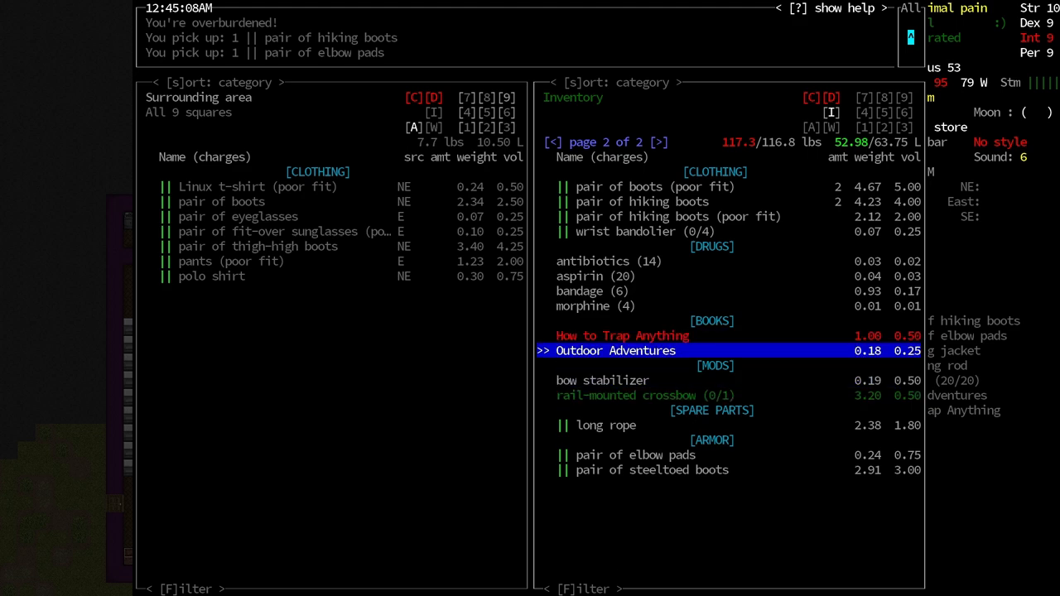
{"action": "key", "text": "DOWN"}
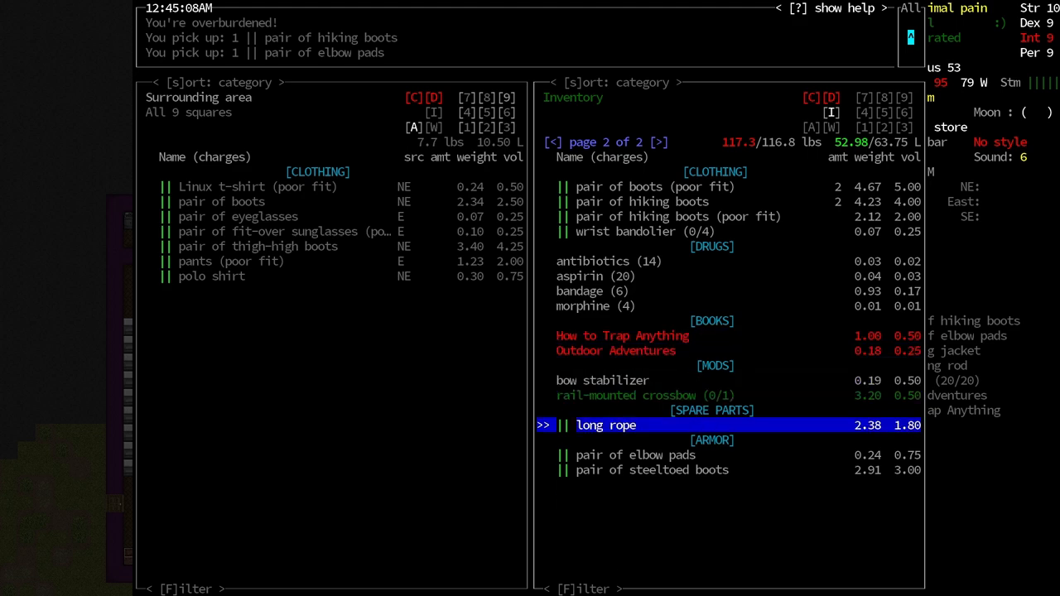
{"action": "key", "text": "up"}
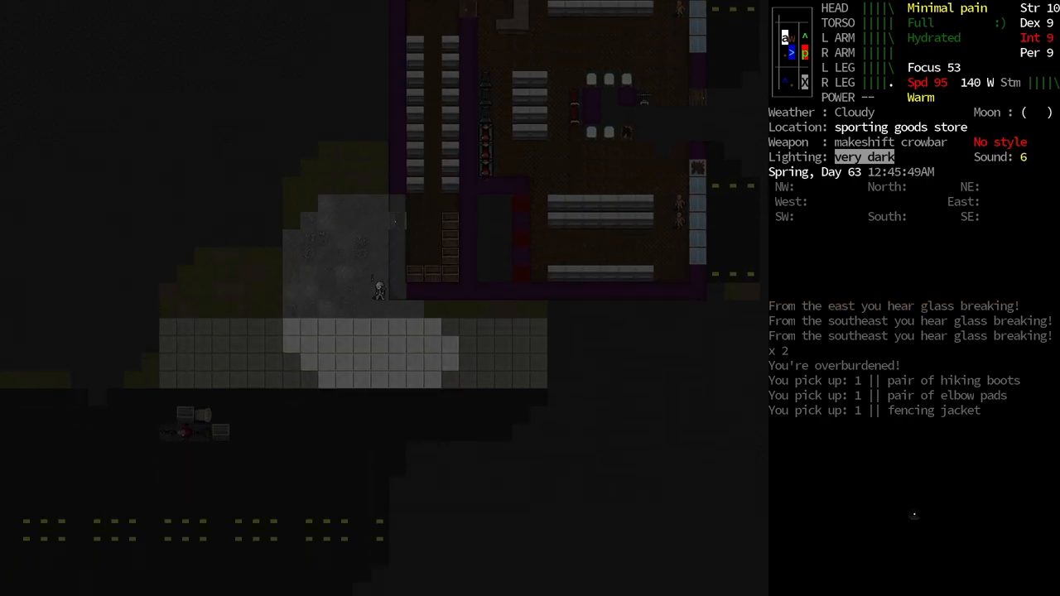
Step: Open the overmap showing the house in Hingham near the survivor
{"action": "key", "text": "down"}
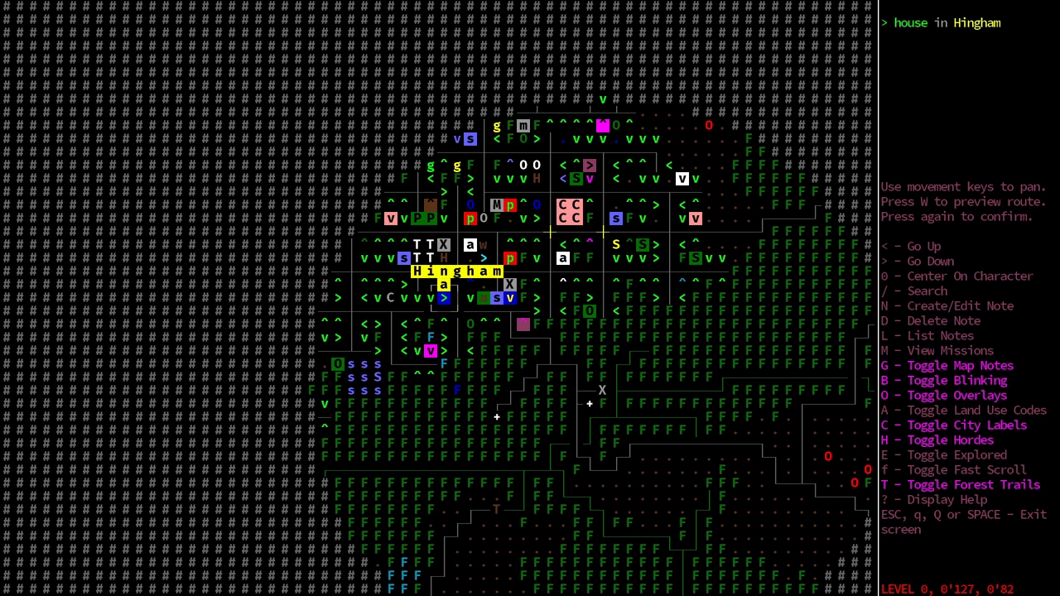
Step: Pan the town map, travel back to the road and open the followers' car action menu
{"action": "key", "text": "Escape"}
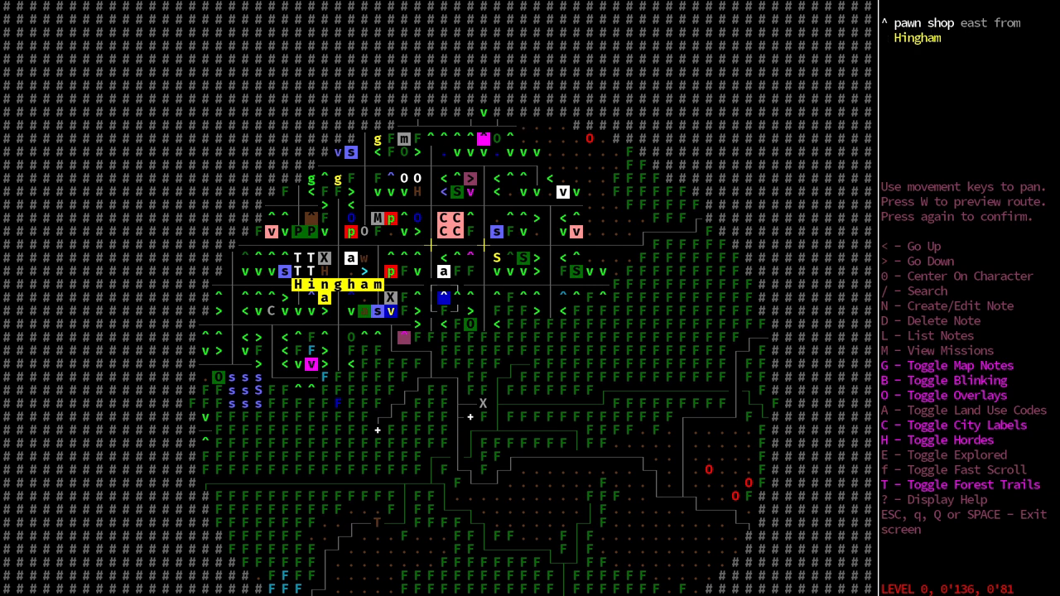
{"action": "key", "text": "Escape"}
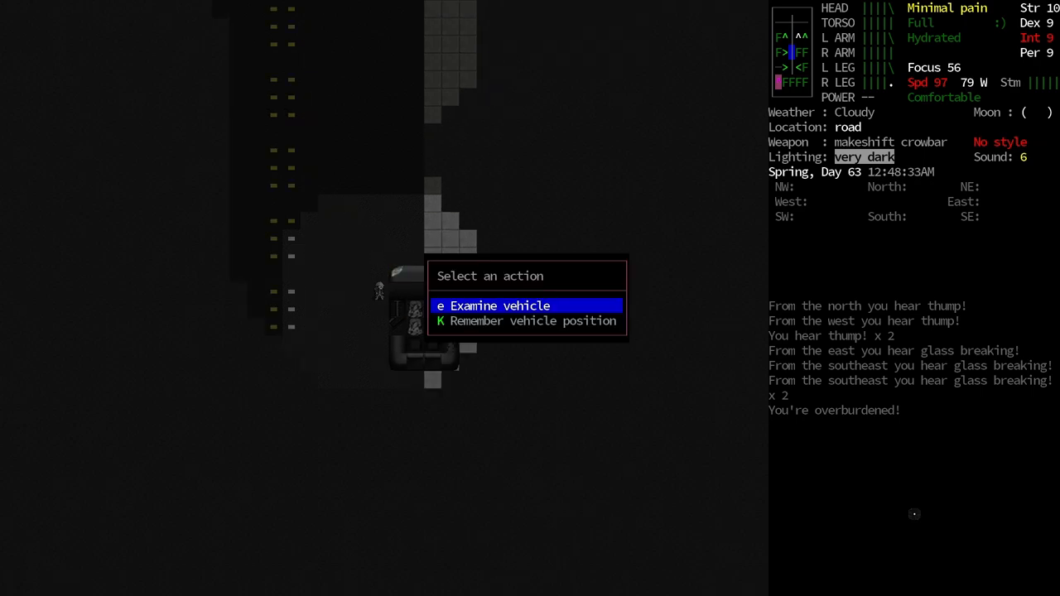
Step: Examine the battered, low-fuel followers' car and close its details
{"action": "left_click", "coordinate": [494, 306]}
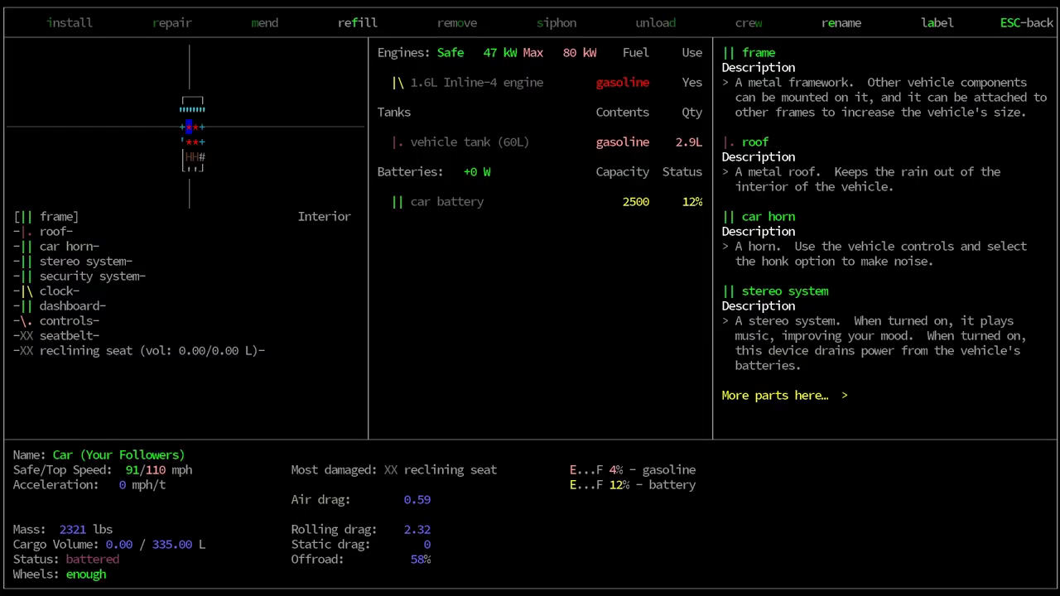
{"action": "key", "text": "ESC"}
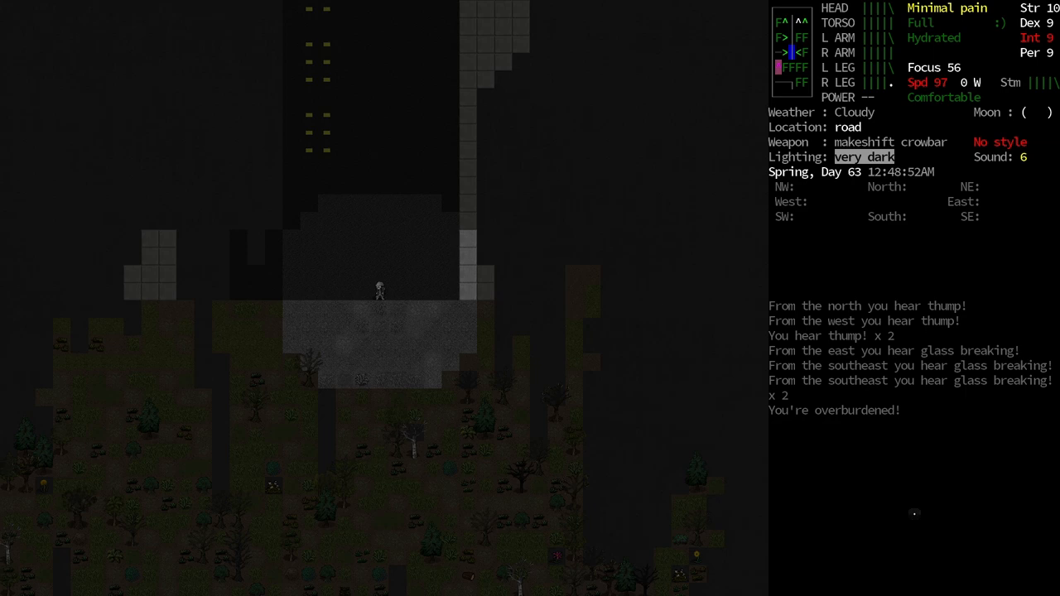
Step: Take off the poorly fitting rollerblades and put on the pair of hiking boots
{"action": "key", "text": "T"}
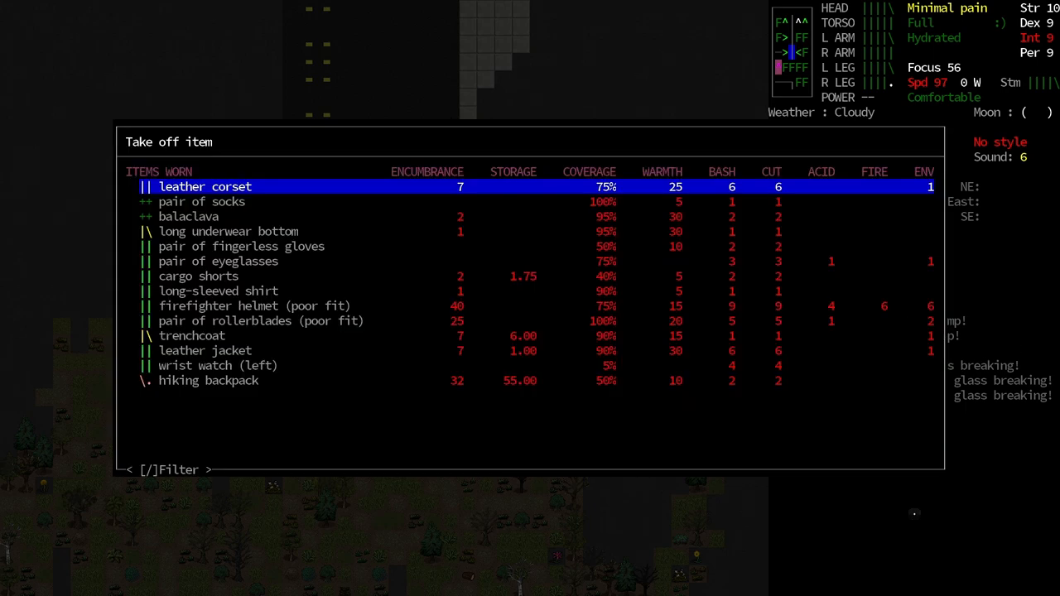
{"action": "key", "text": "down"}
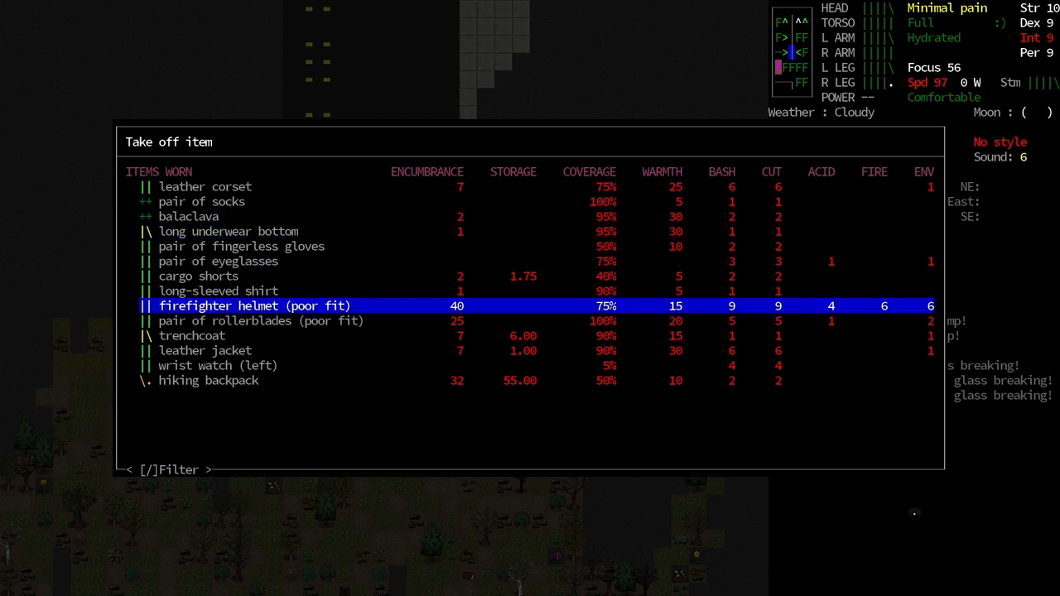
{"action": "key", "text": "up"}
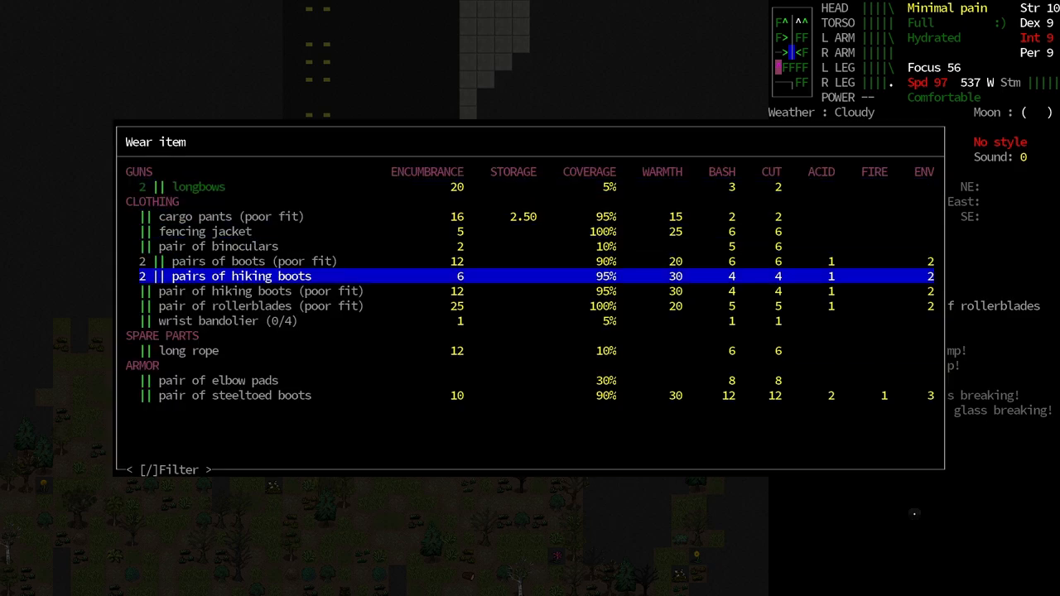
{"action": "left_click", "coordinate": [241, 276]}
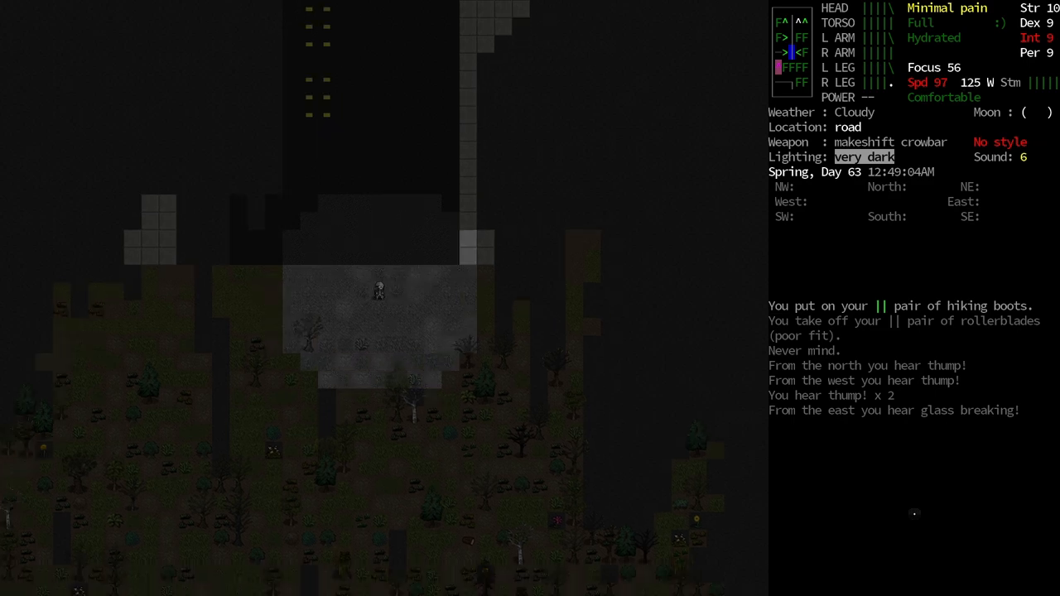
Step: Walk through the forest to the road and open the map showing the public art east of Hingham
{"action": "key", "text": "up"}
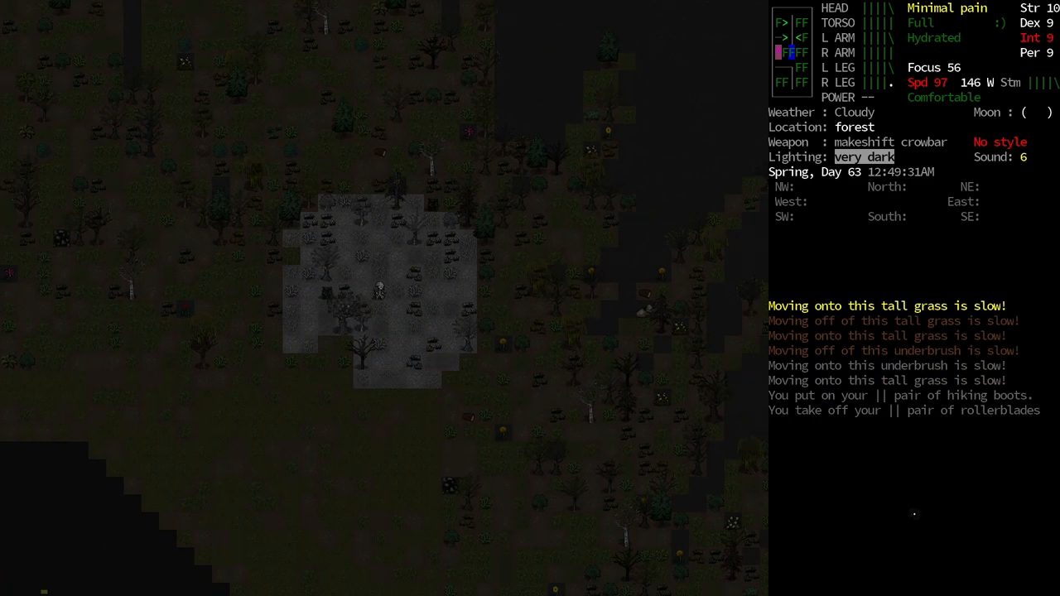
{"action": "key", "text": "up"}
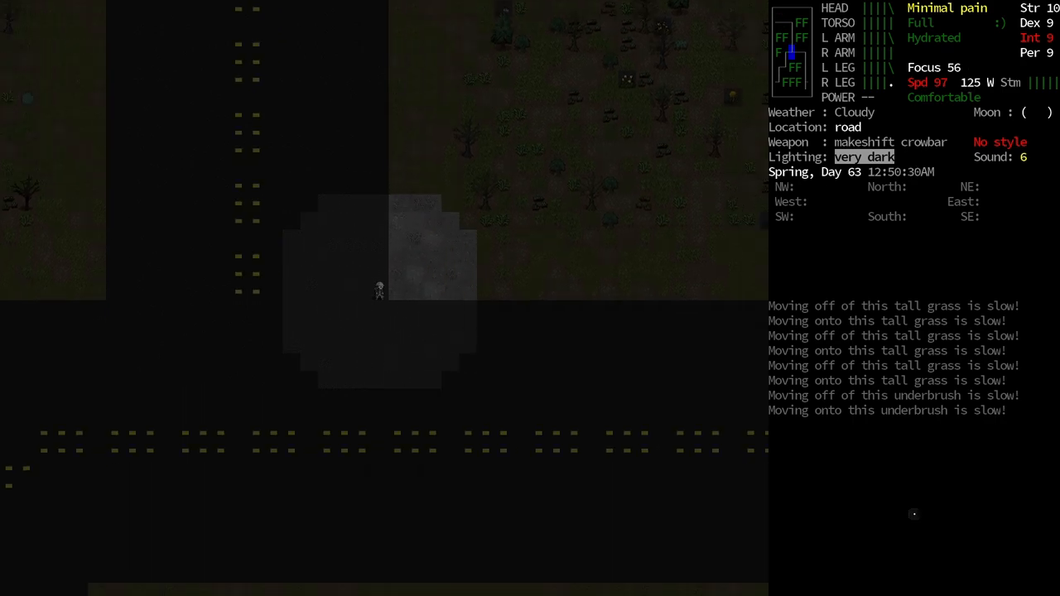
{"action": "key", "text": "m"}
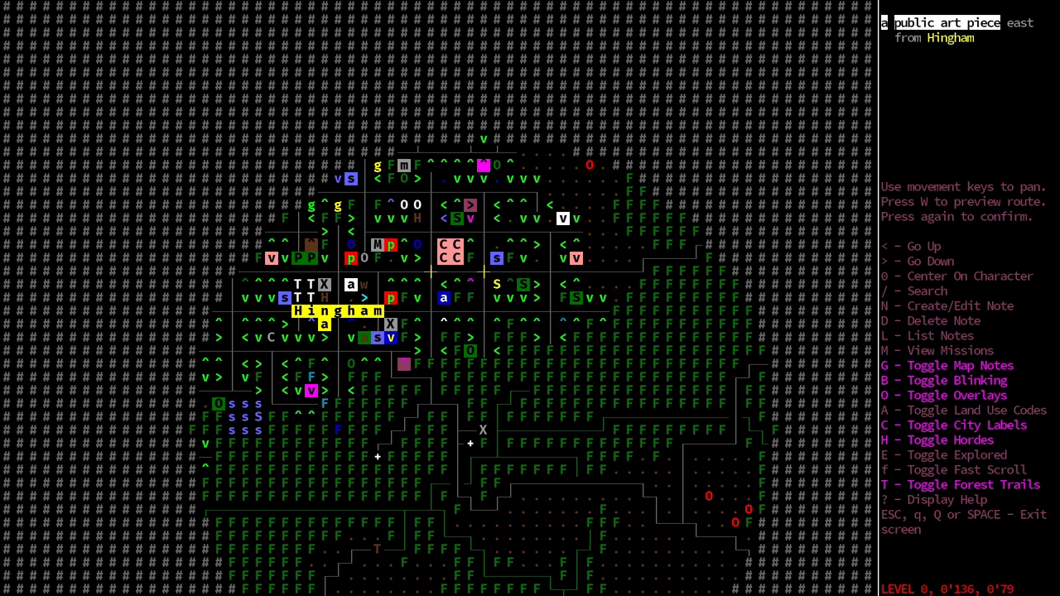
Step: Close the world map and continue along the rainy forest road
{"action": "key", "text": "Escape"}
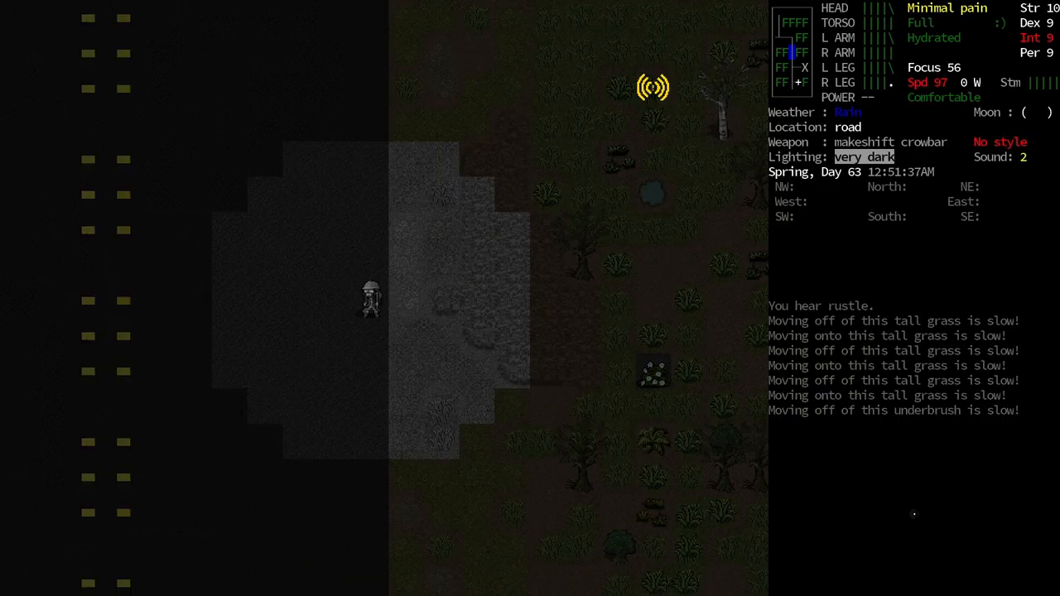
Step: Walk to the evac shelter and examine its door
{"action": "key", "text": "up"}
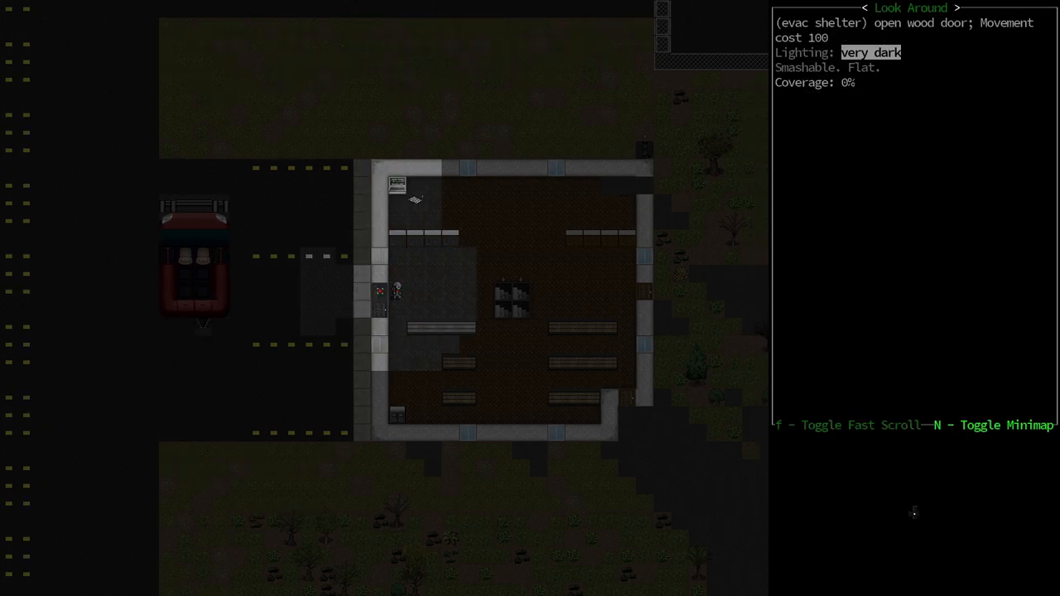
{"action": "key", "text": "Escape"}
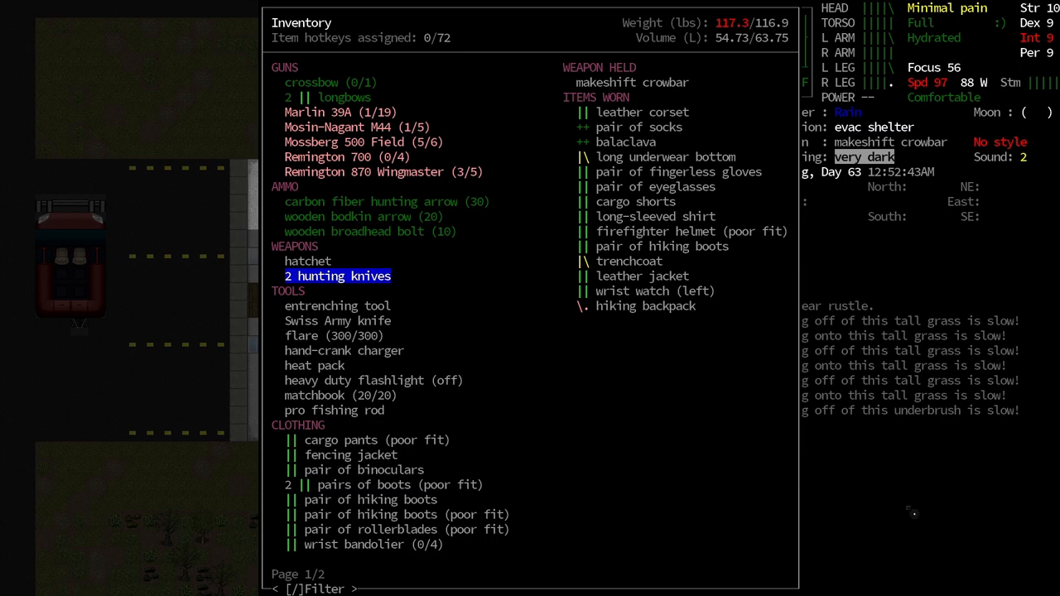
Step: Browse the first inventory page: entrenching tool, hatchet, heavy duty flashlight, pro fishing rod
{"action": "key", "text": "down"}
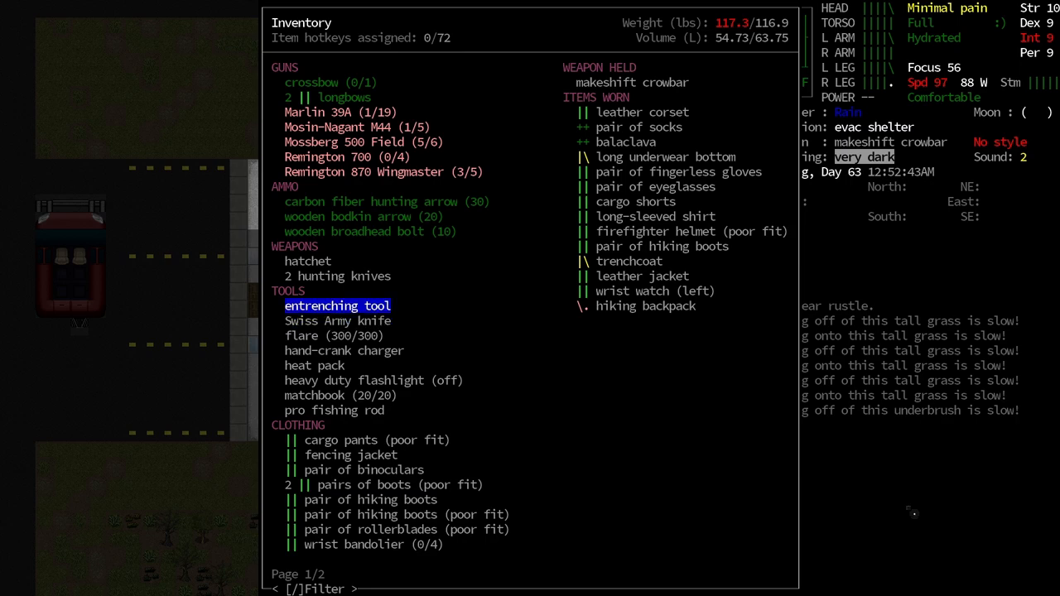
{"action": "key", "text": "up"}
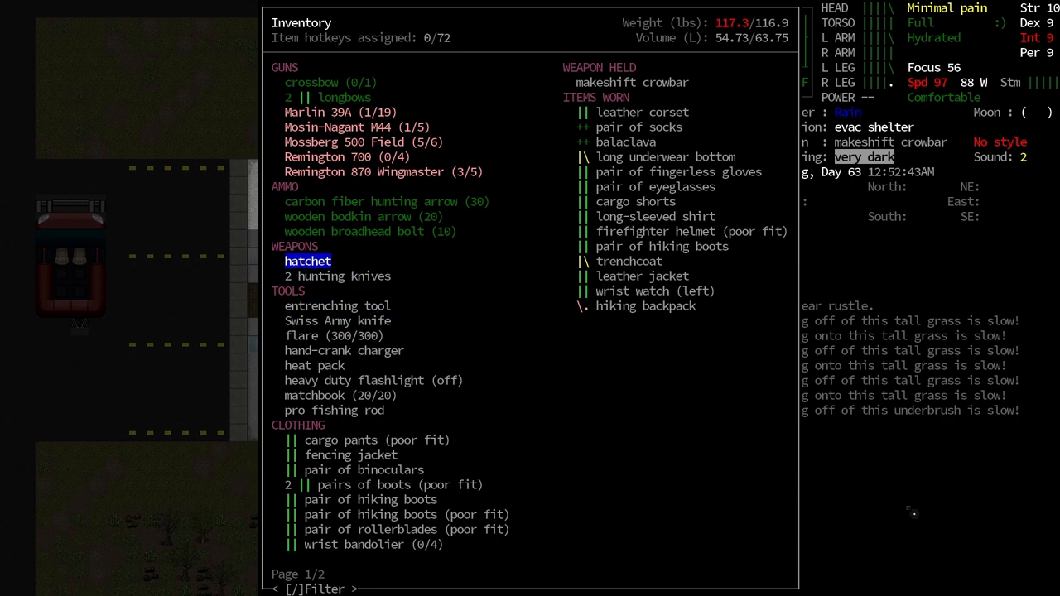
{"action": "left_click", "coordinate": [308, 261]}
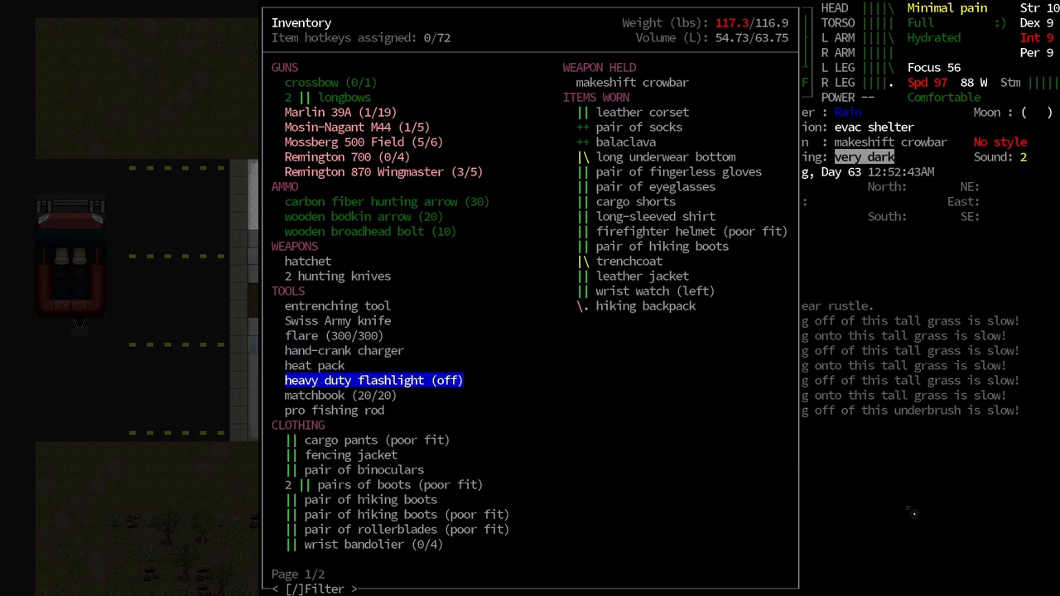
{"action": "key", "text": "down"}
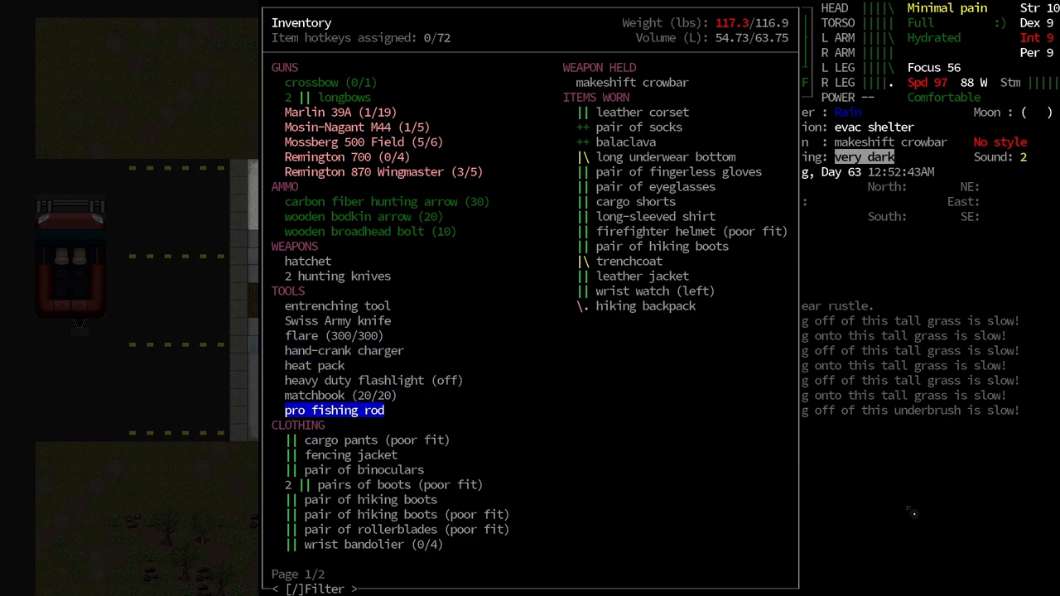
Step: Check the long rope and steeltoed boots on page two, then close the inventory
{"action": "left_click", "coordinate": [334, 410]}
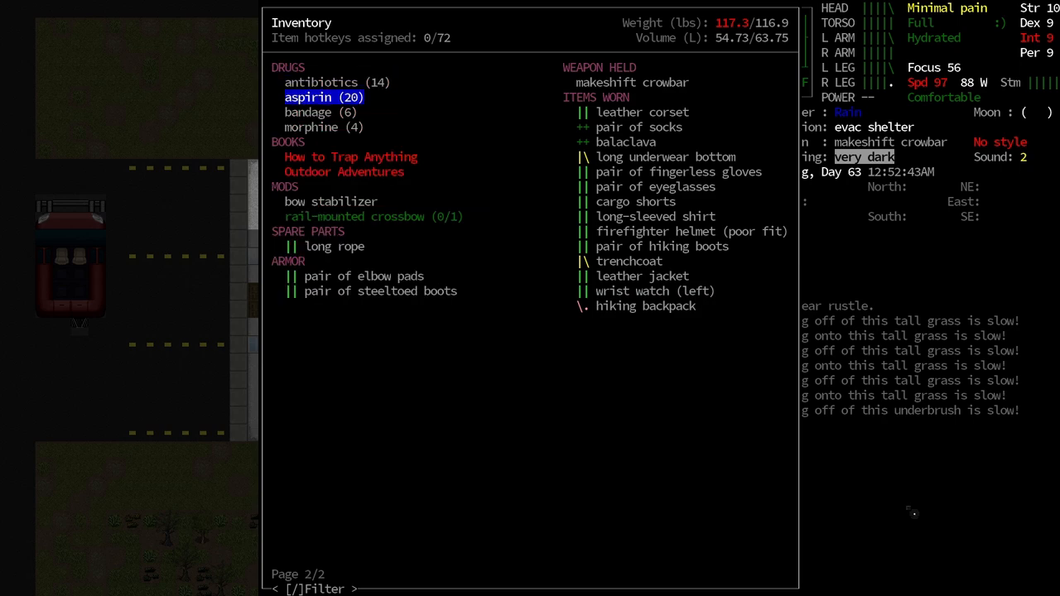
{"action": "key", "text": "down"}
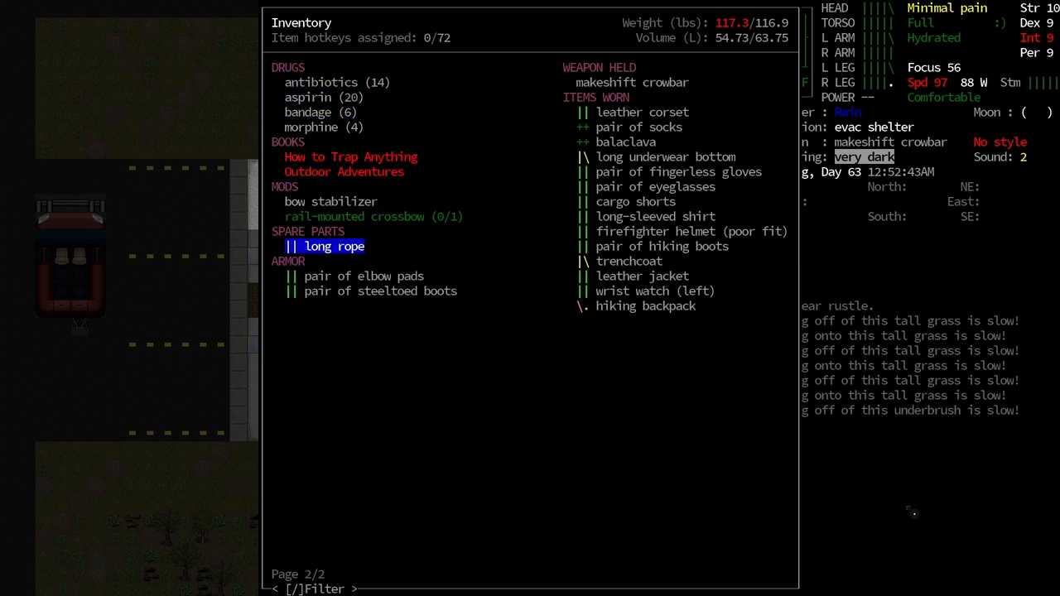
{"action": "key", "text": "down"}
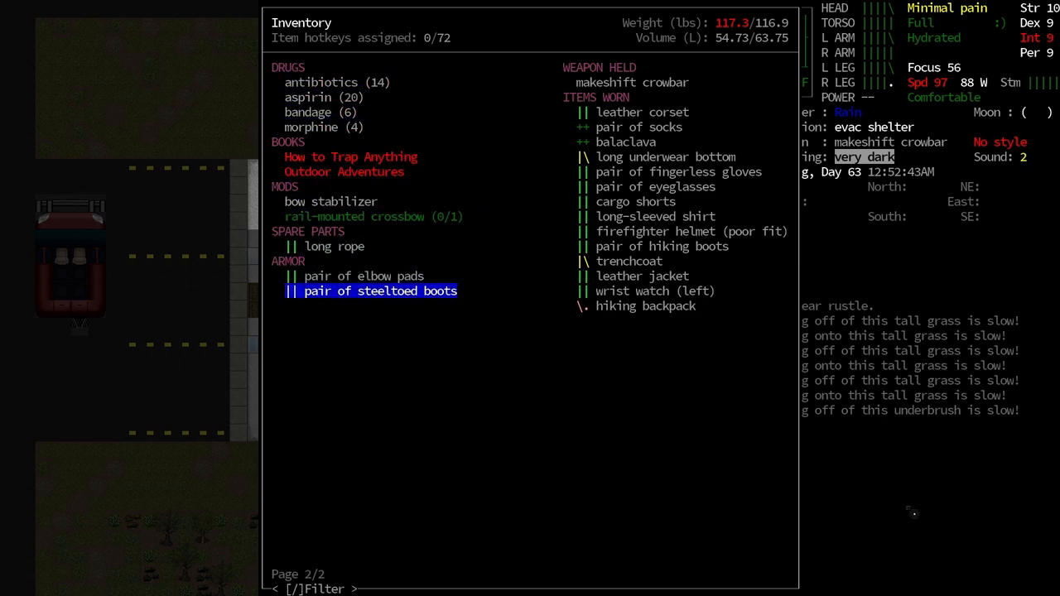
{"action": "key", "text": "Escape"}
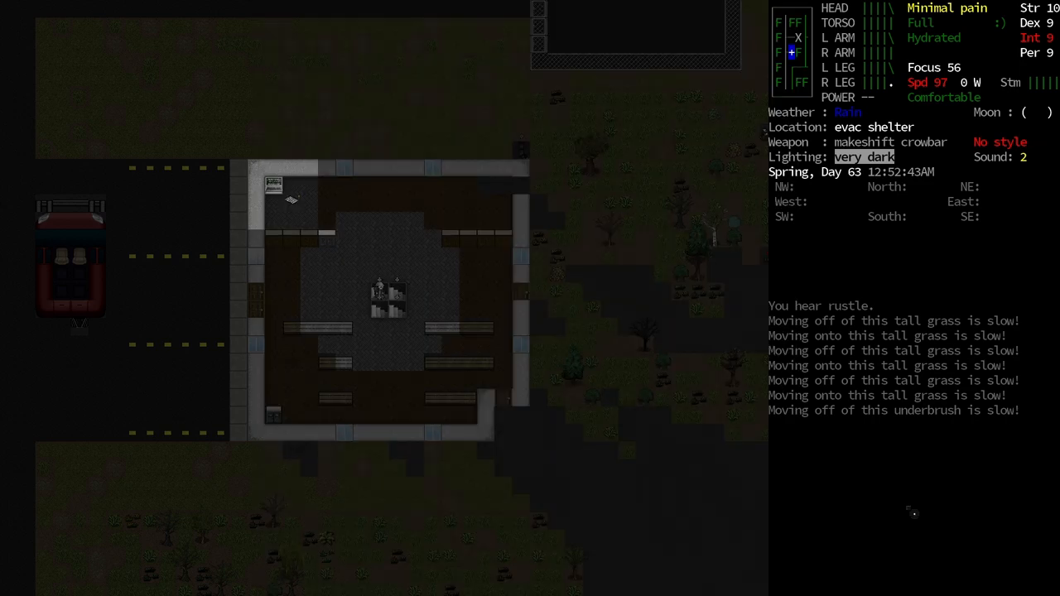